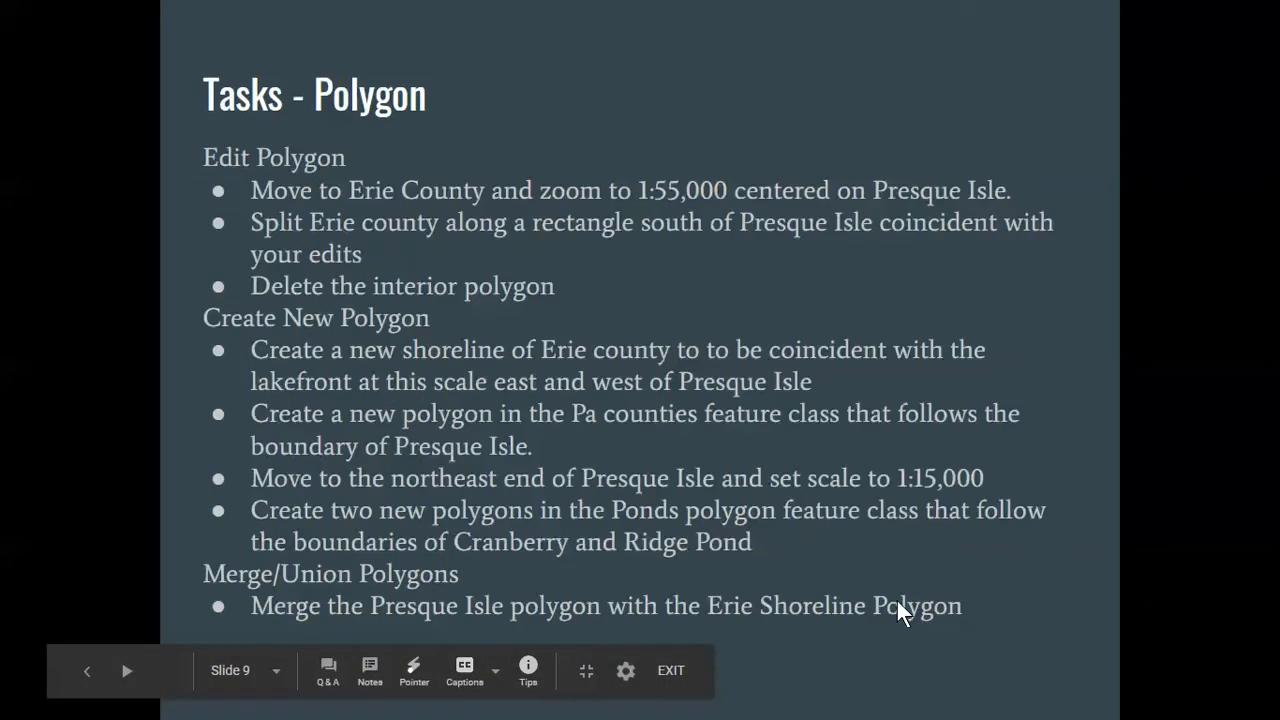
mouse_move(865, 575)
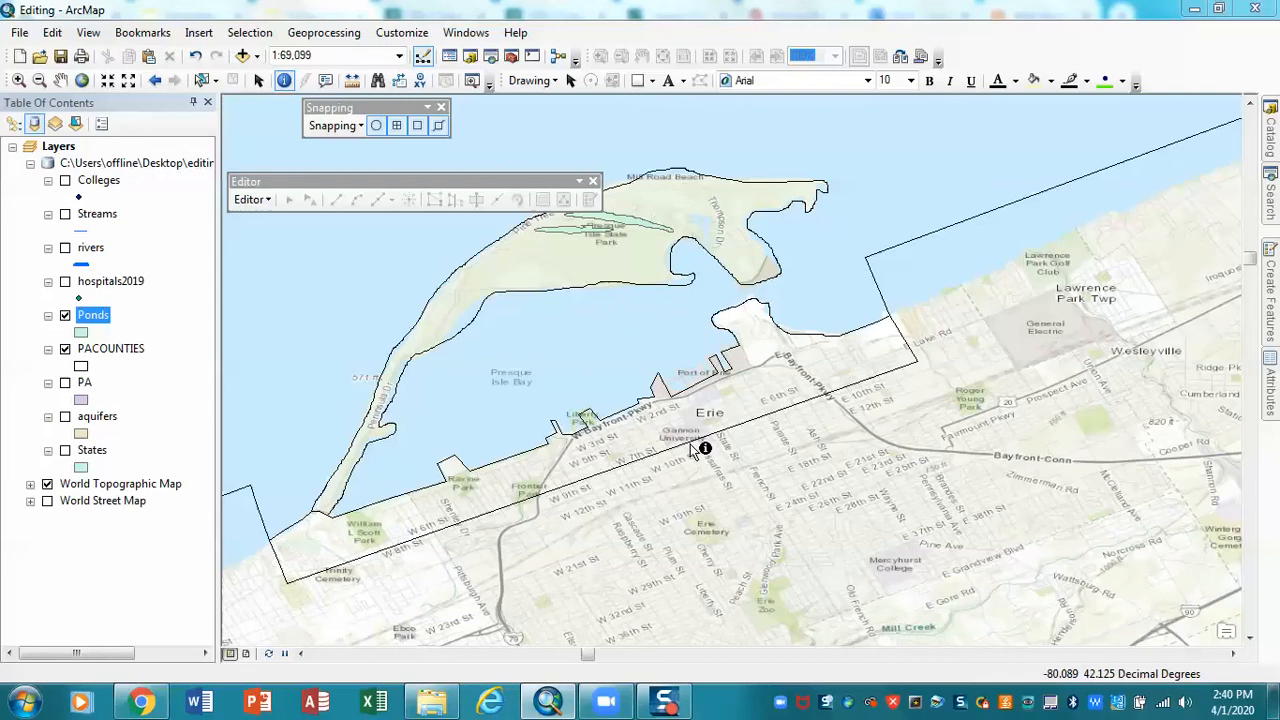
mouse_move(430, 522)
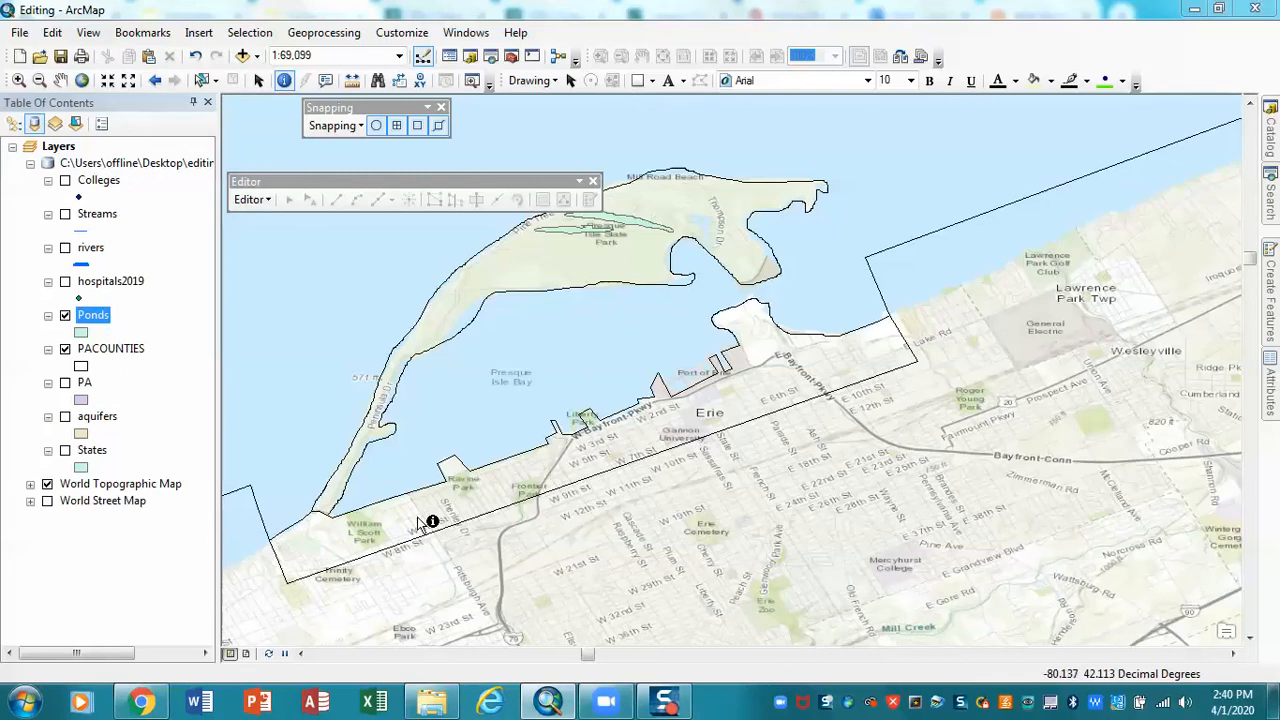
mouse_move(367, 534)
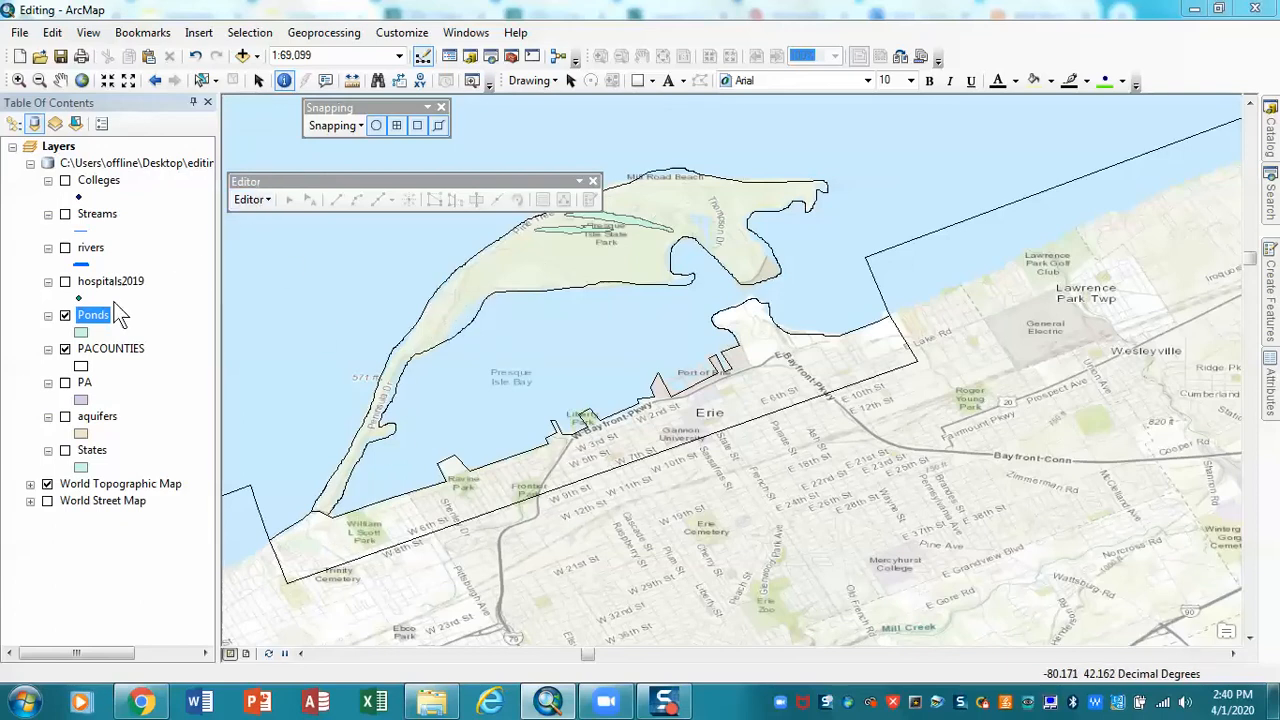
mouse_move(105, 368)
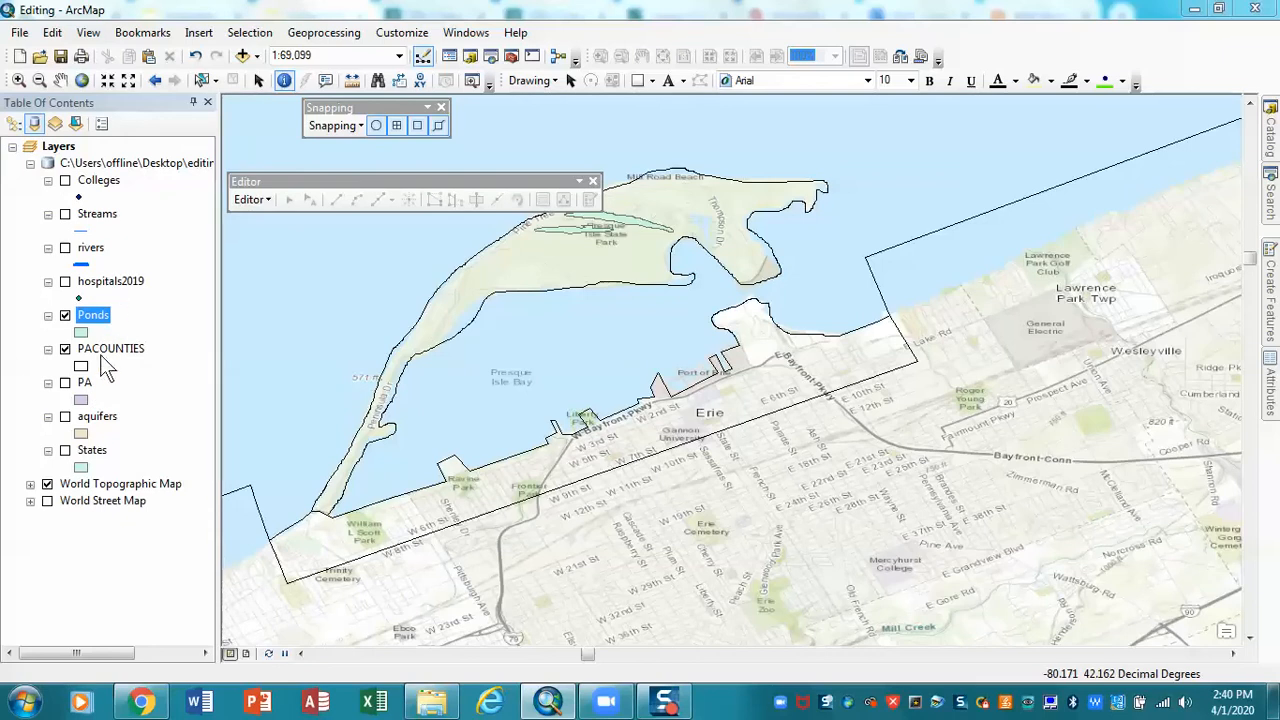
Start an edit session on PACOUNTIES, continuing past the spatial reference warnings
right_click(105, 348)
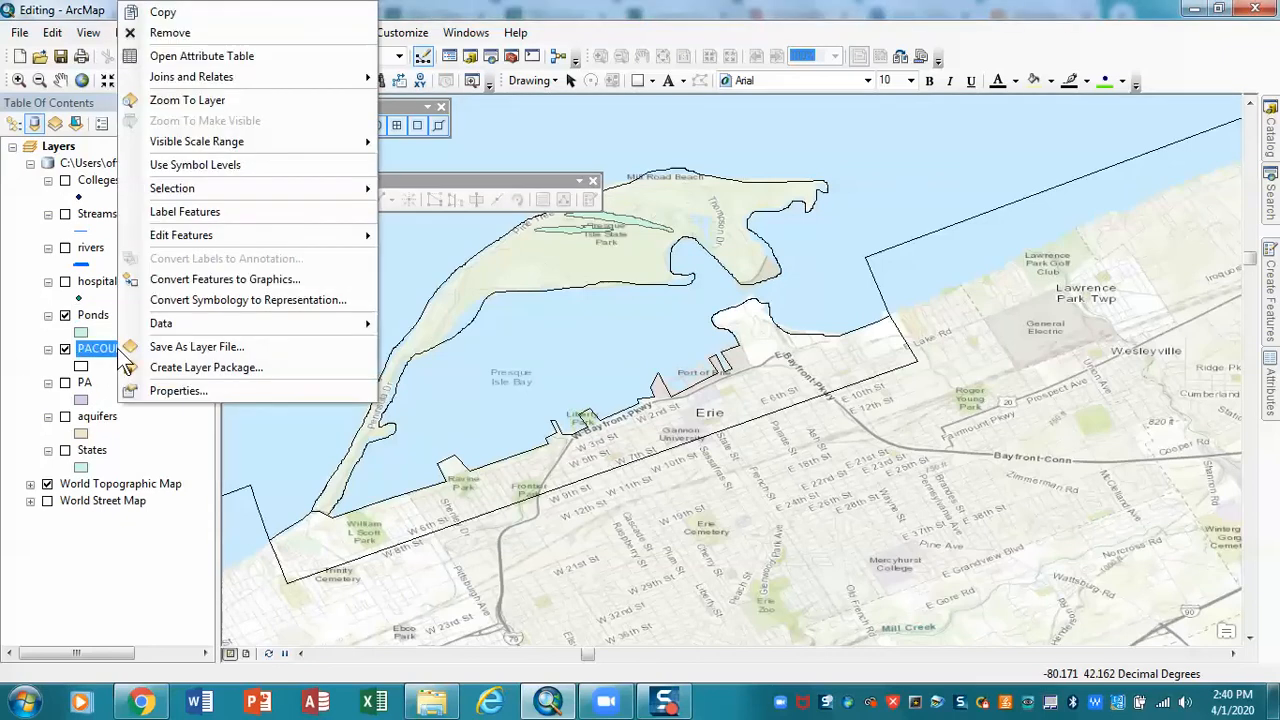
mouse_move(181, 235)
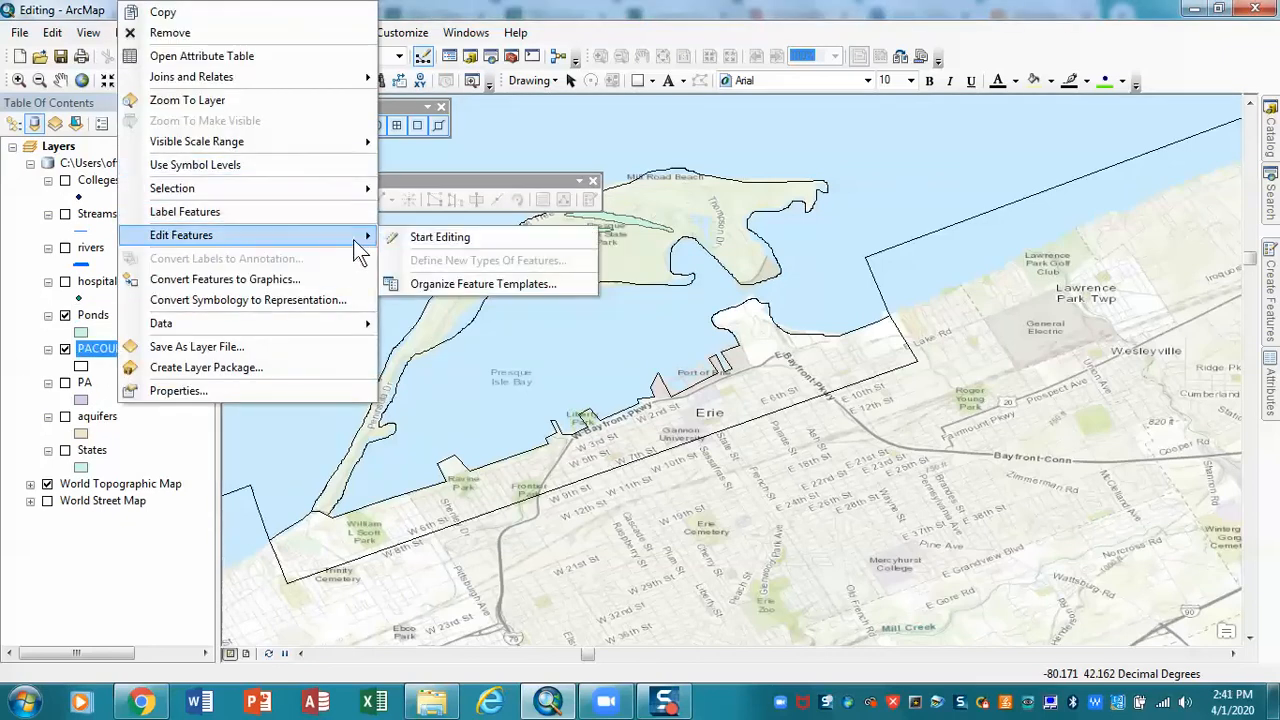
click(439, 237)
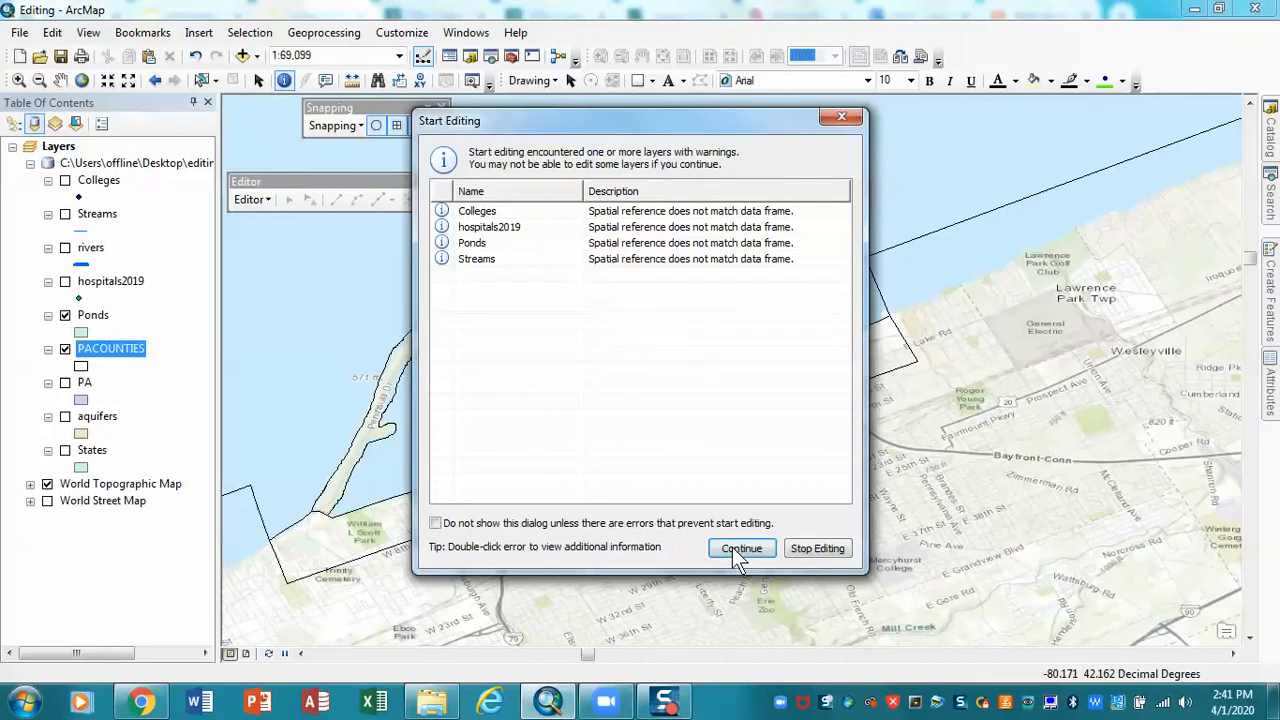
click(741, 548)
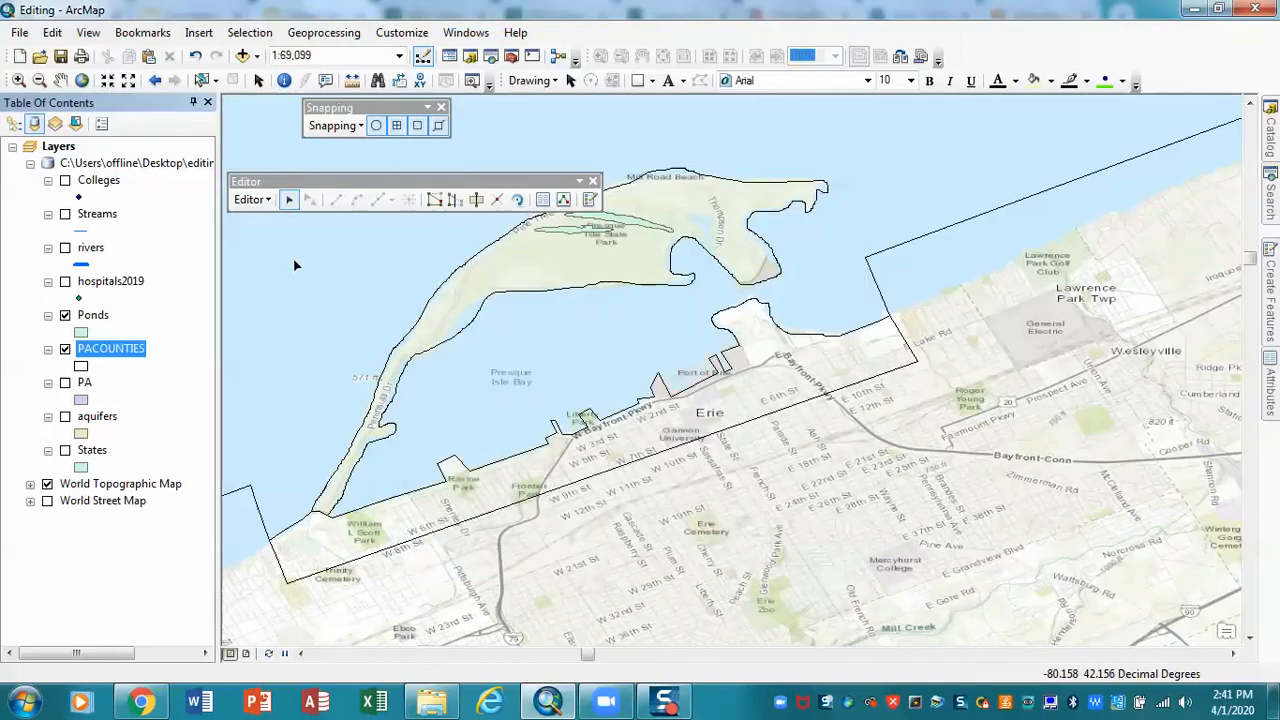
mouse_move(323, 543)
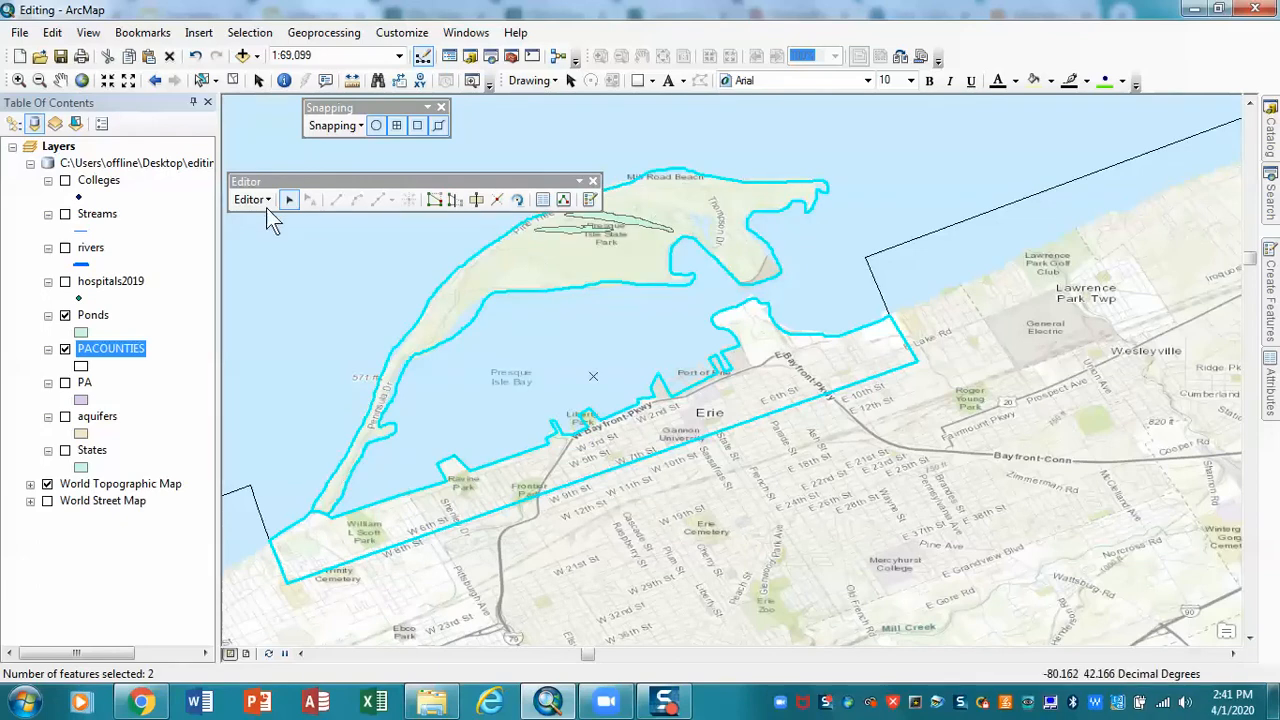
click(251, 199)
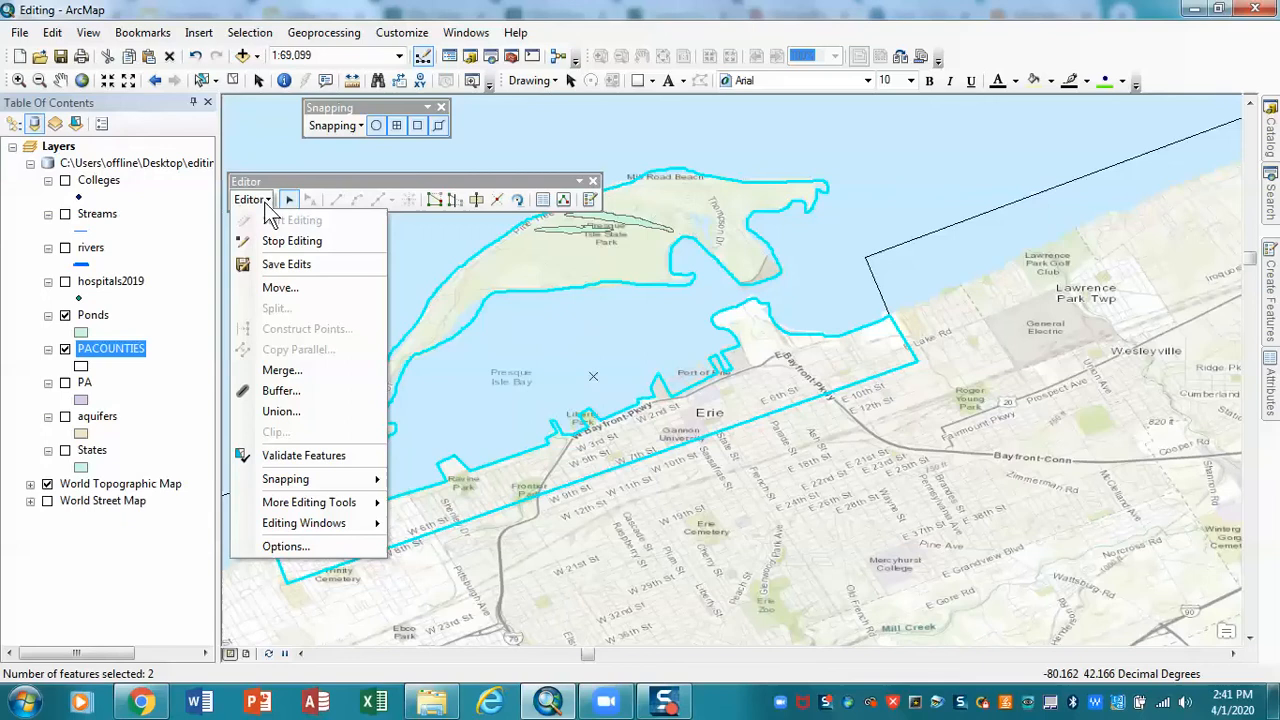
Merge the selected polygons, keeping 'Erie shore (PACOUNTIES)' as the target feature
click(282, 370)
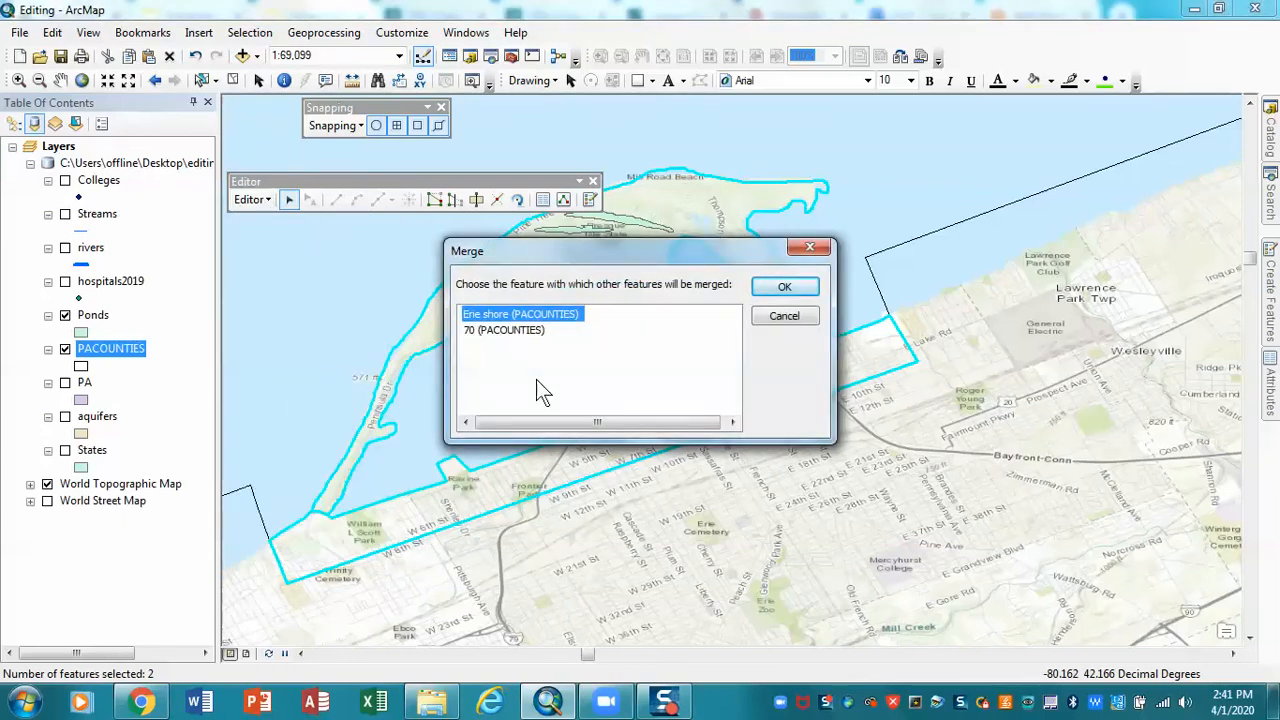
mouse_move(360, 450)
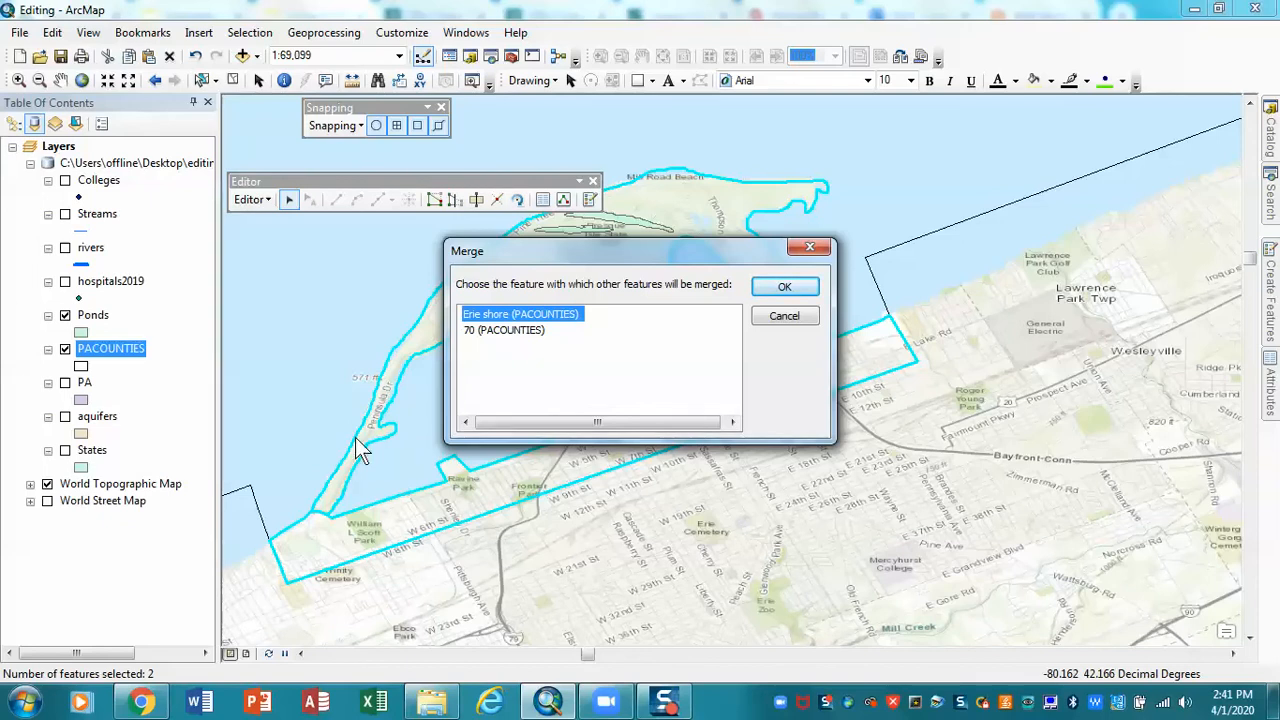
mouse_move(388, 543)
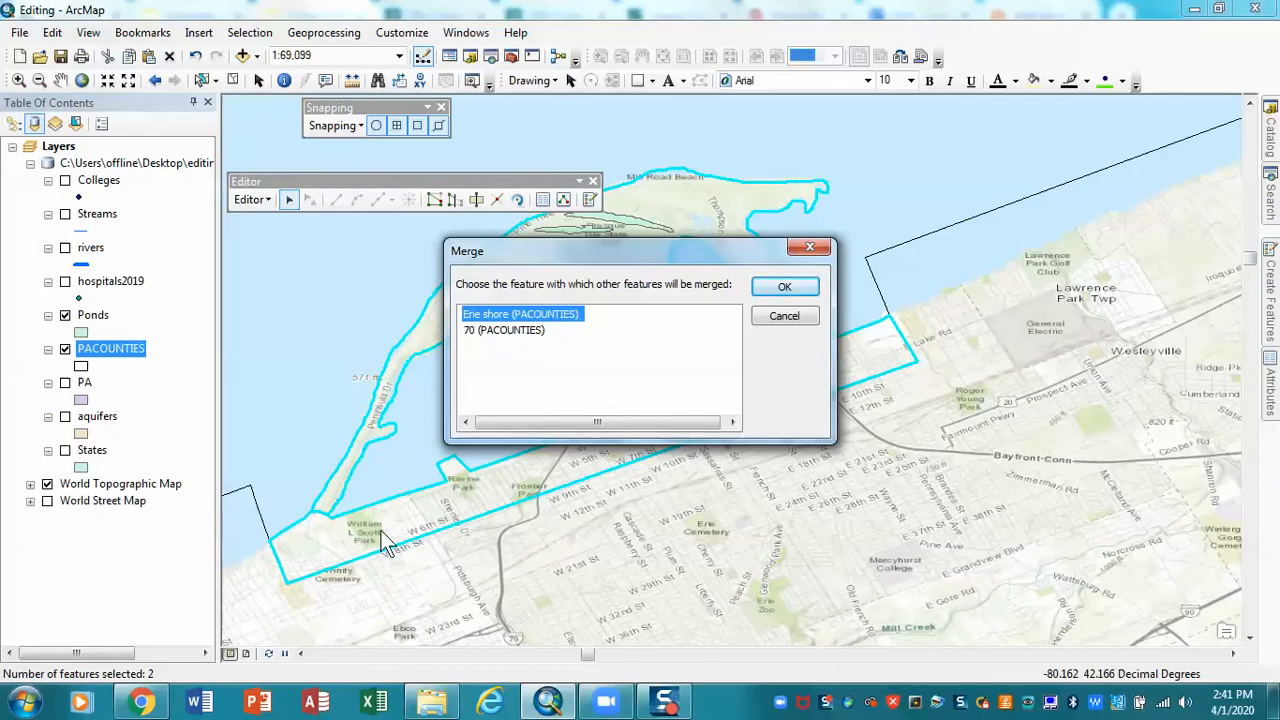
mouse_move(398, 518)
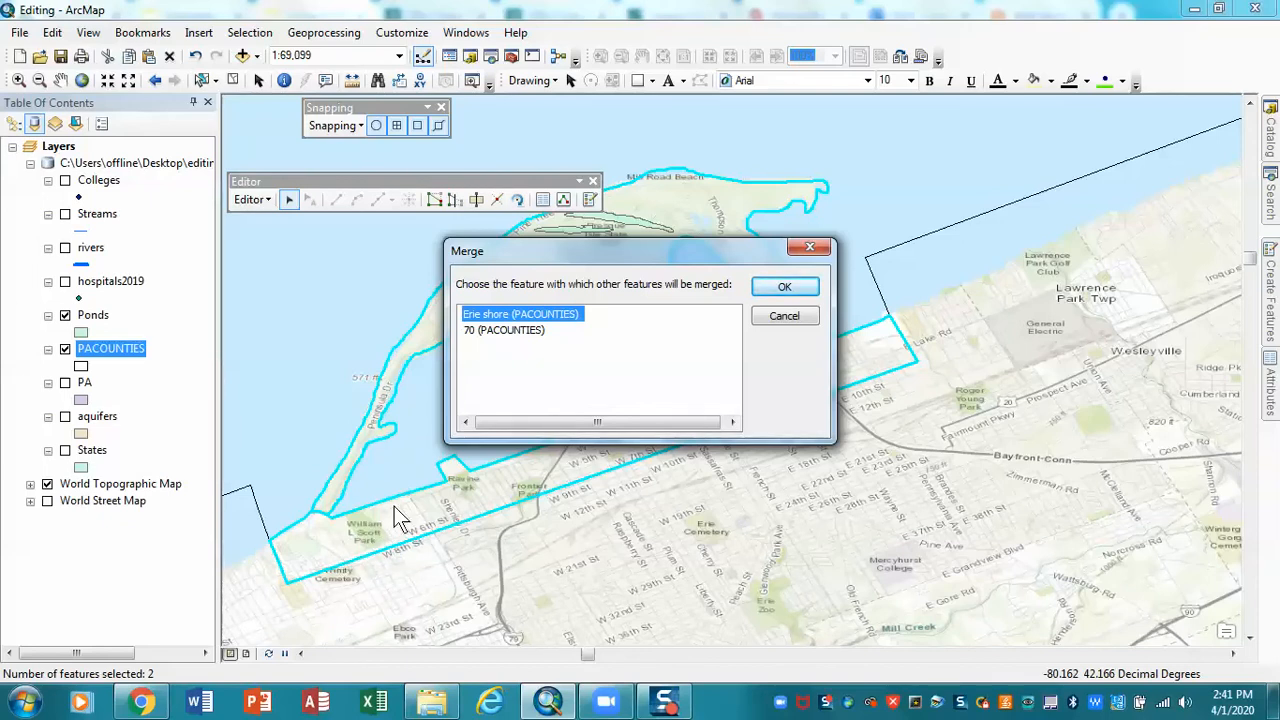
mouse_move(357, 470)
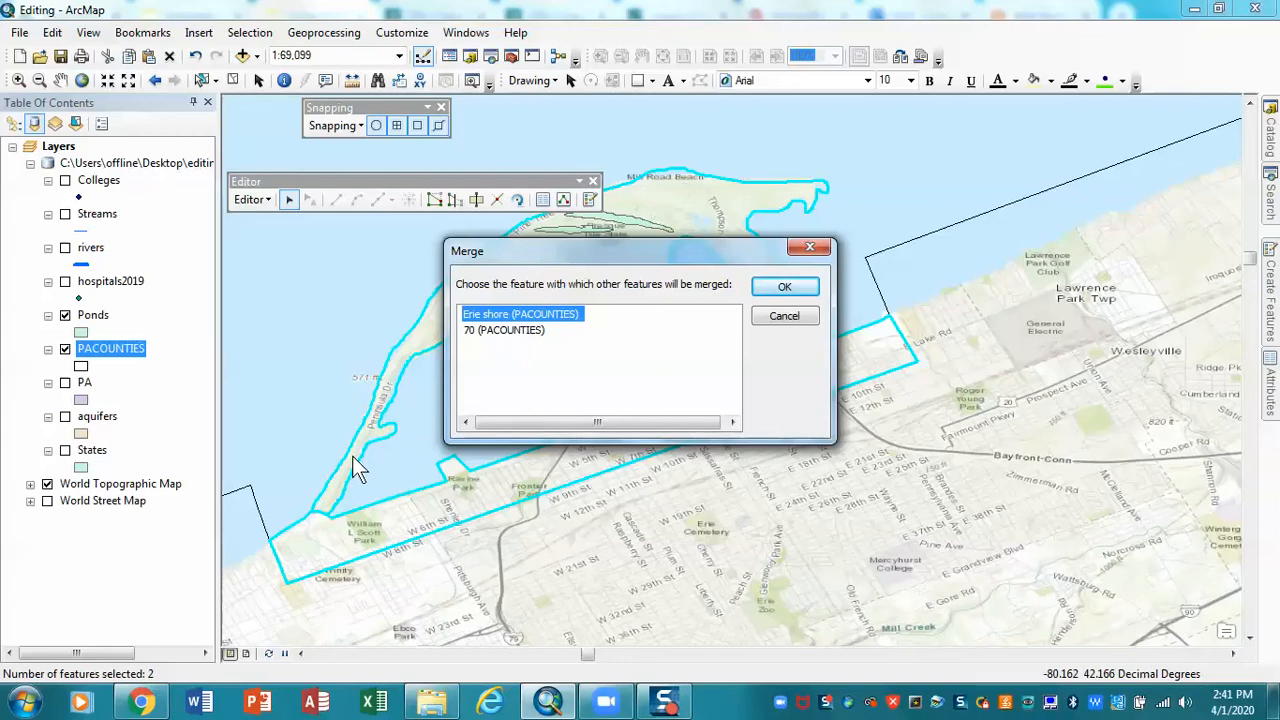
mouse_move(615, 378)
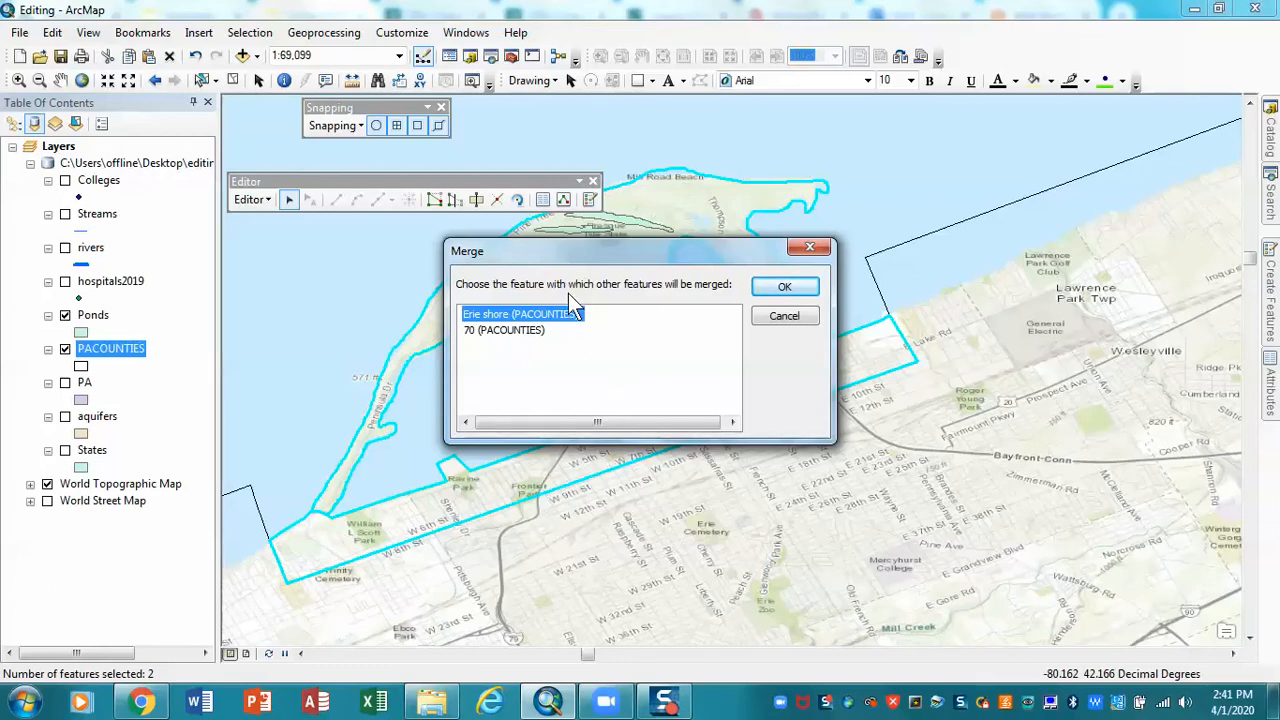
mouse_move(630, 305)
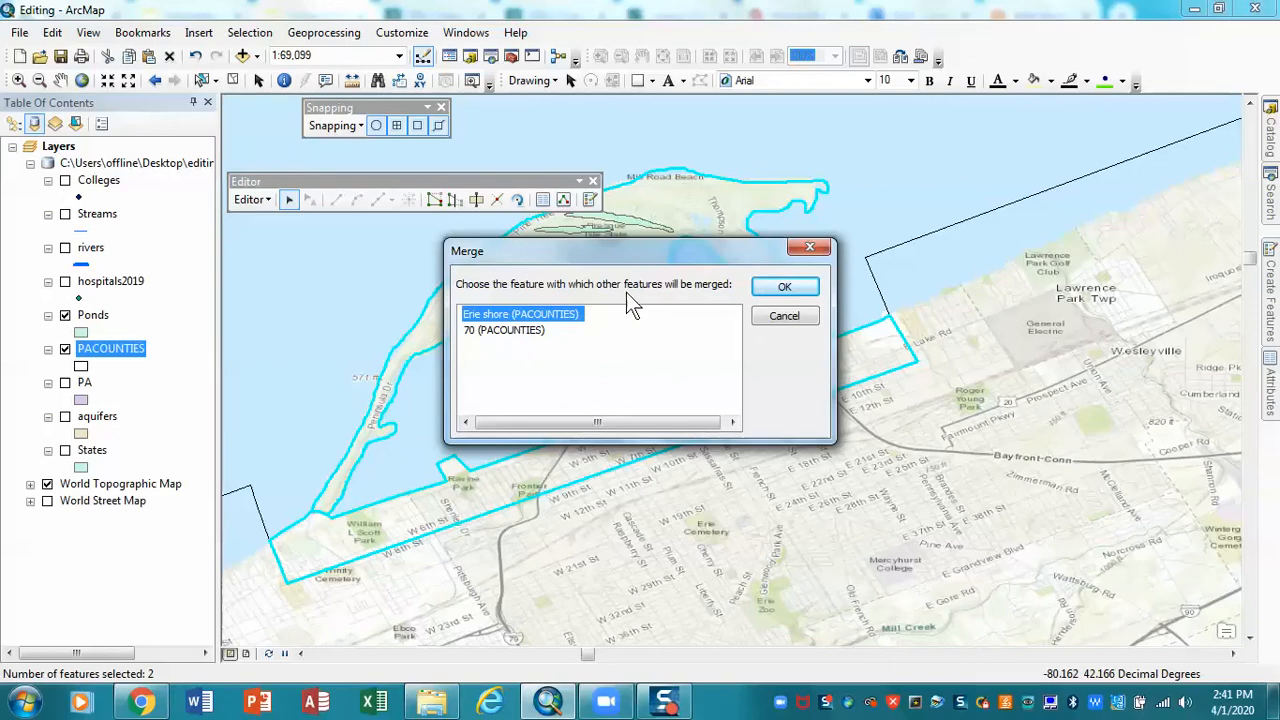
mouse_move(413, 365)
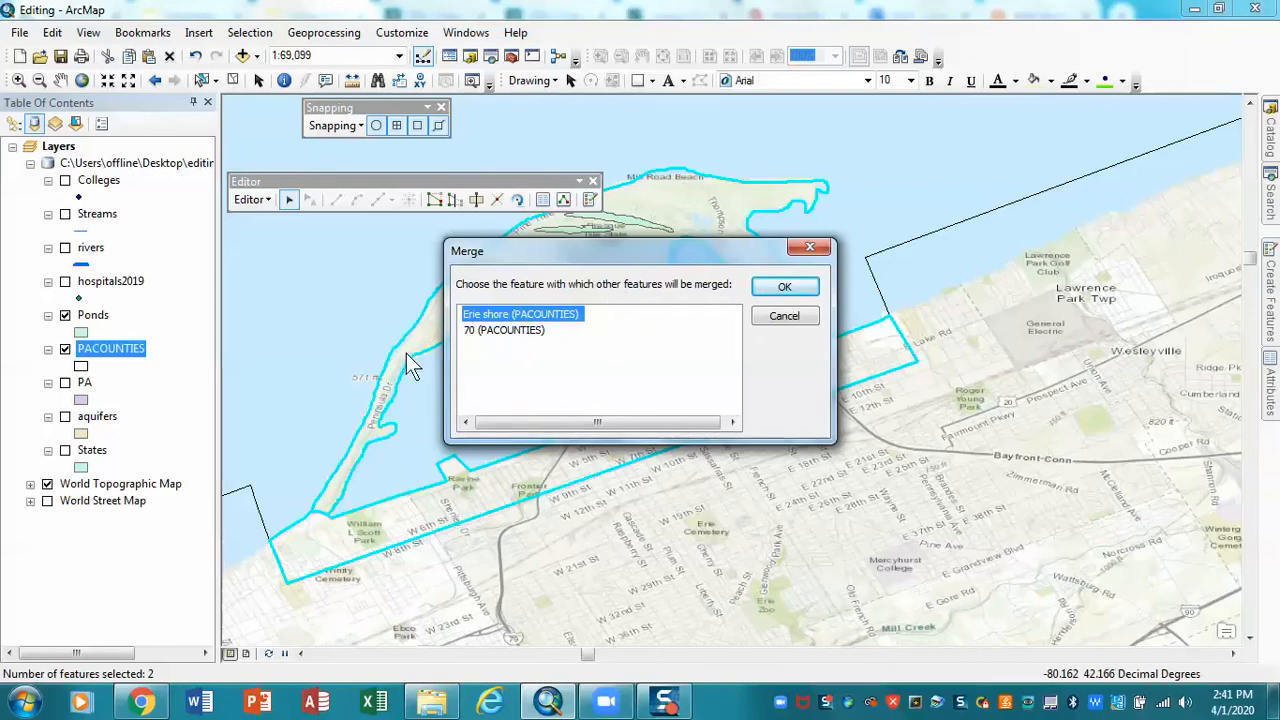
mouse_move(593, 327)
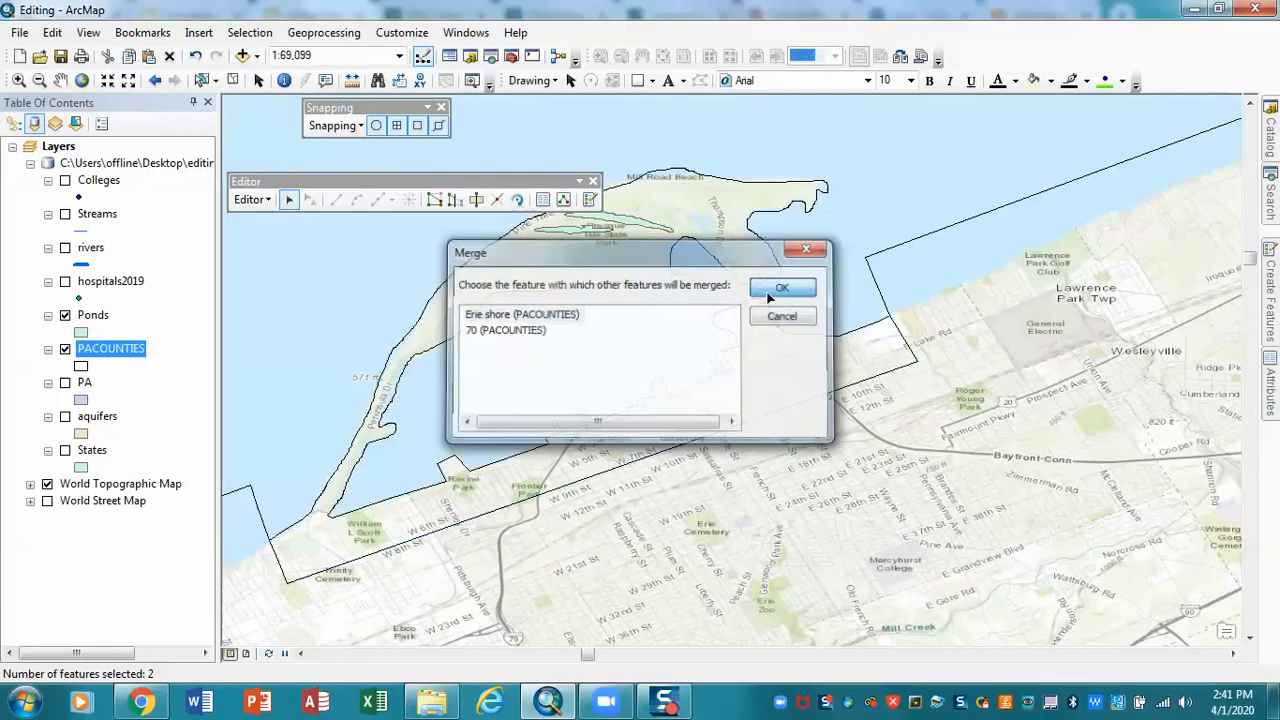
click(782, 288)
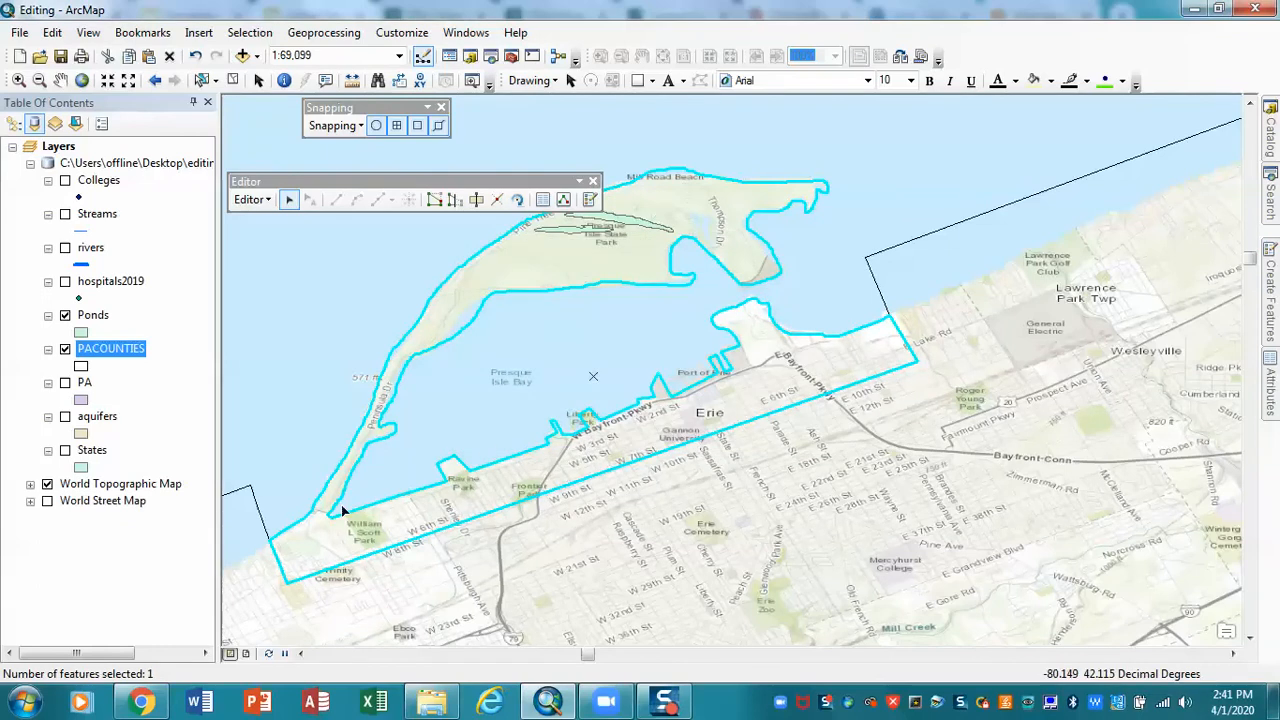
mouse_move(327, 519)
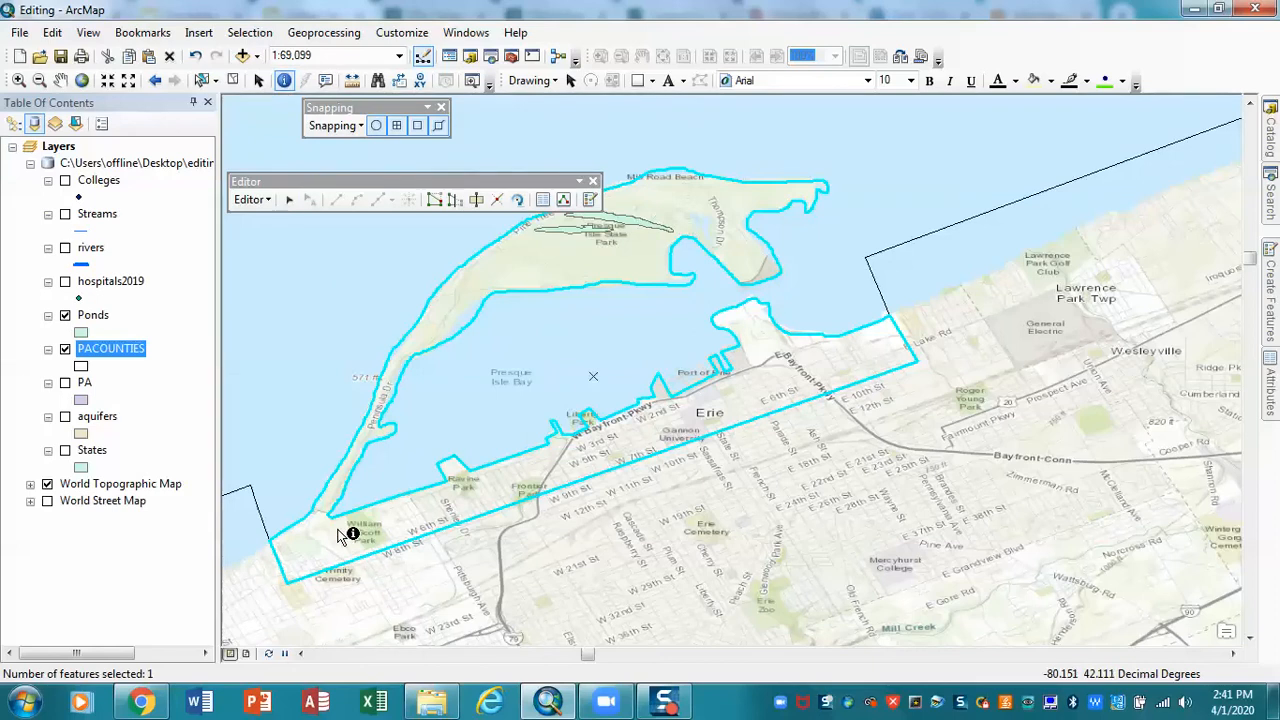
Identify the merged polygon to confirm it is a single Erie shore feature
click(352, 533)
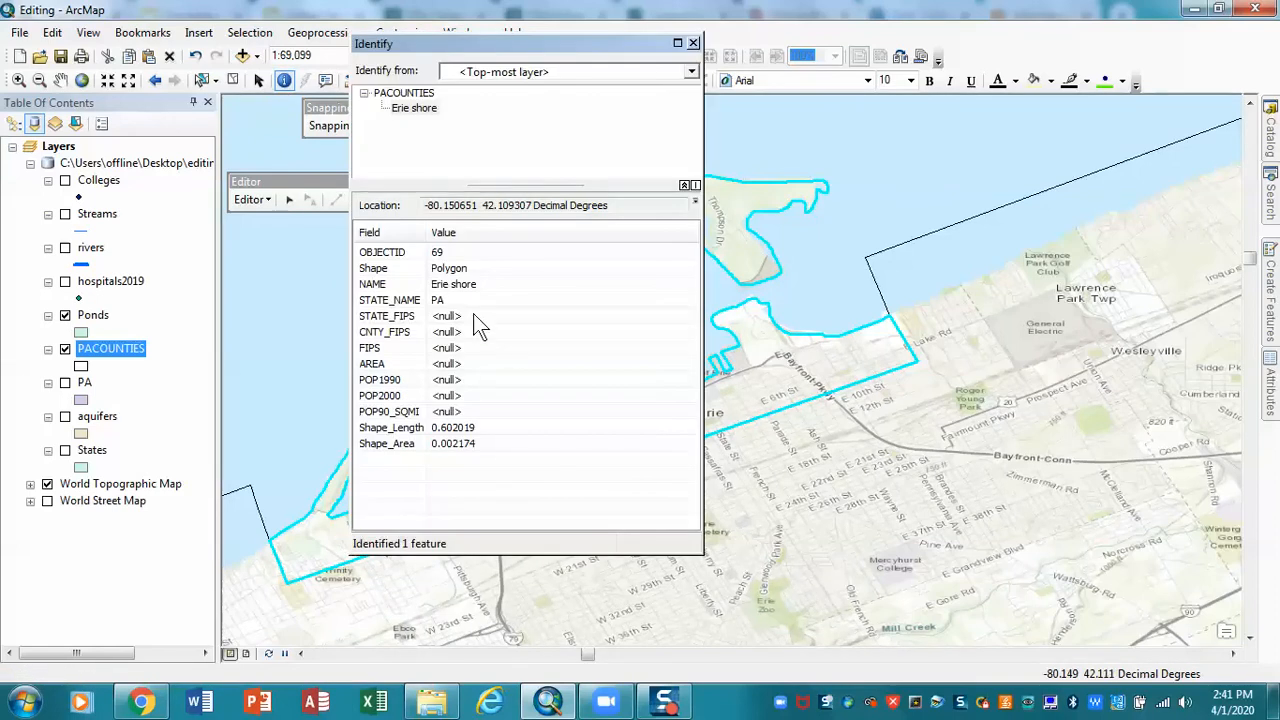
mouse_move(483, 300)
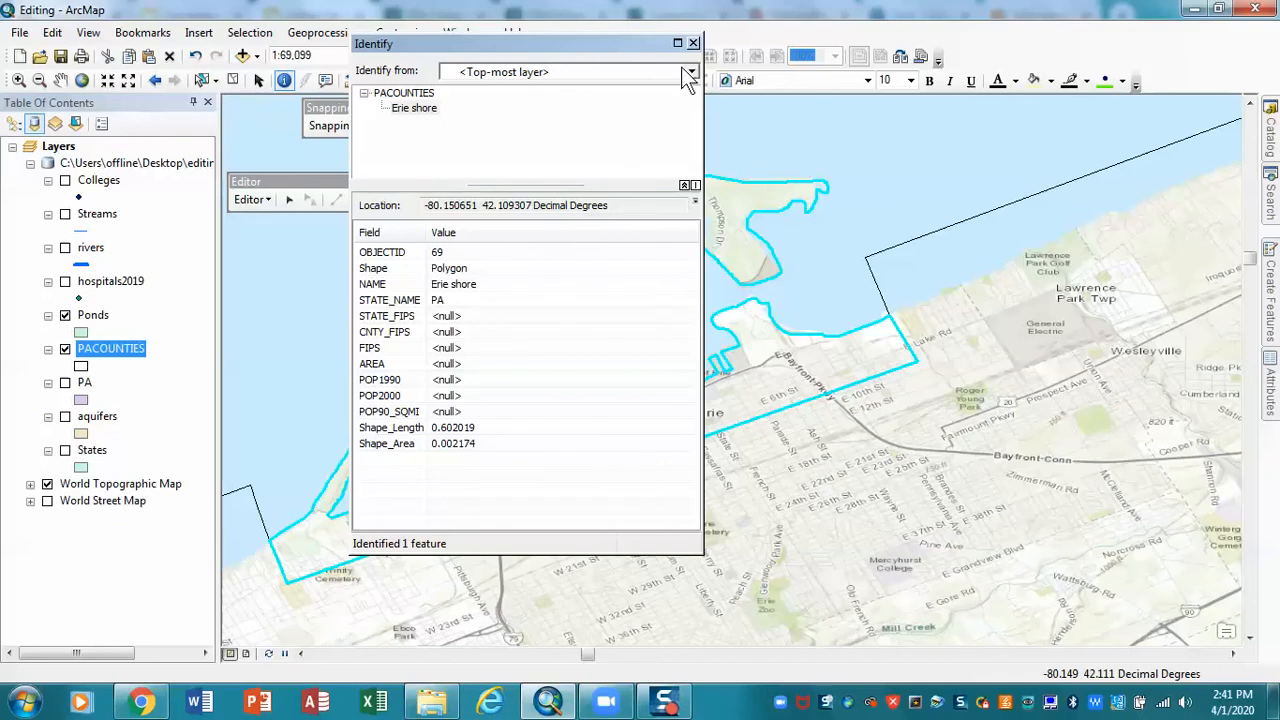
click(692, 43)
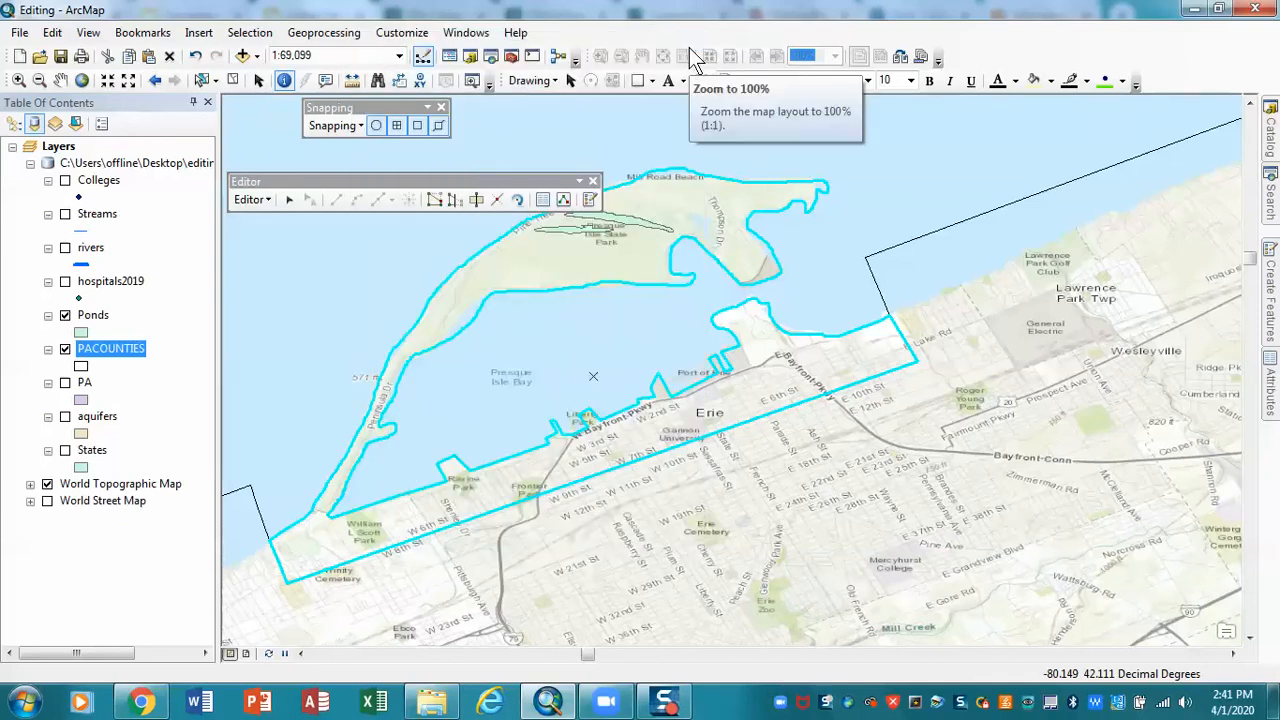
mouse_move(343, 281)
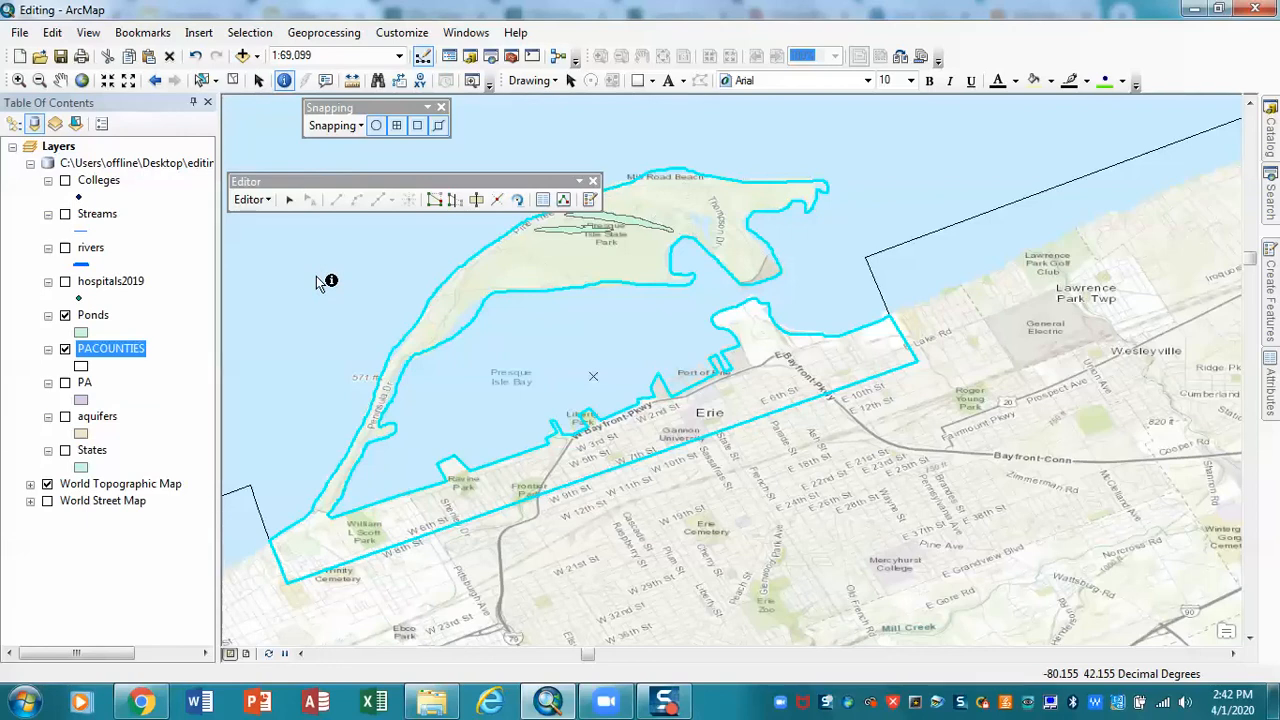
mouse_move(350, 540)
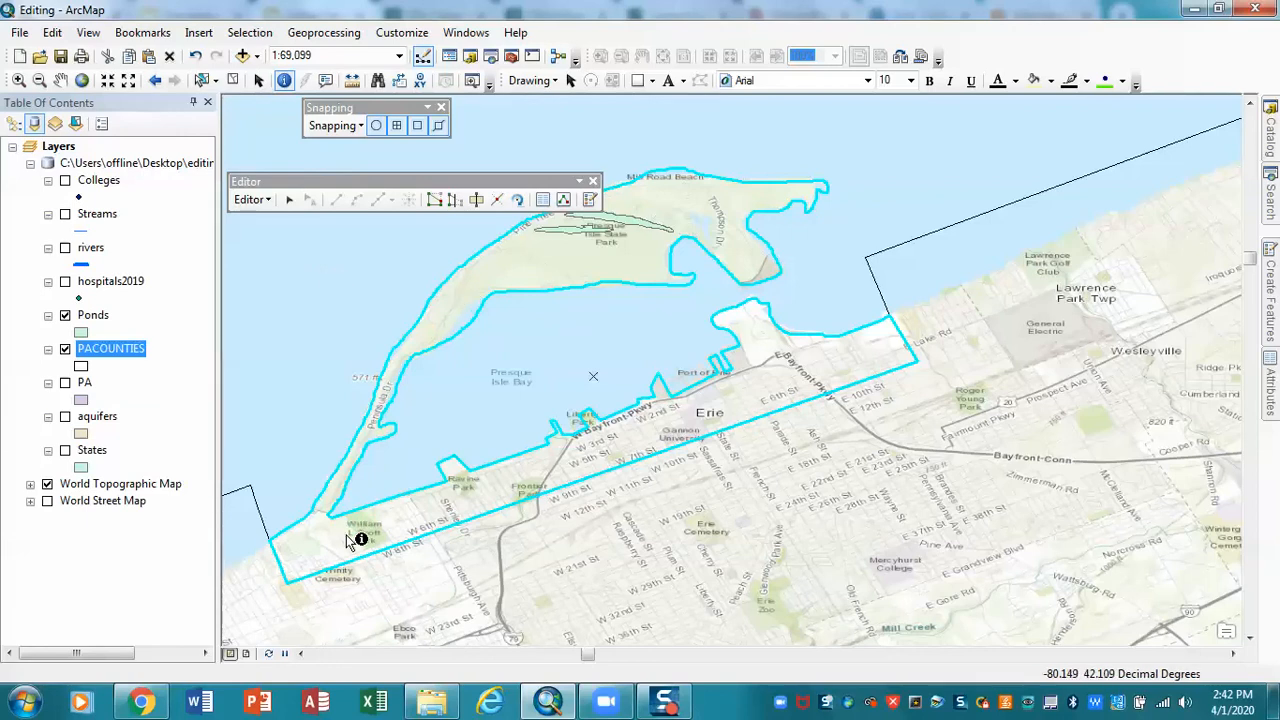
click(251, 199)
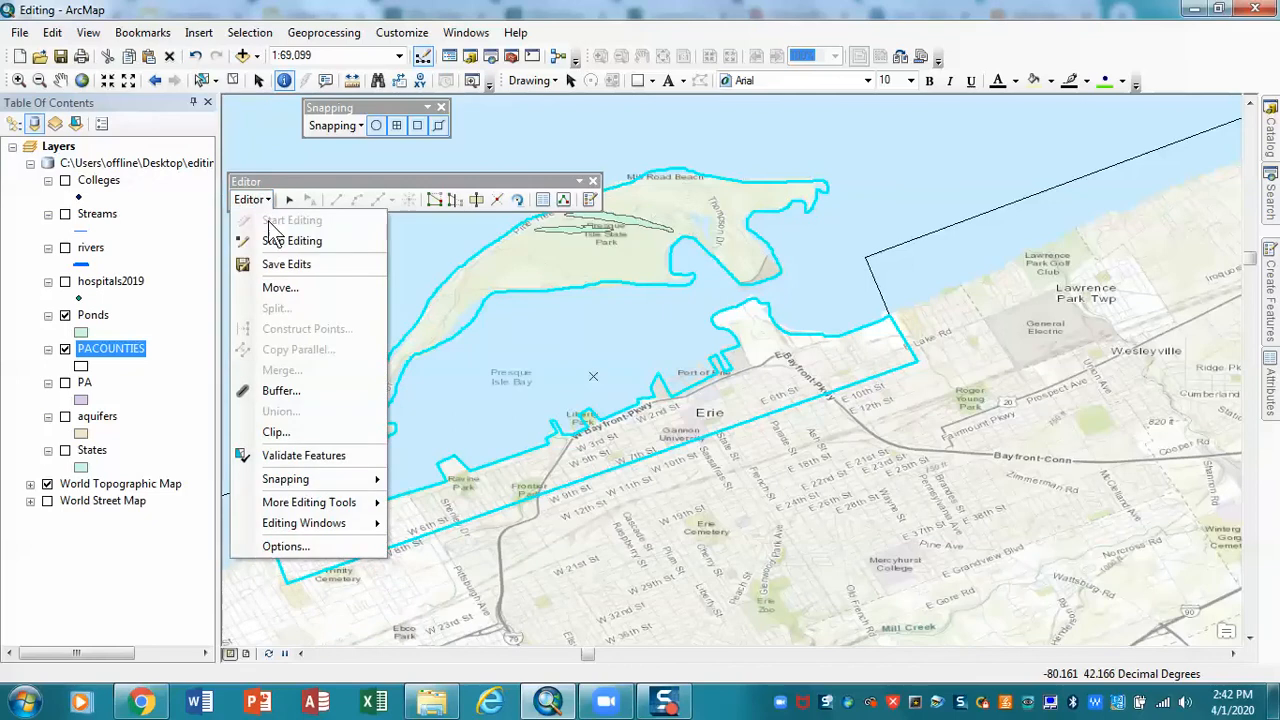
Stop editing and answer Yes to save the edits
click(292, 240)
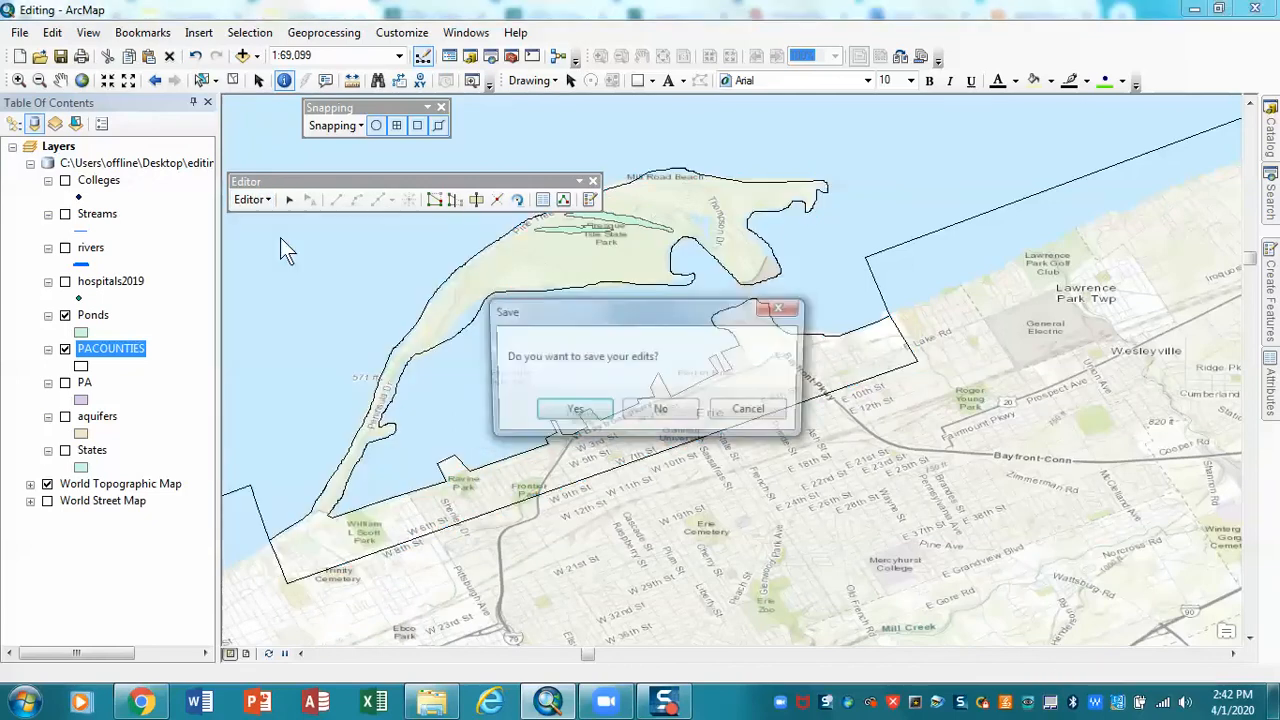
click(660, 408)
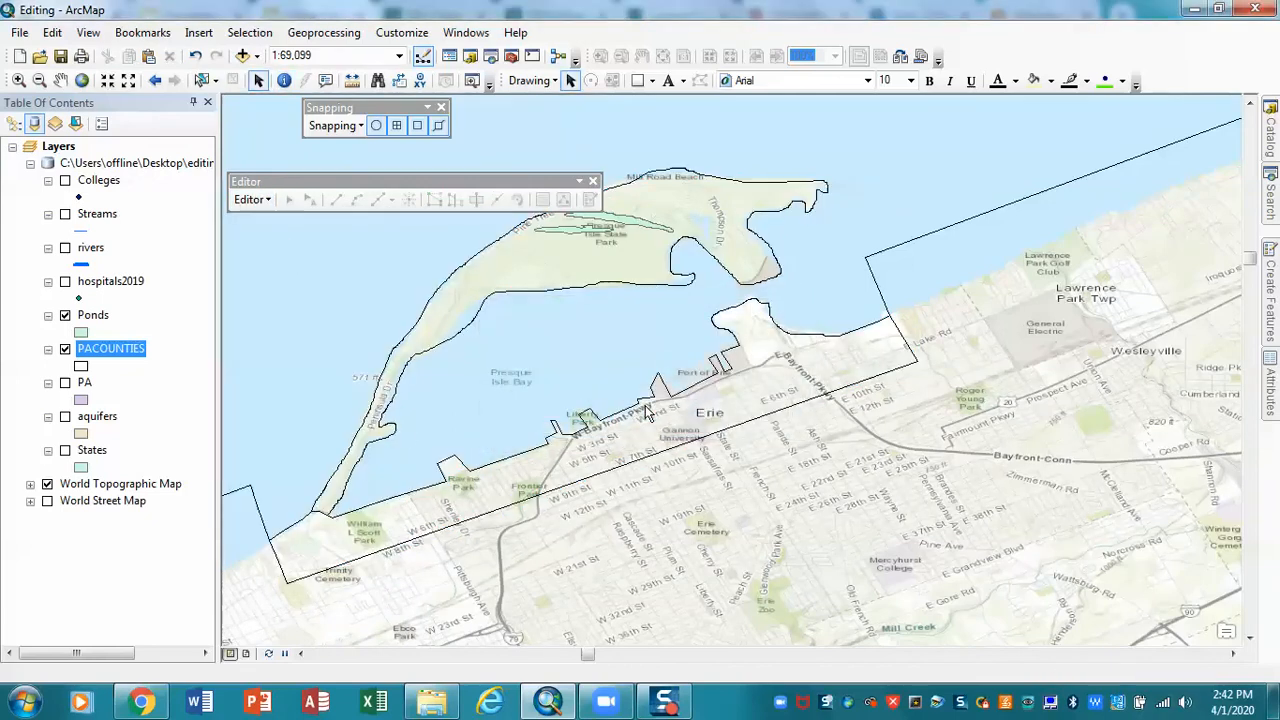
mouse_move(483, 392)
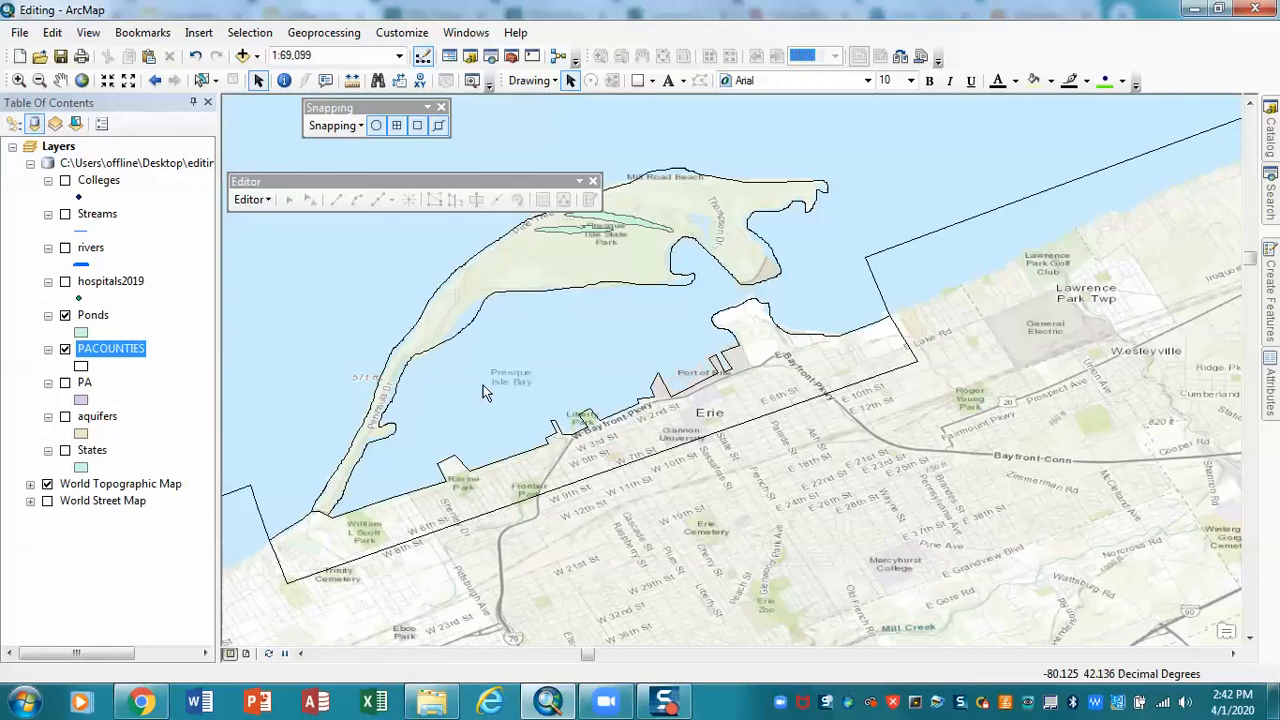
mouse_move(318, 248)
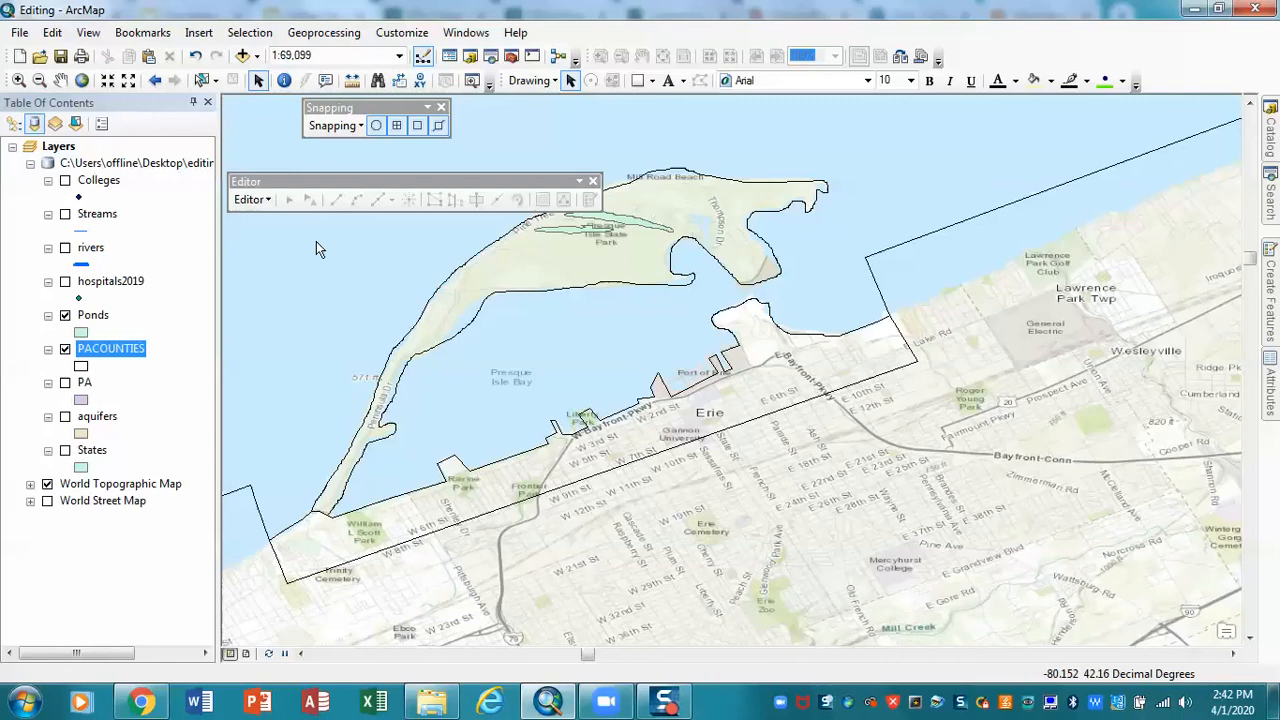
mouse_move(128, 358)
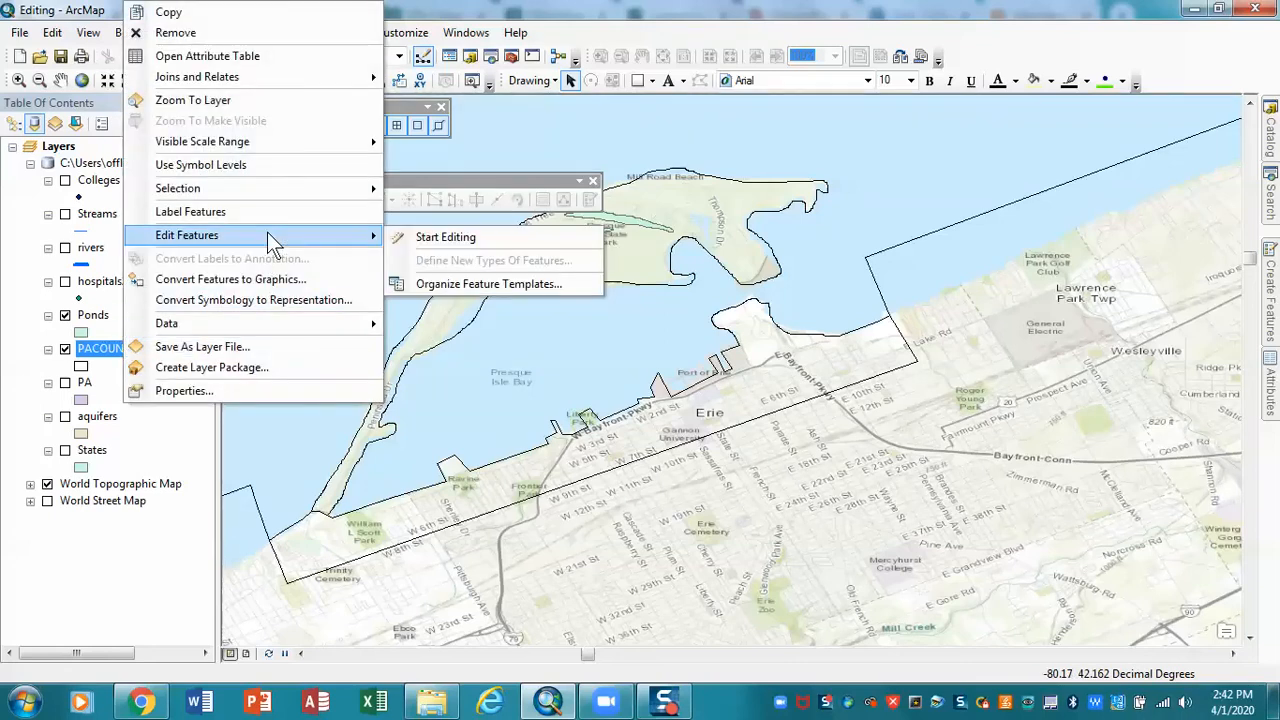
Restart editing on PACOUNTIES, continuing past the spatial reference warnings
click(445, 237)
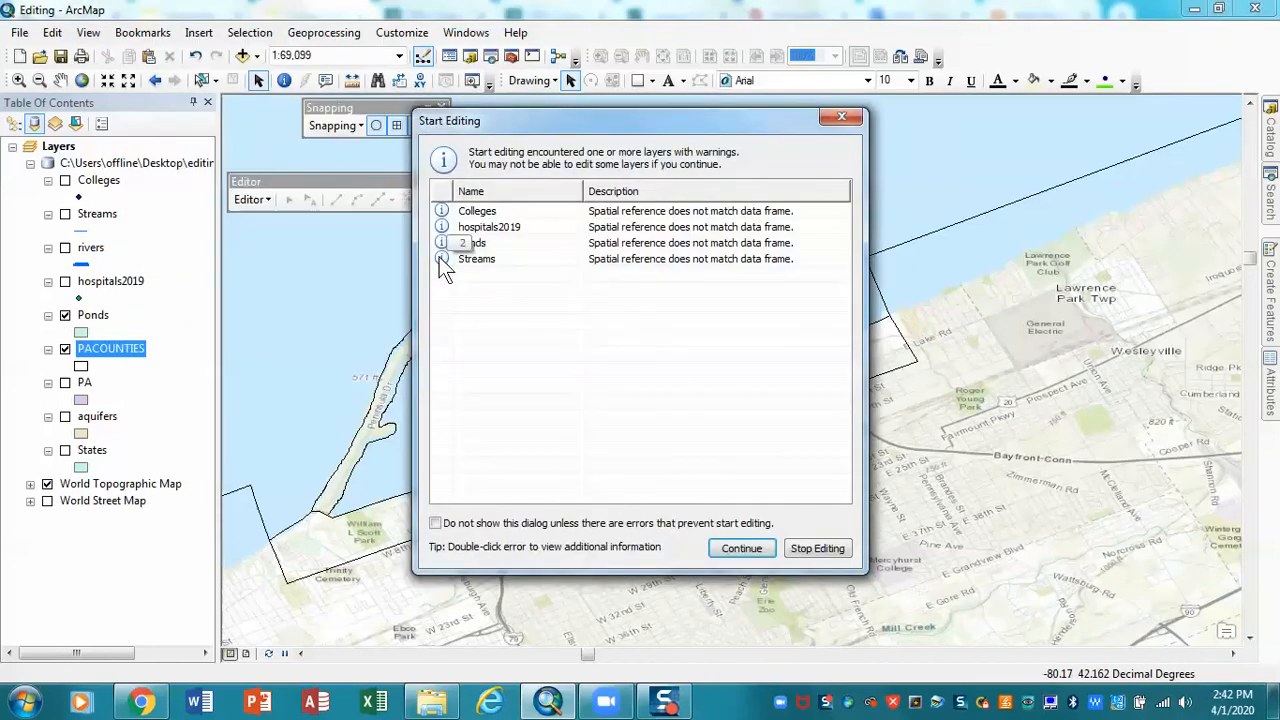
click(741, 548)
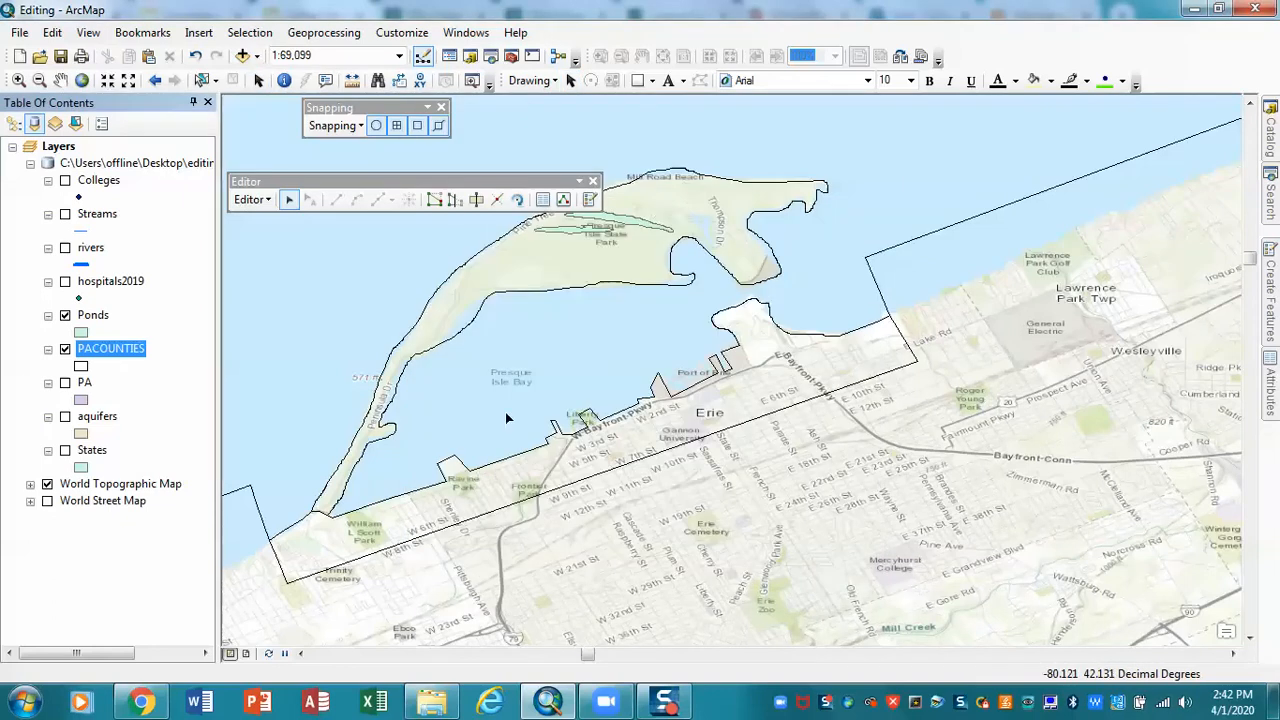
mouse_move(330, 532)
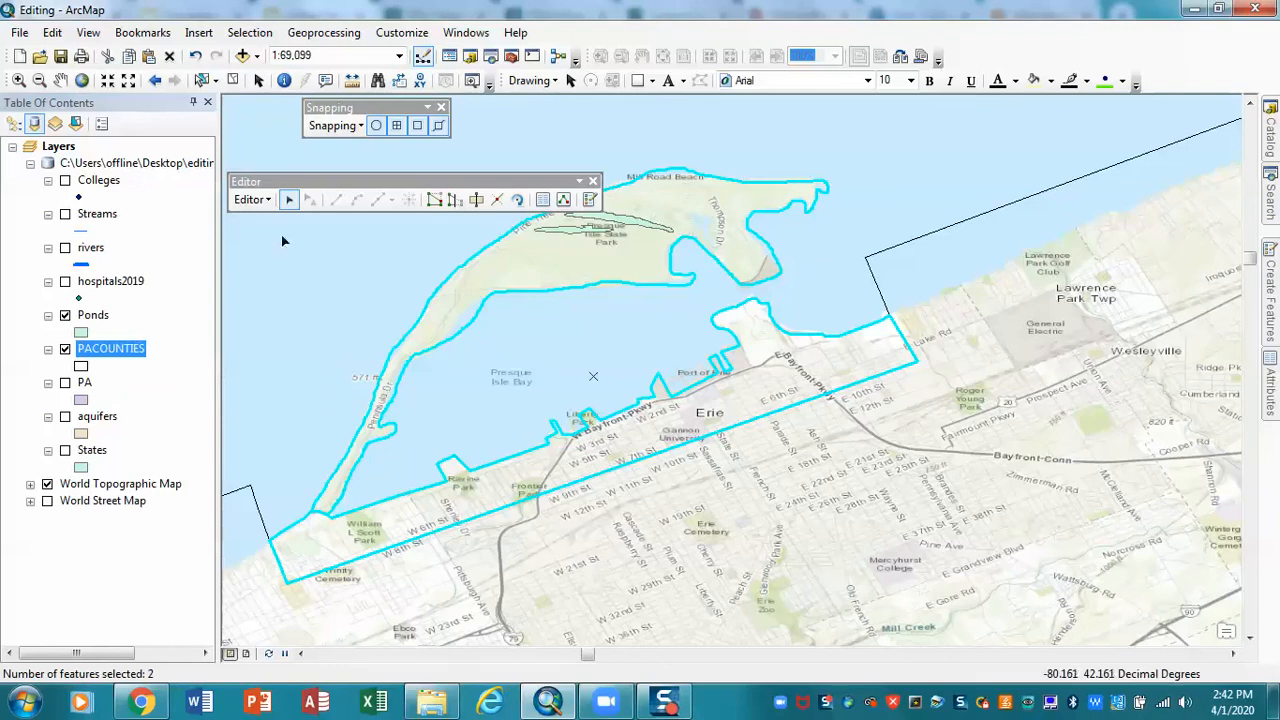
click(250, 199)
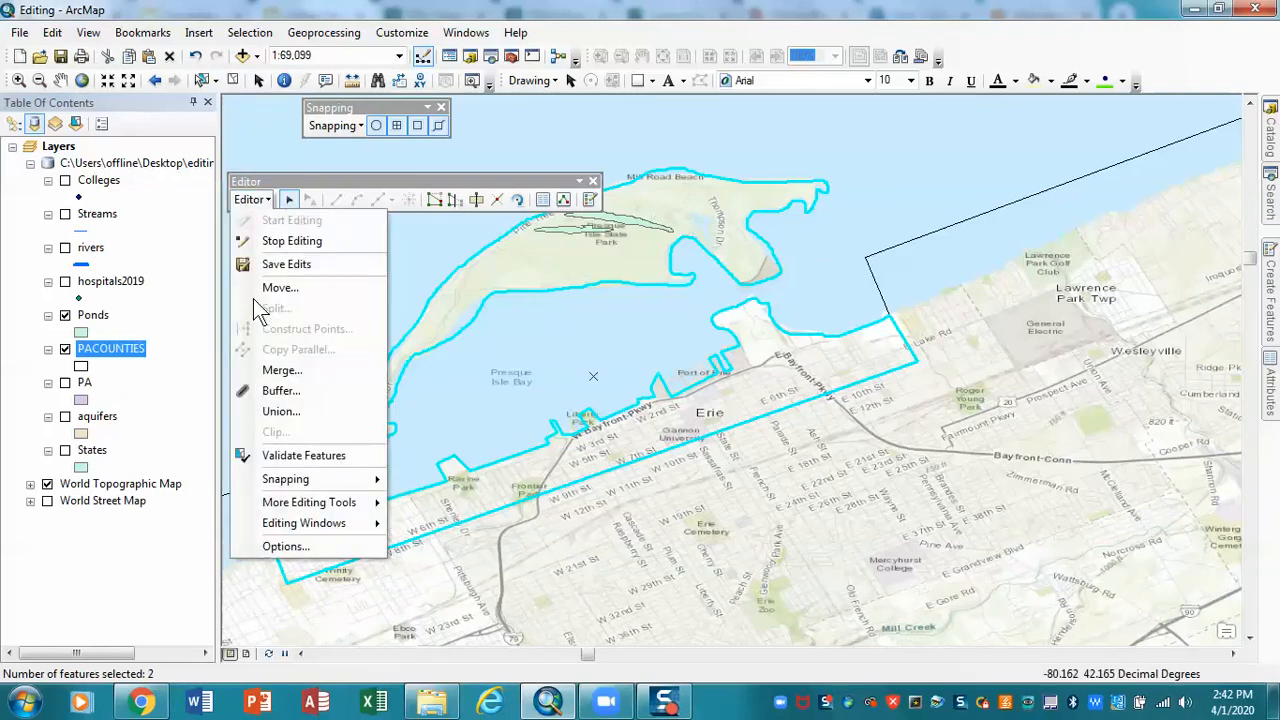
mouse_move(280, 411)
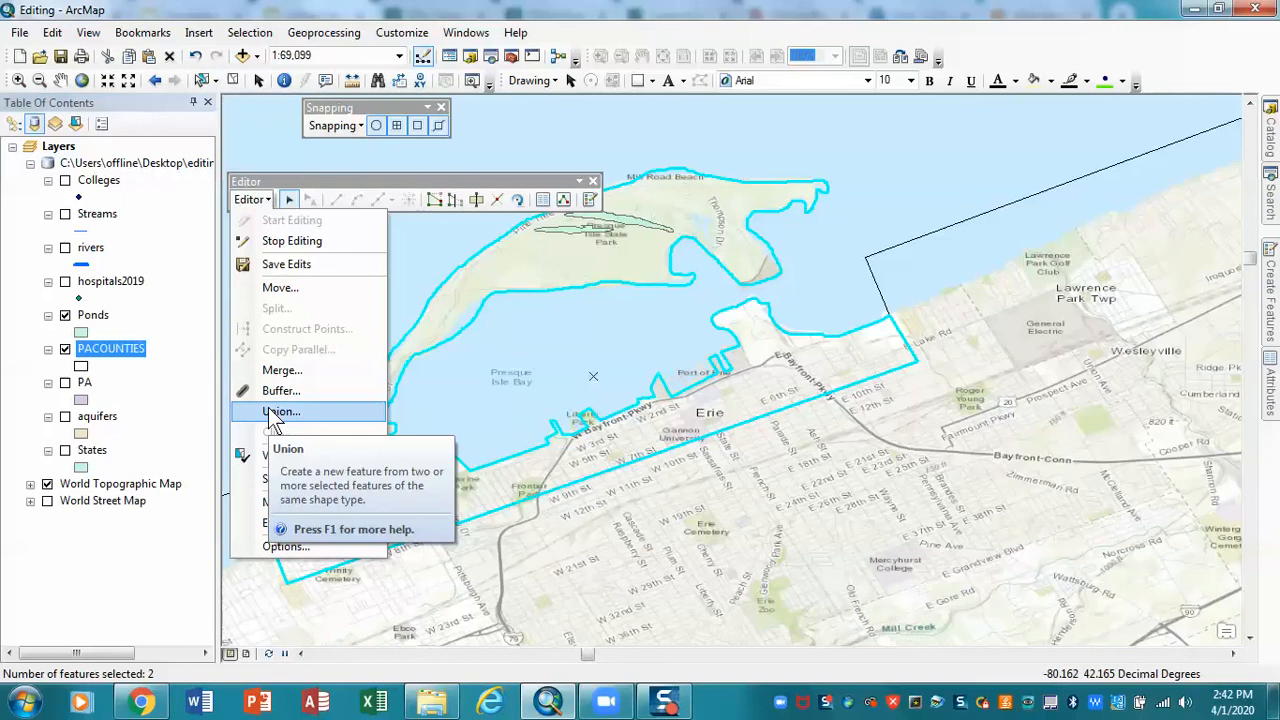
Union the two selected polygons into one feature using the PACOUNTIES template
click(280, 411)
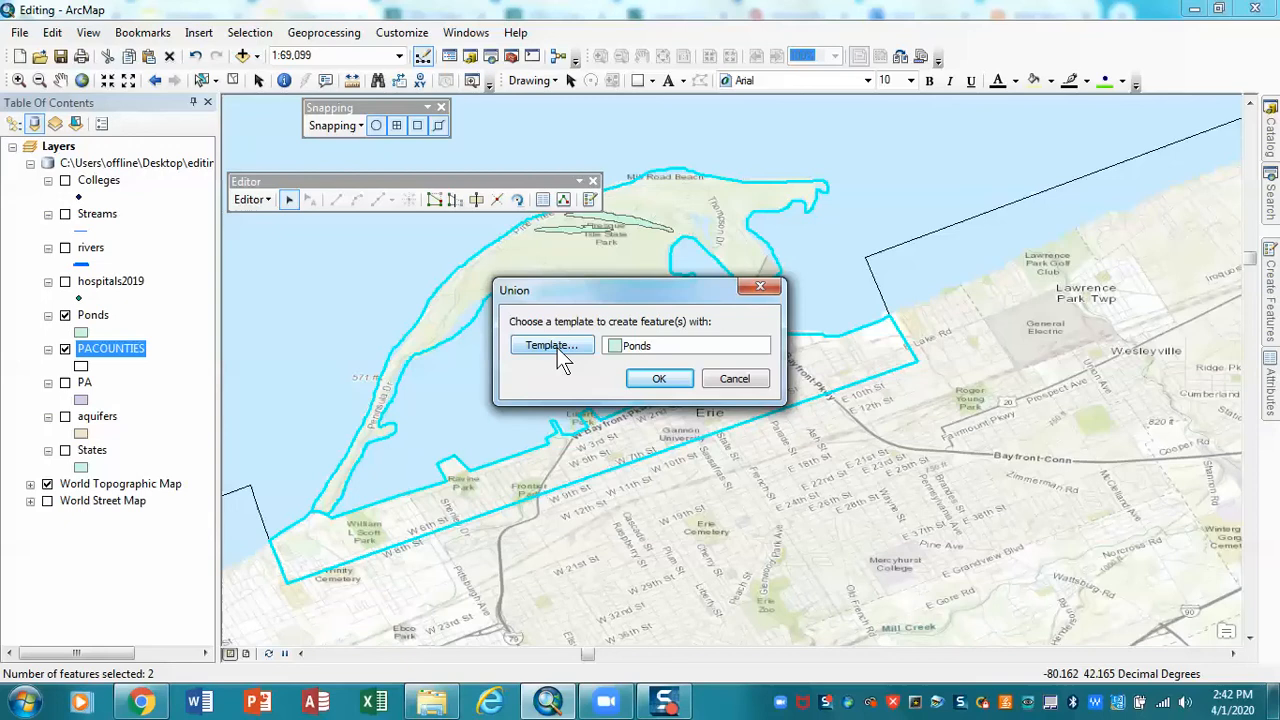
click(551, 345)
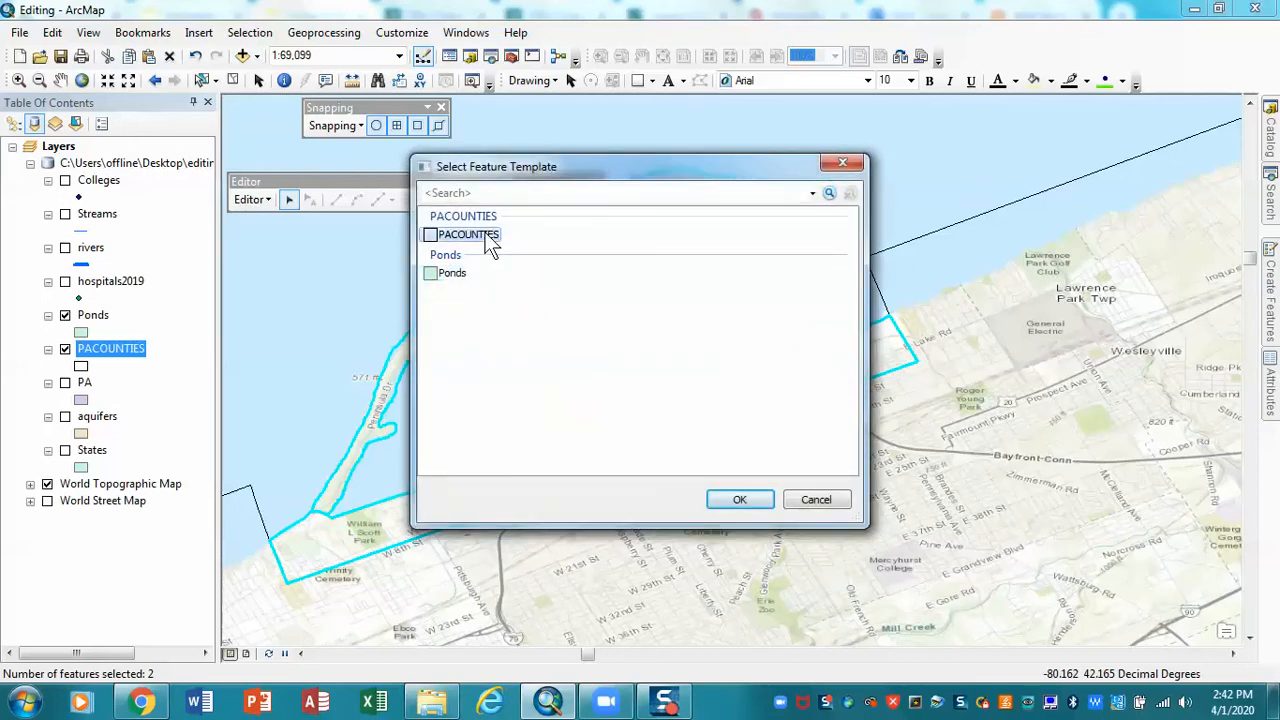
click(740, 499)
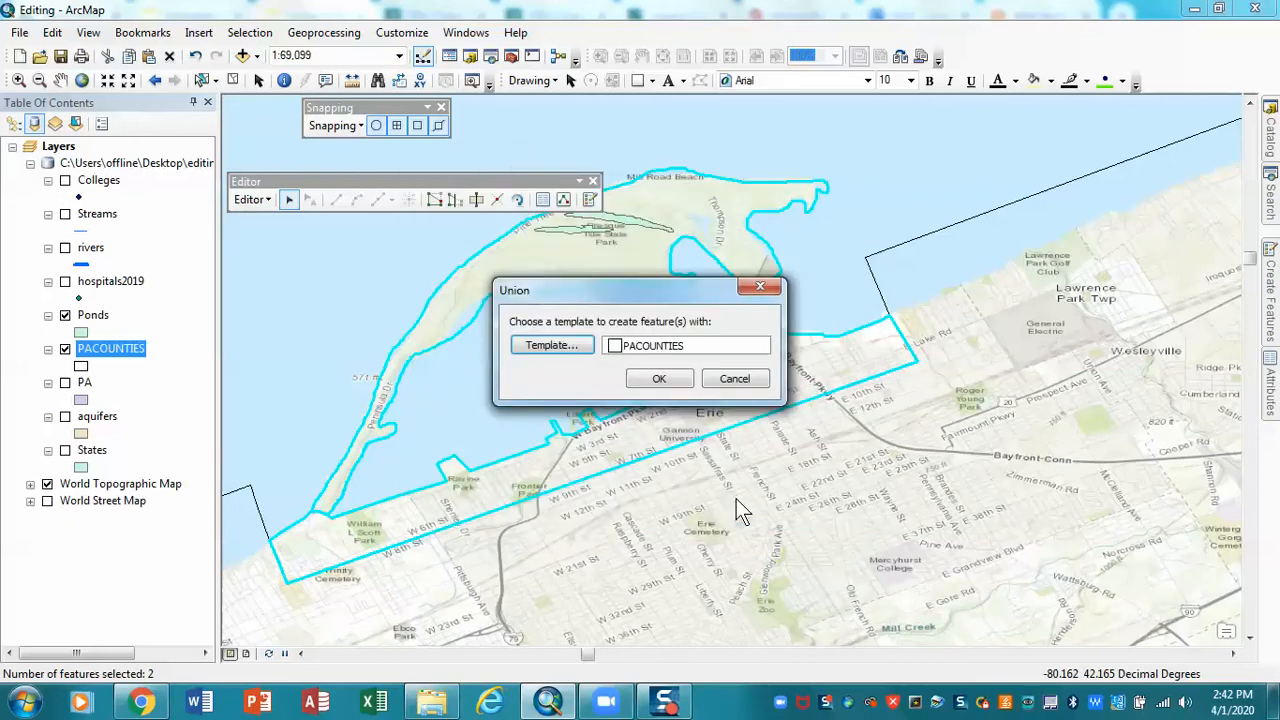
click(659, 378)
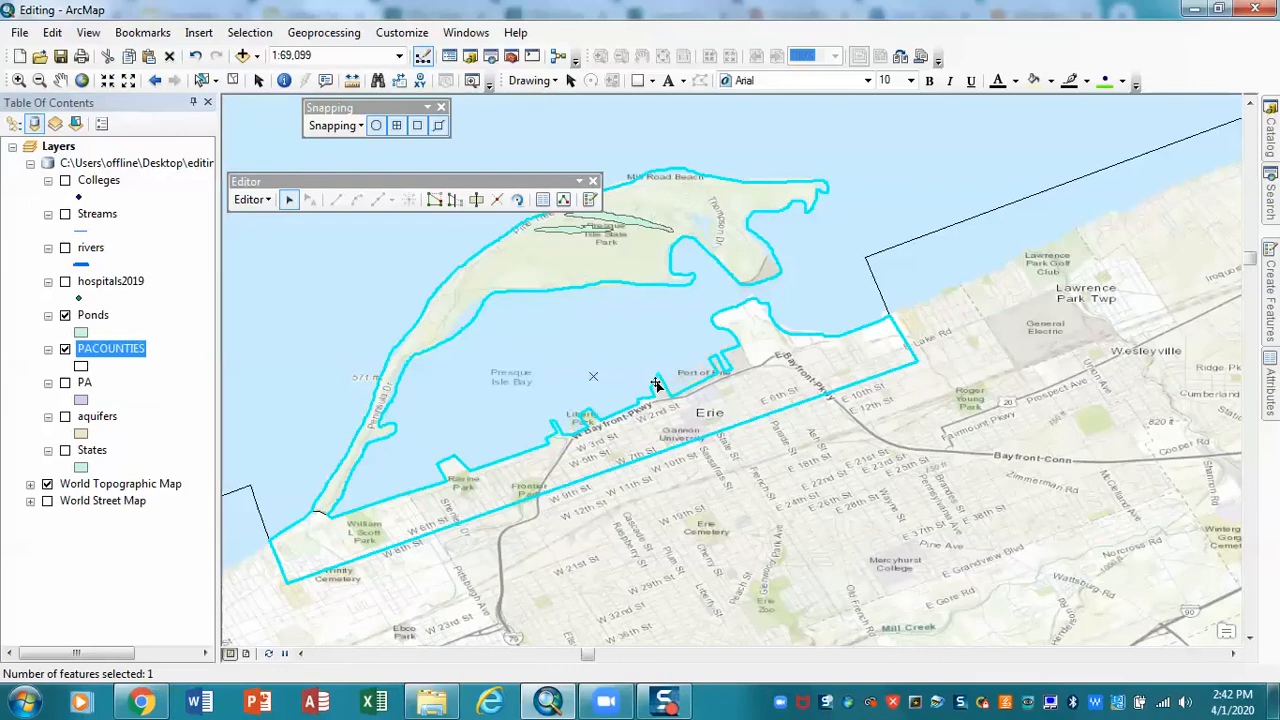
mouse_move(343, 475)
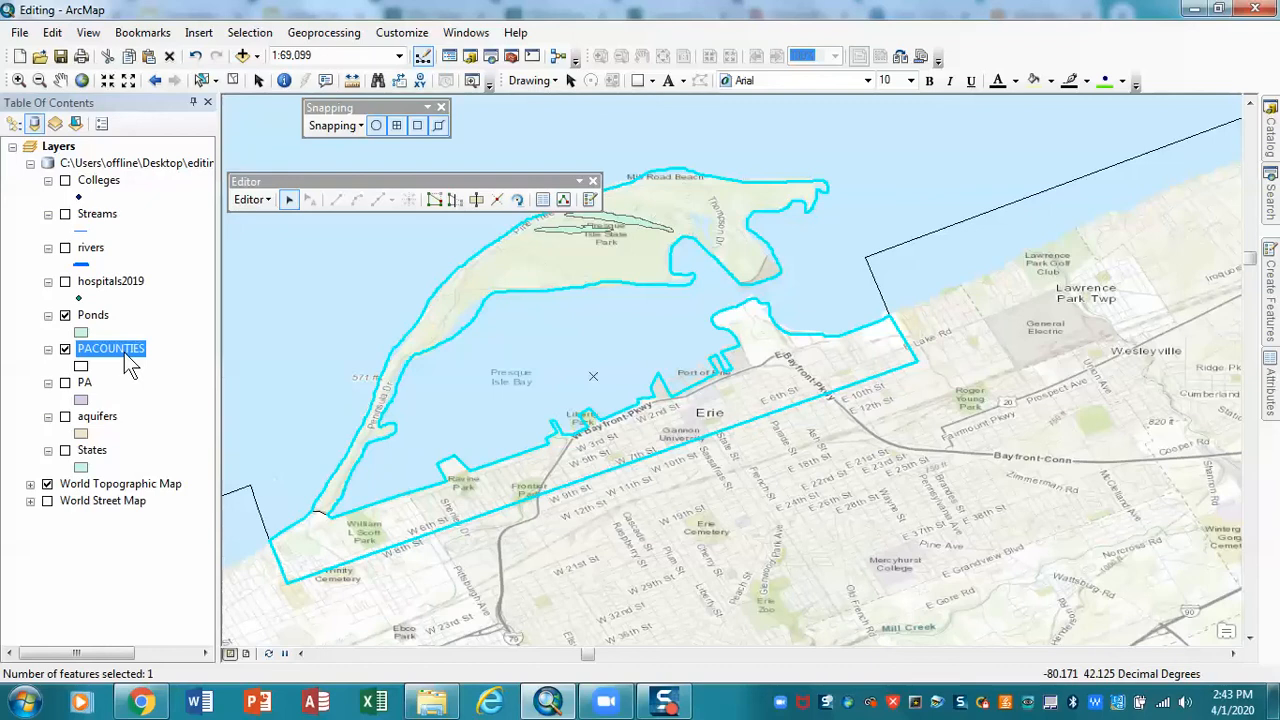
Show only the selected records in the PACOUNTIES table and highlight record 71
right_click(110, 348)
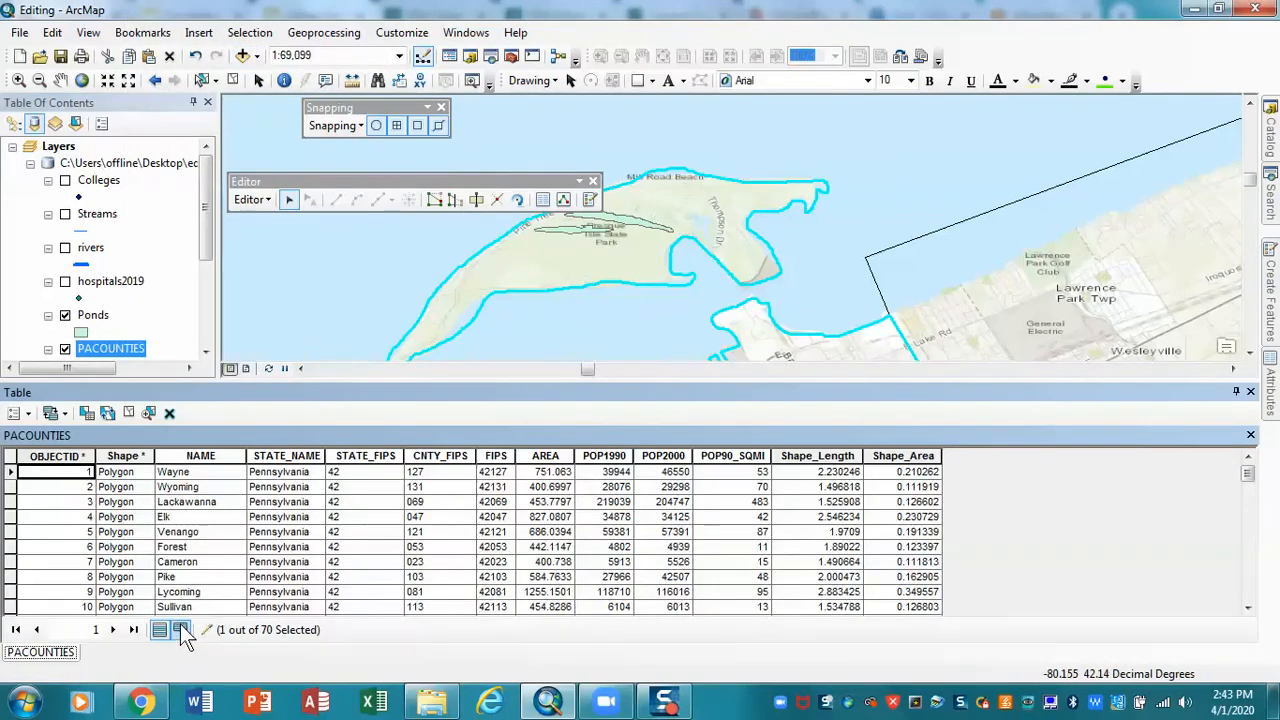
click(180, 629)
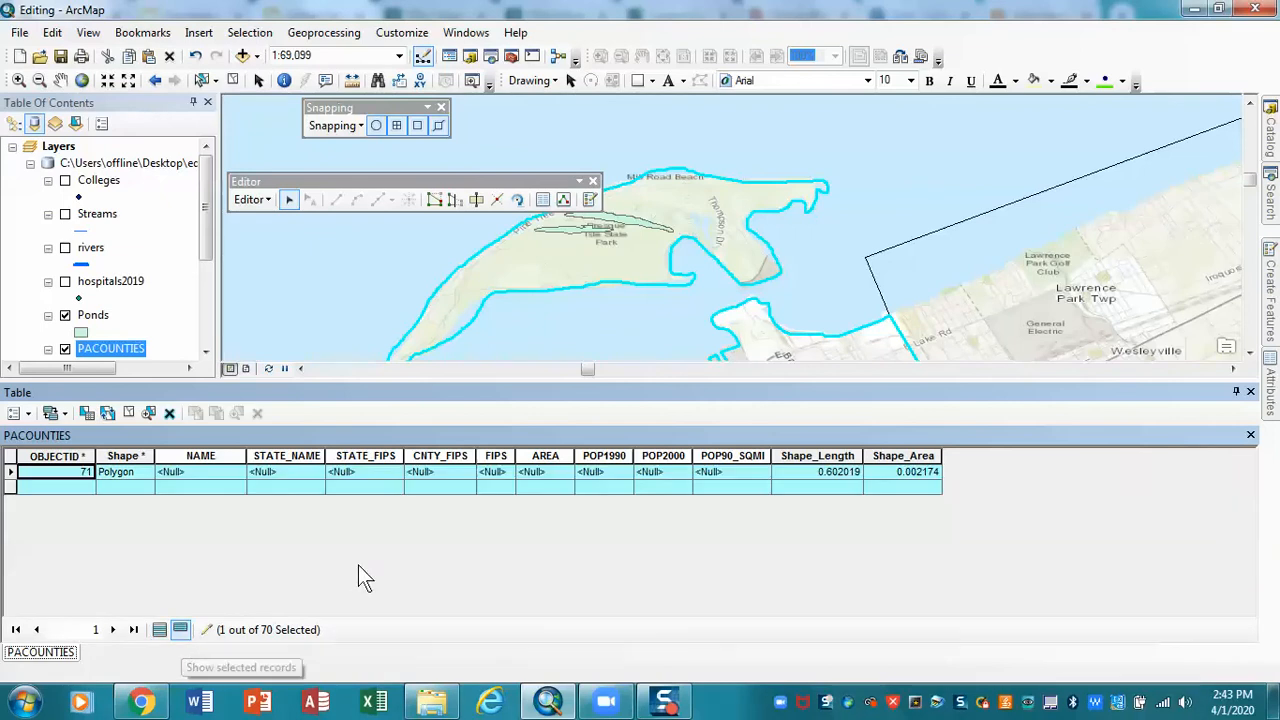
mouse_move(15, 480)
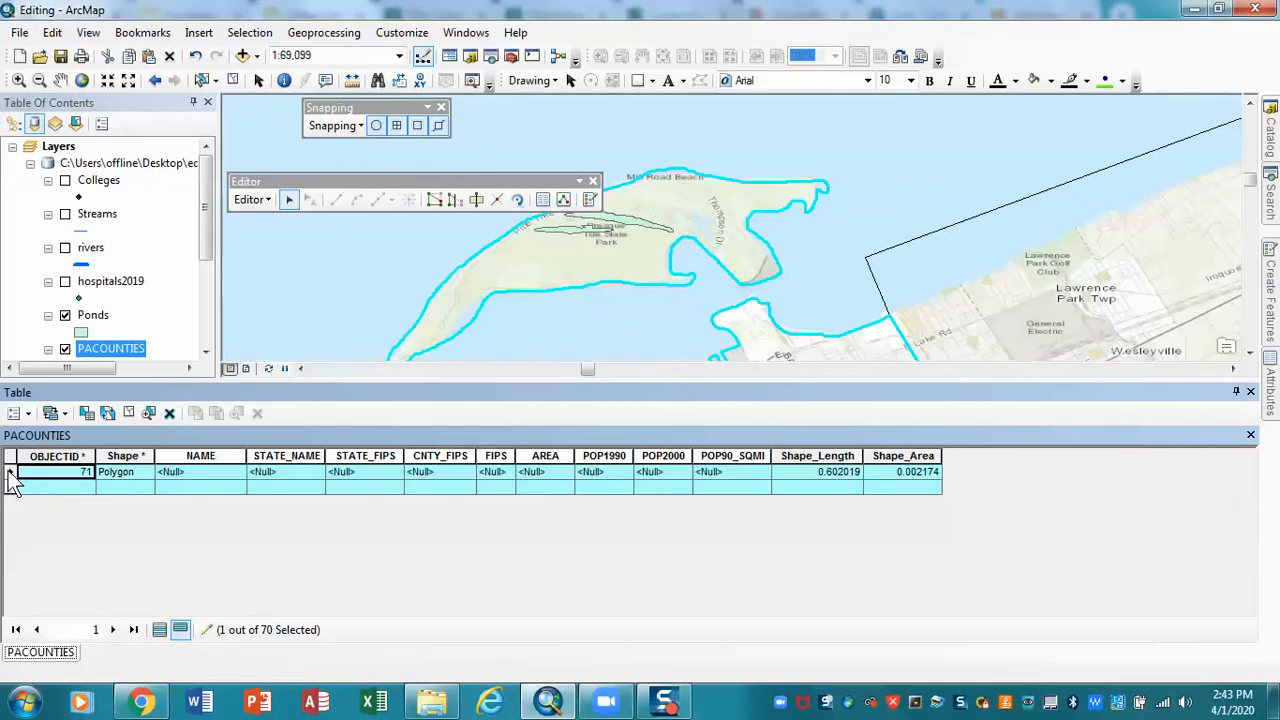
click(10, 471)
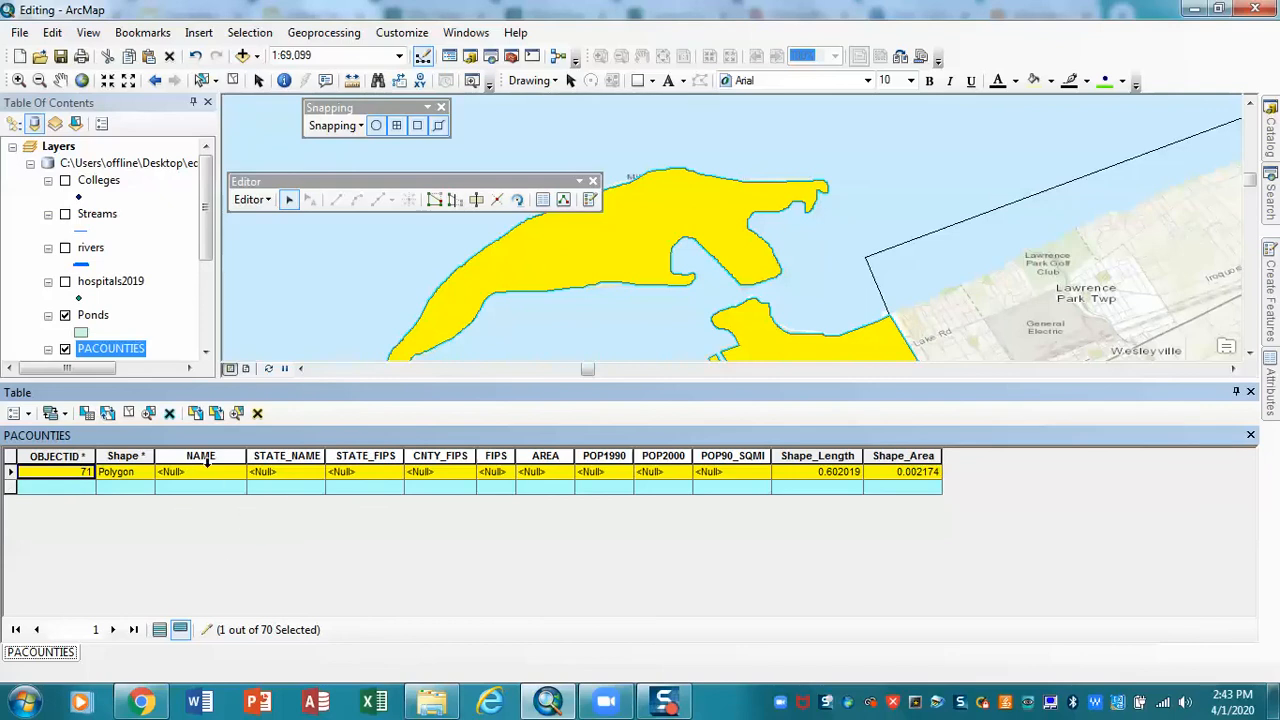
mouse_move(1175, 400)
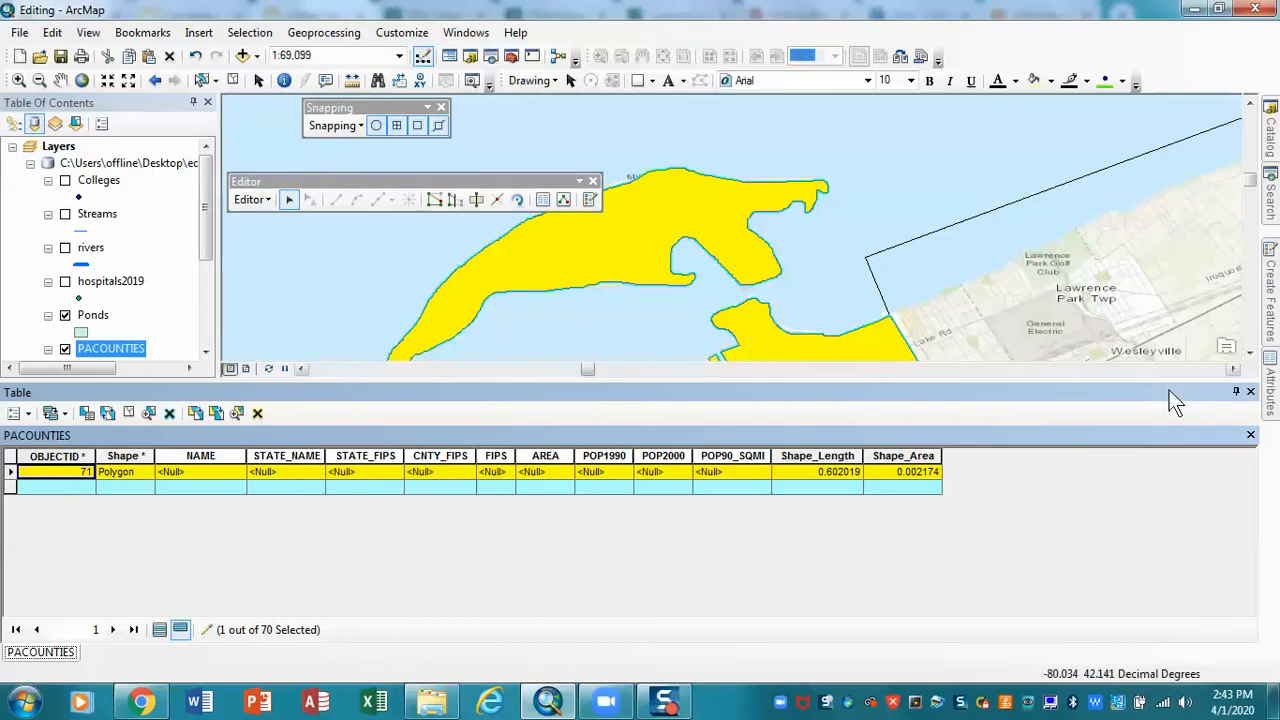
mouse_move(1251, 393)
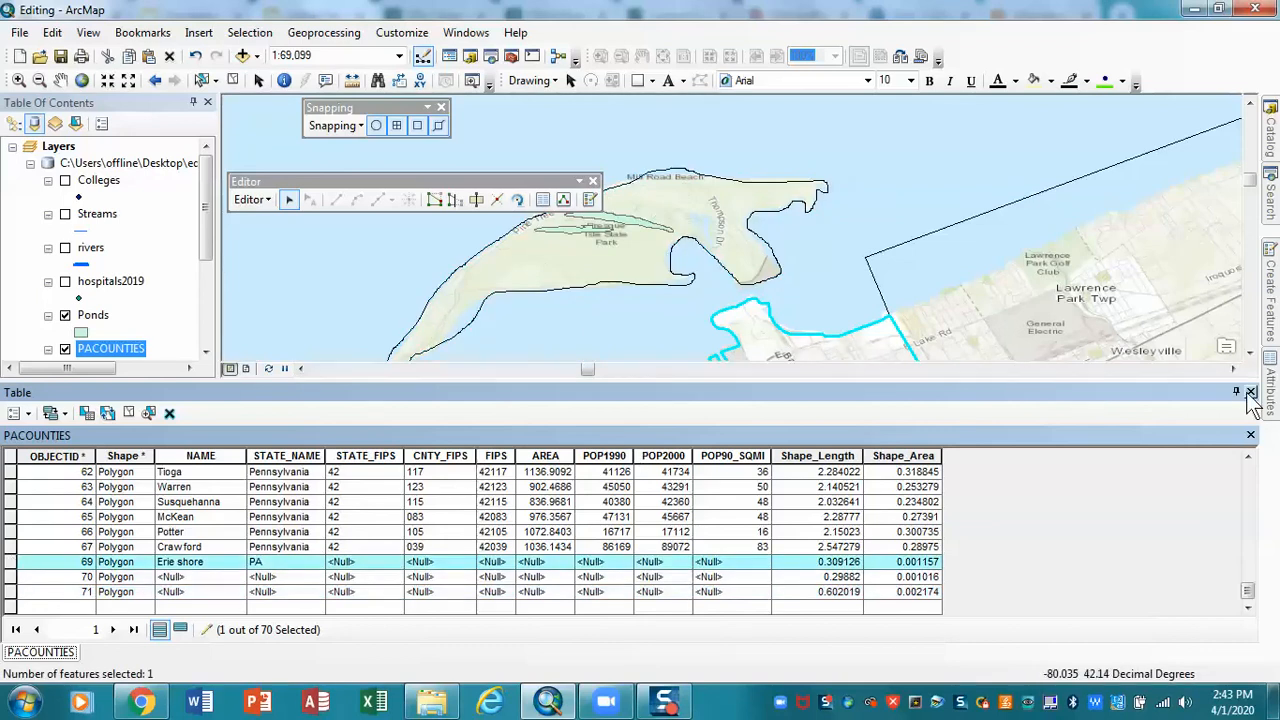
mouse_move(1040, 392)
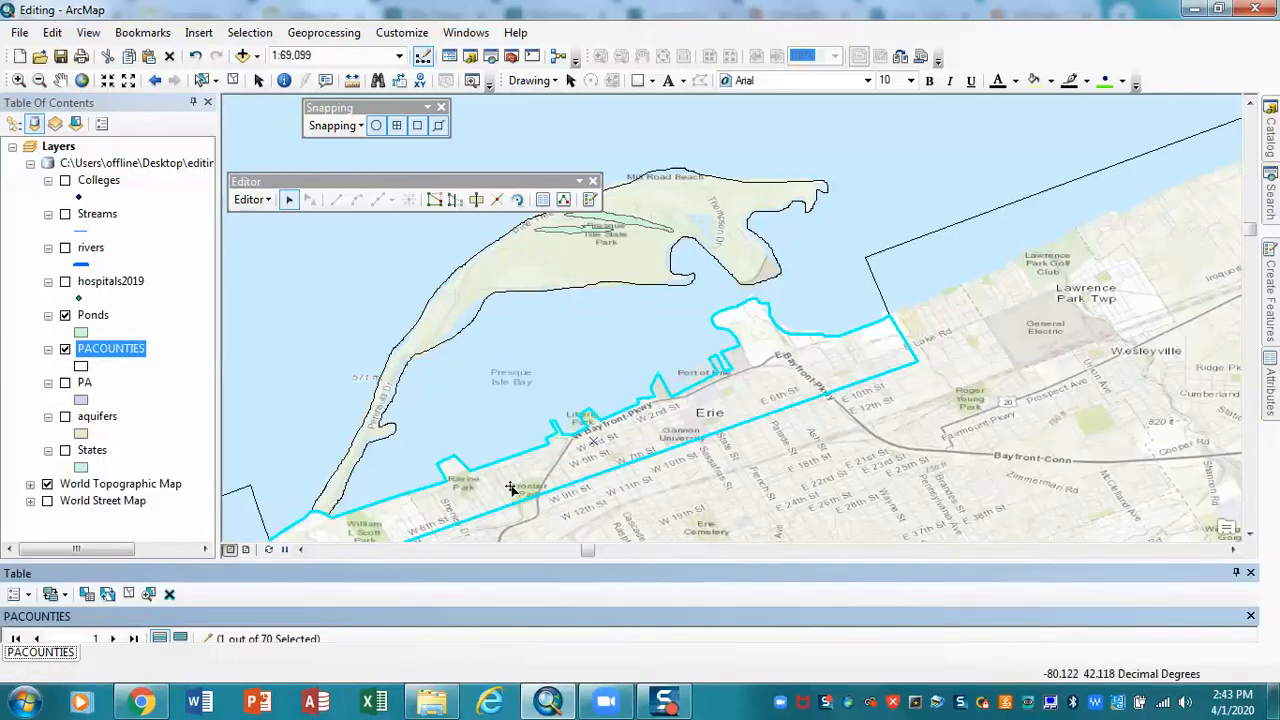
mouse_move(522, 488)
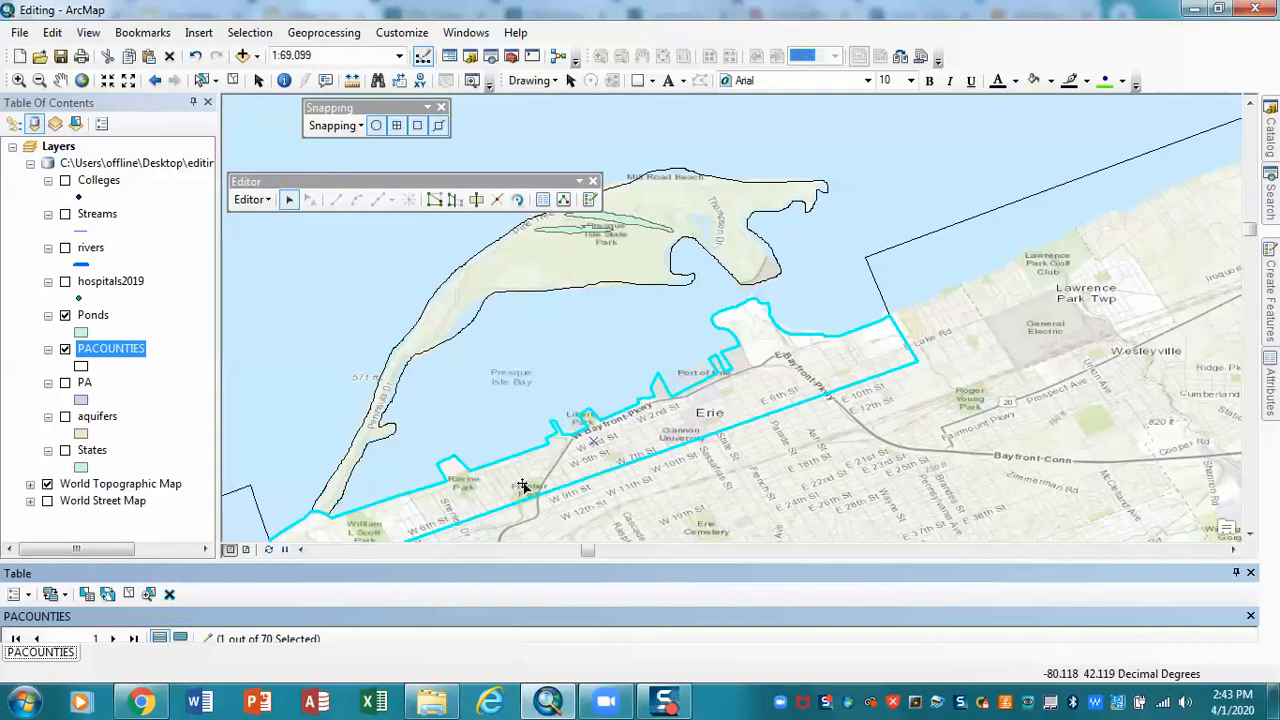
mouse_move(389, 460)
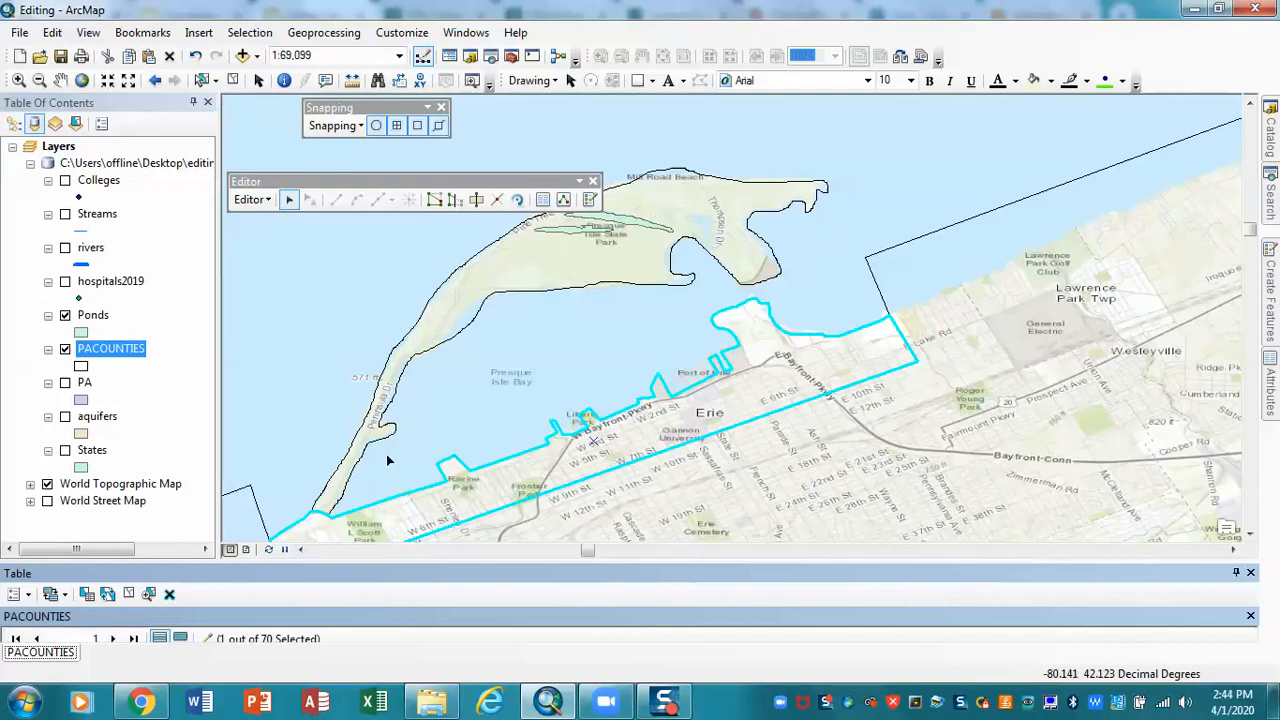
mouse_move(418, 597)
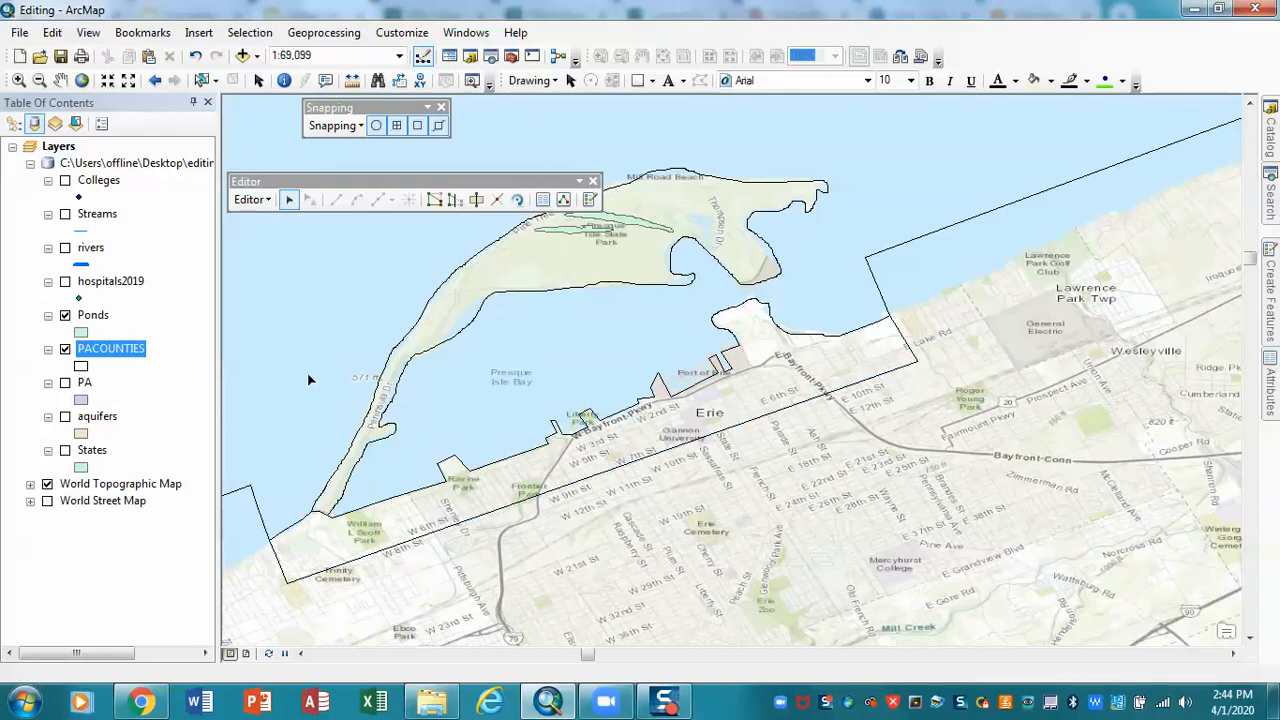
mouse_move(300, 449)
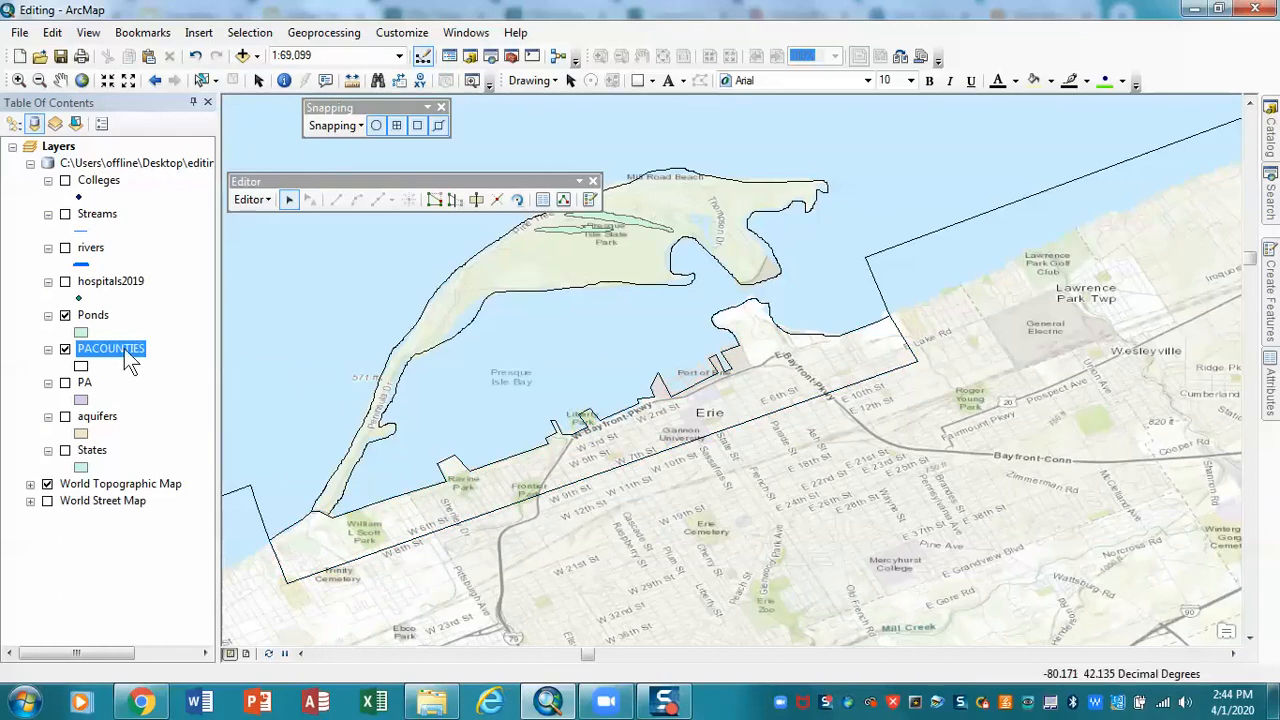
Review PACOUNTIES records 69–71 in the attribute table, then select the shoreline polygons
right_click(110, 348)
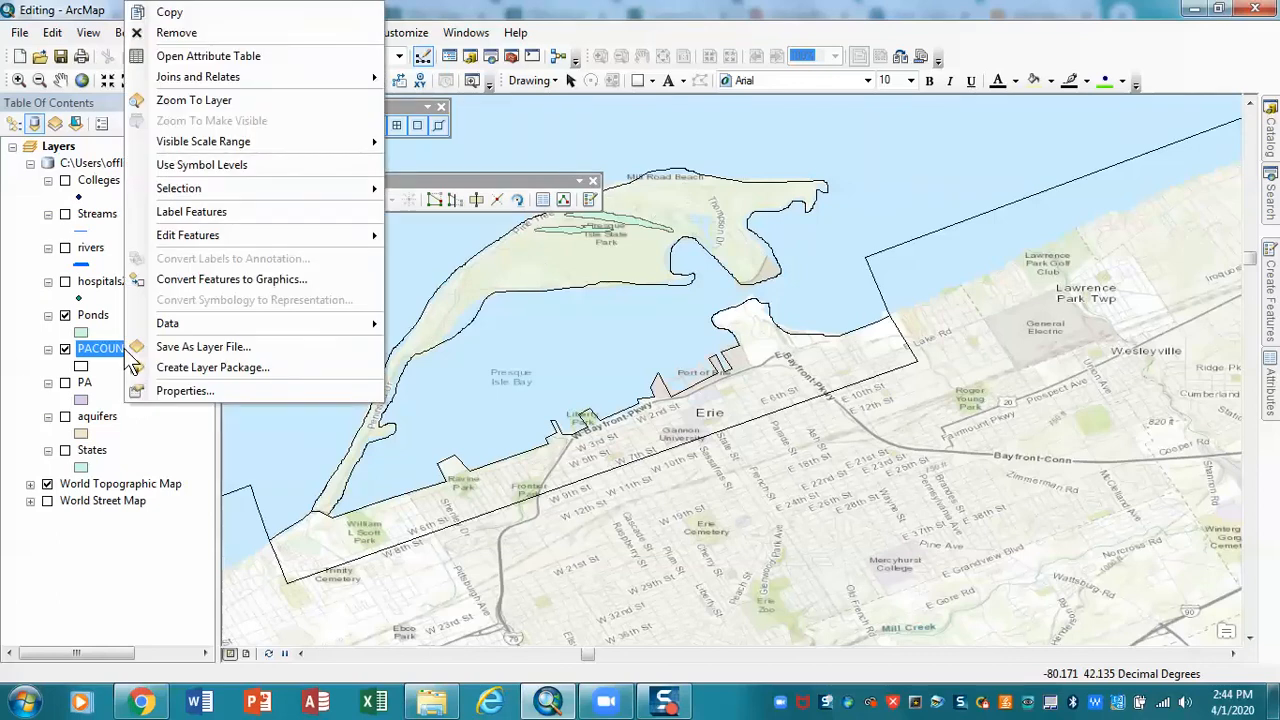
click(208, 55)
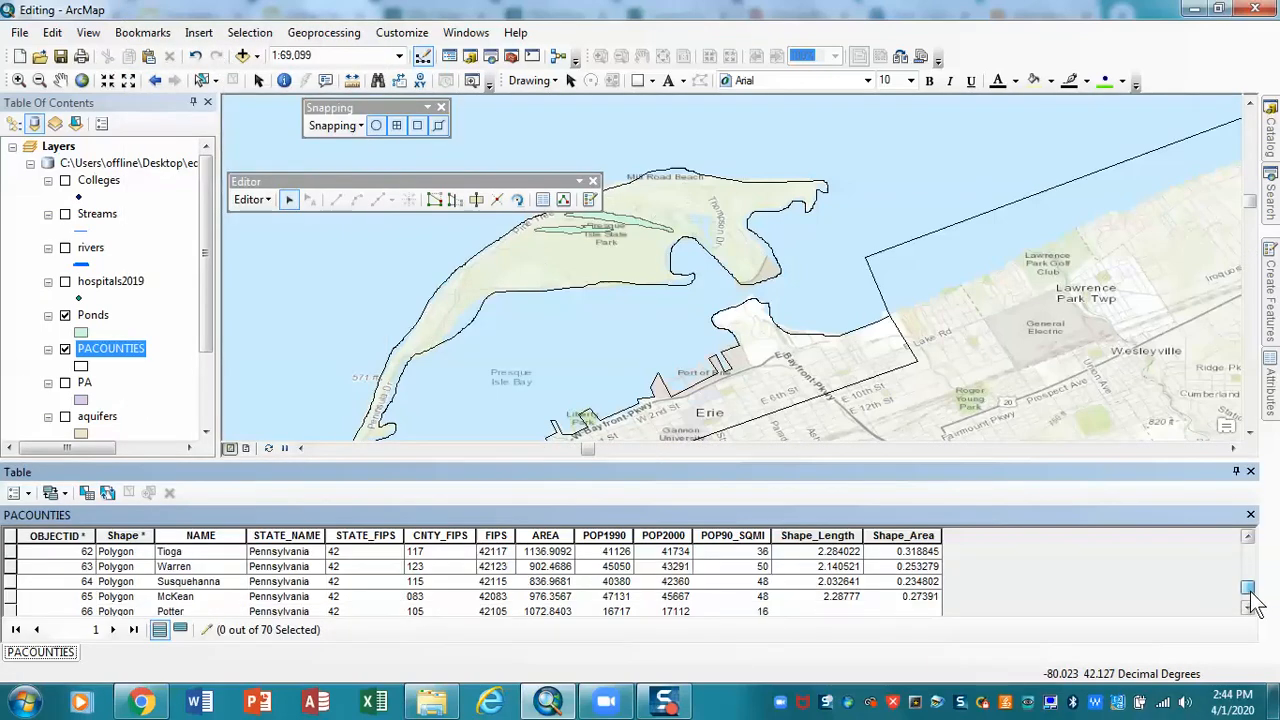
click(1248, 595)
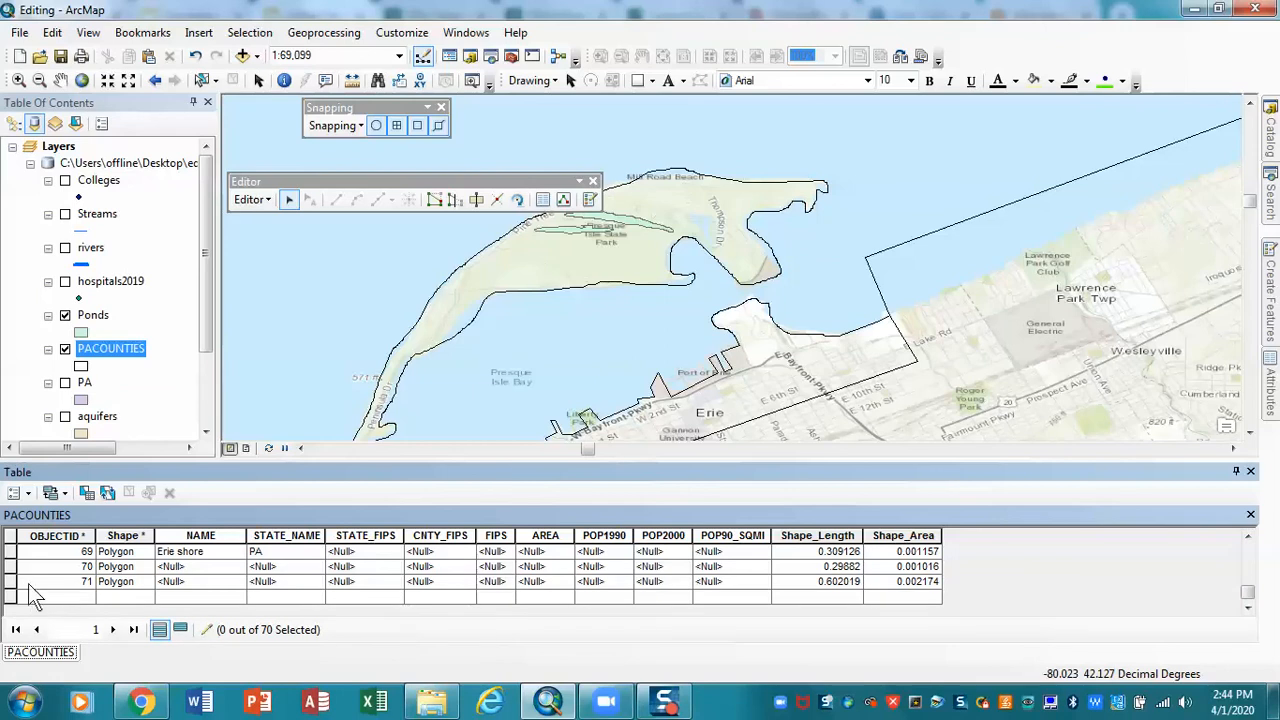
click(86, 581)
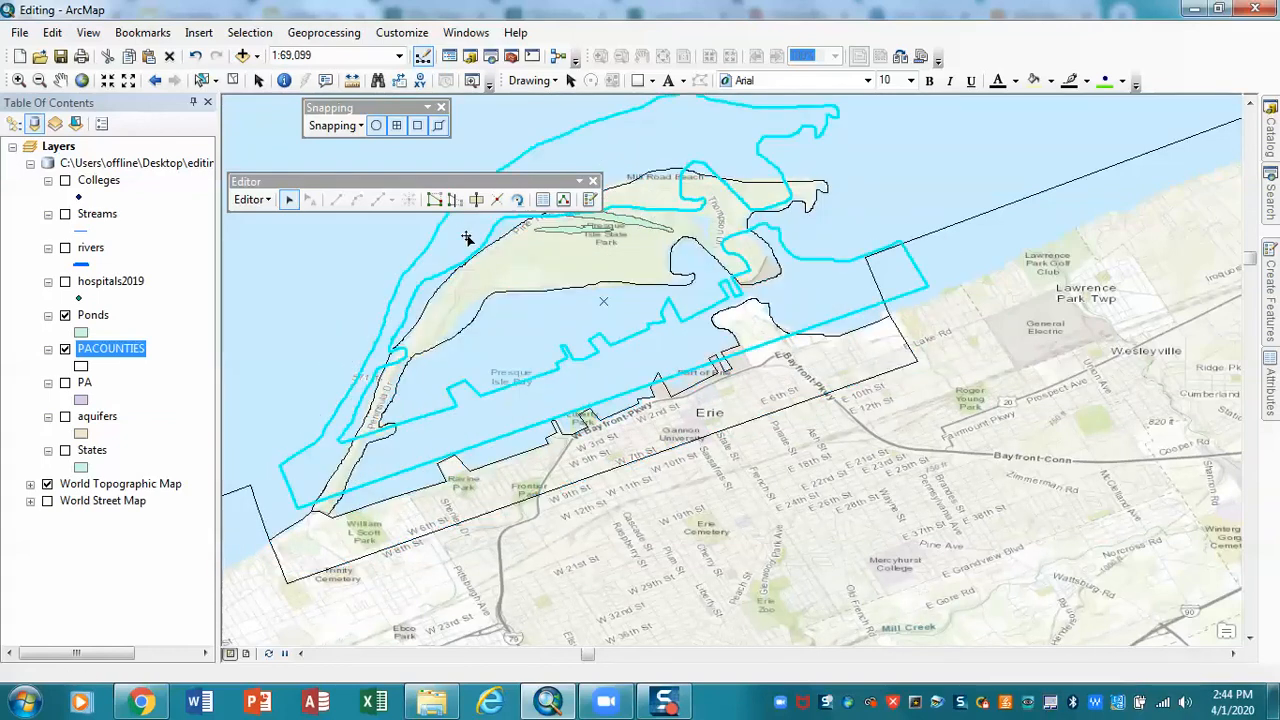
mouse_move(440, 340)
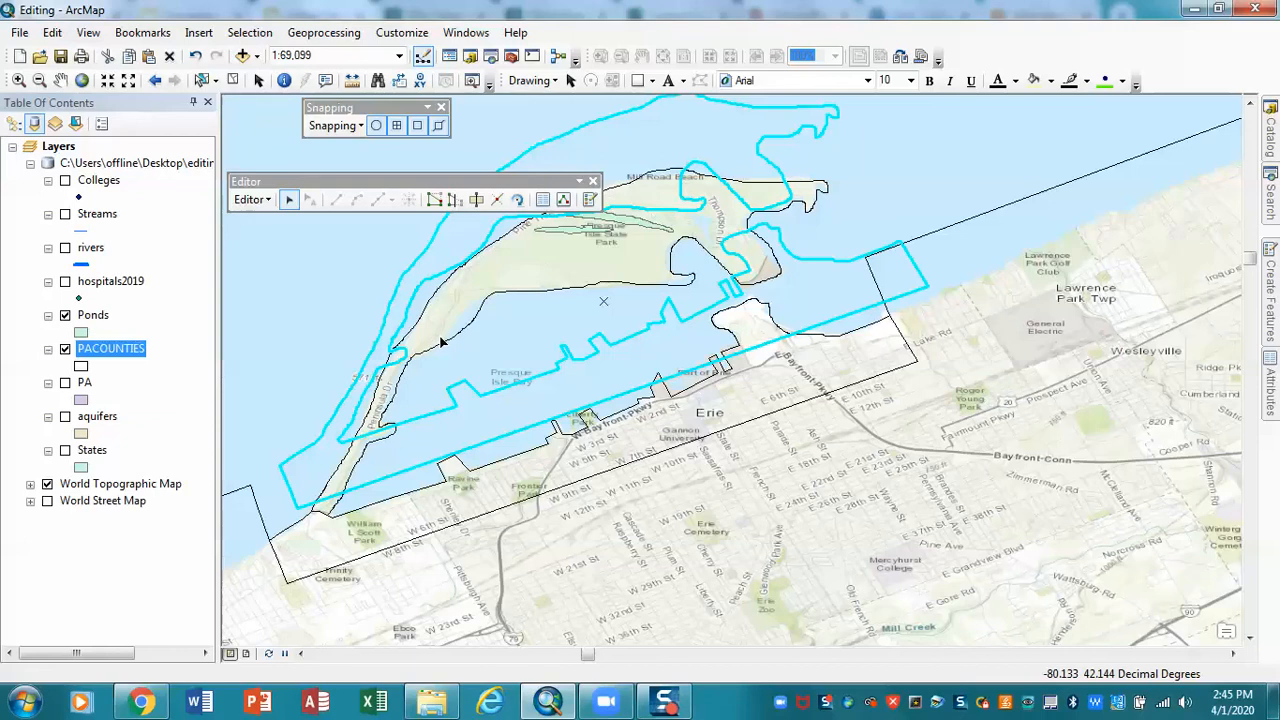
Stop the current edit session and start a fresh one
click(249, 199)
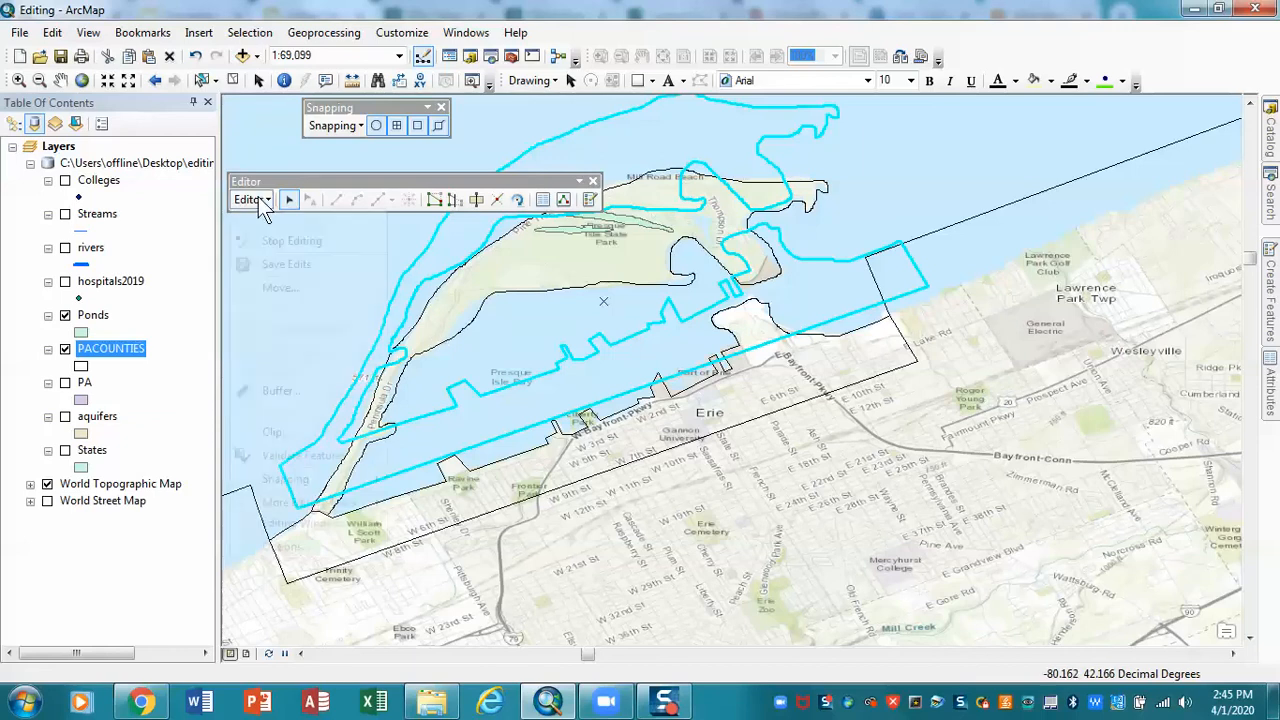
click(291, 240)
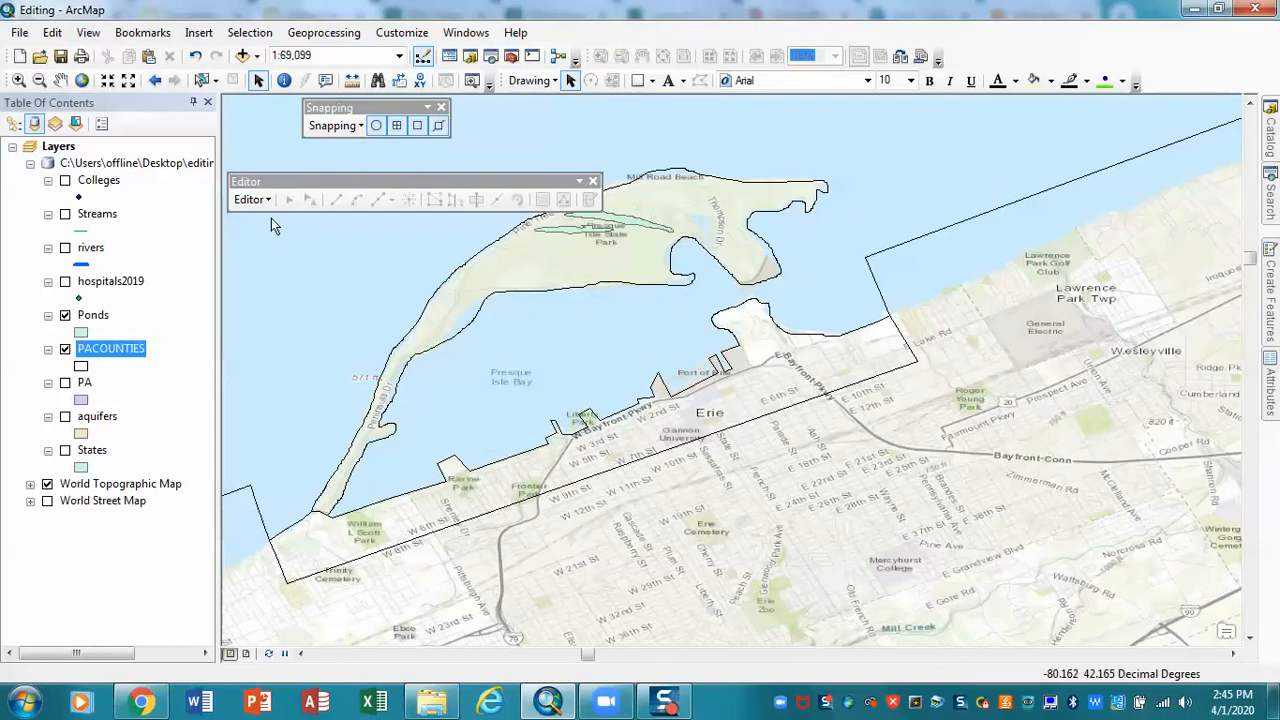
click(250, 199)
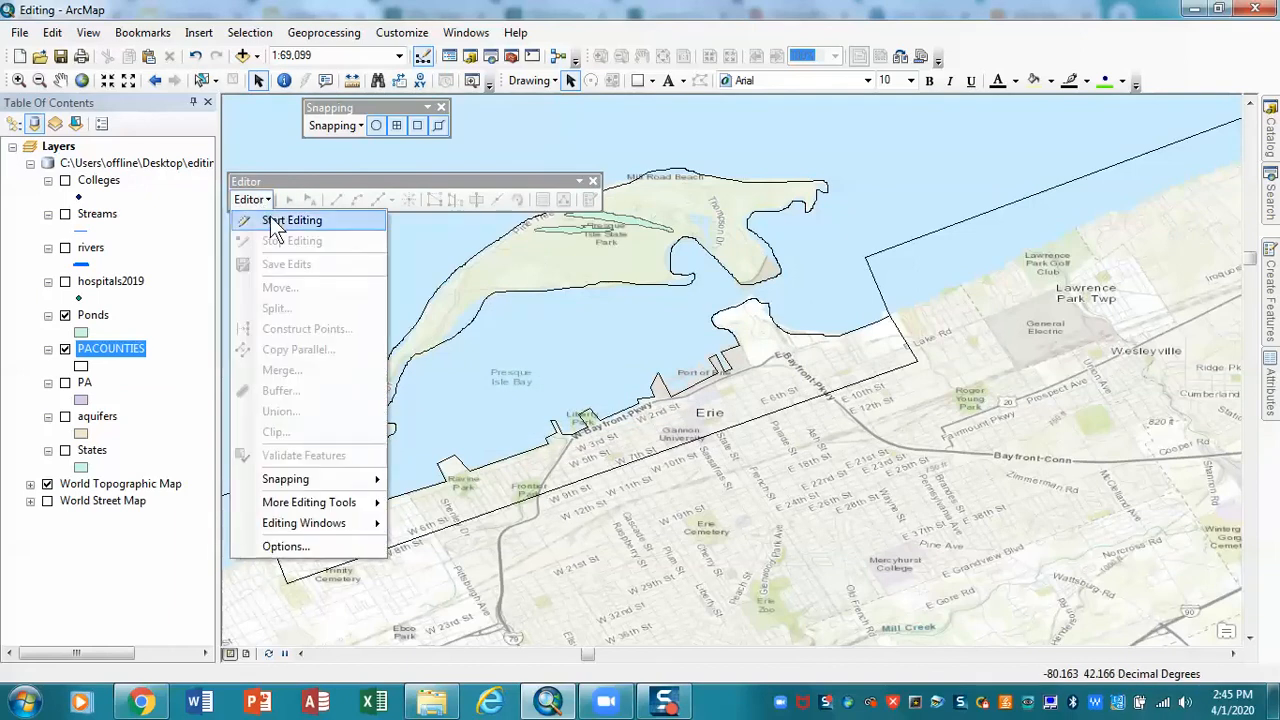
click(291, 220)
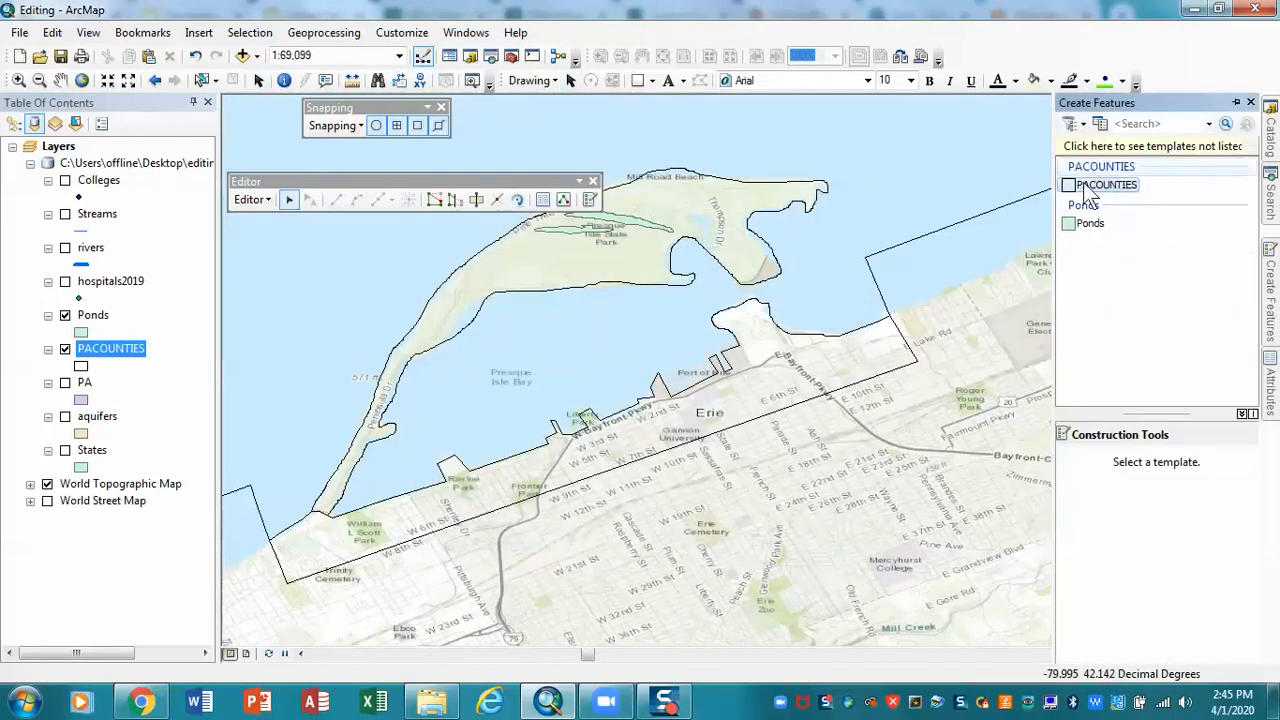
Select both shoreline polygons and merge them into the Erie shore (PACOUNTIES) feature
click(1107, 185)
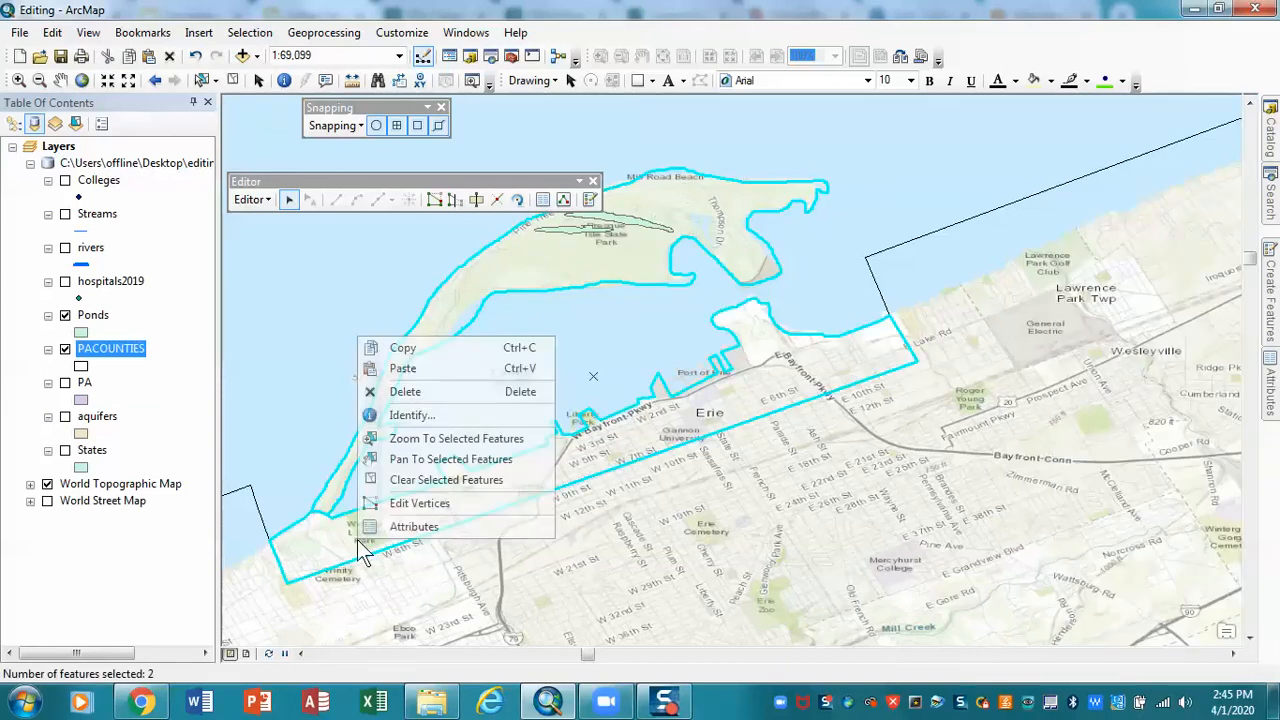
click(252, 199)
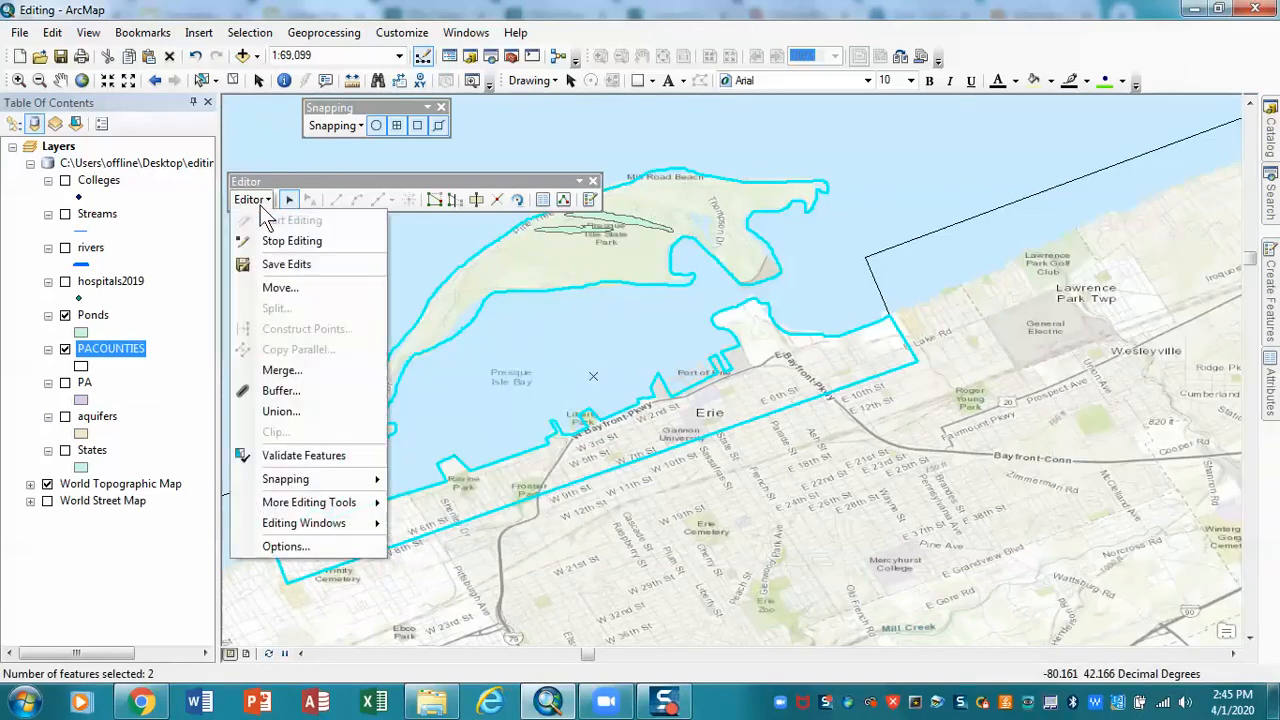
click(282, 369)
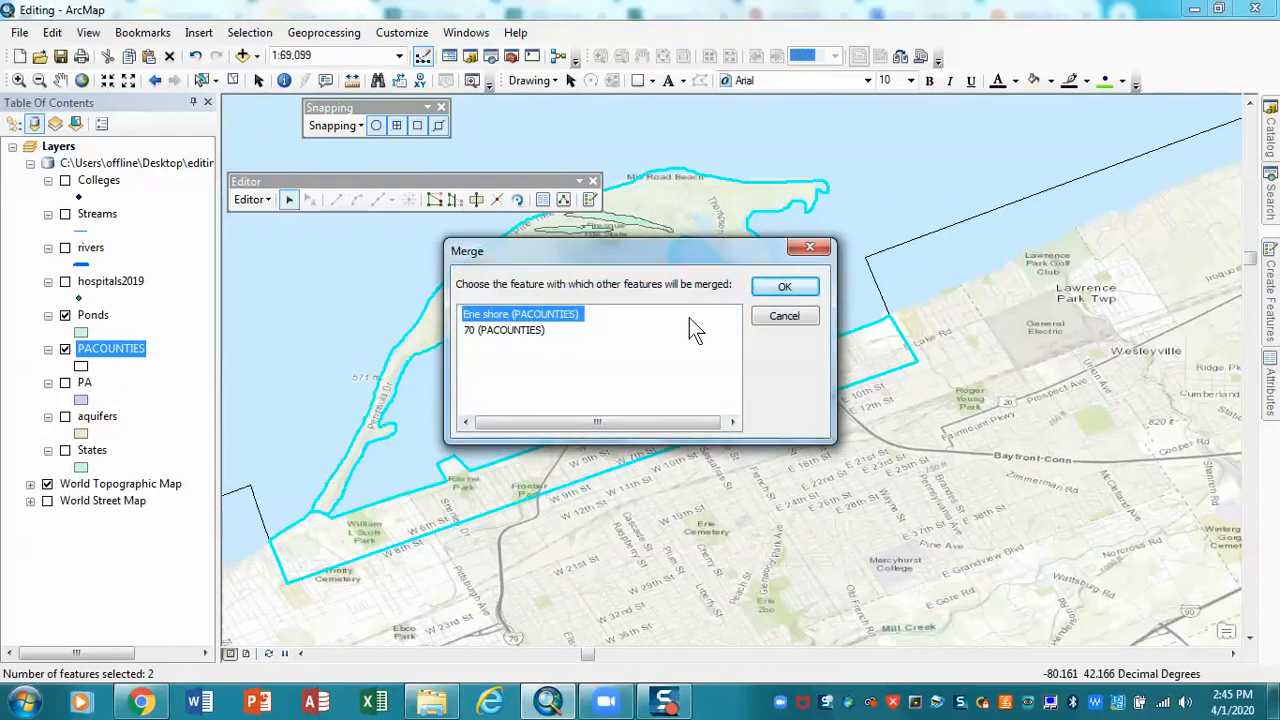
click(784, 286)
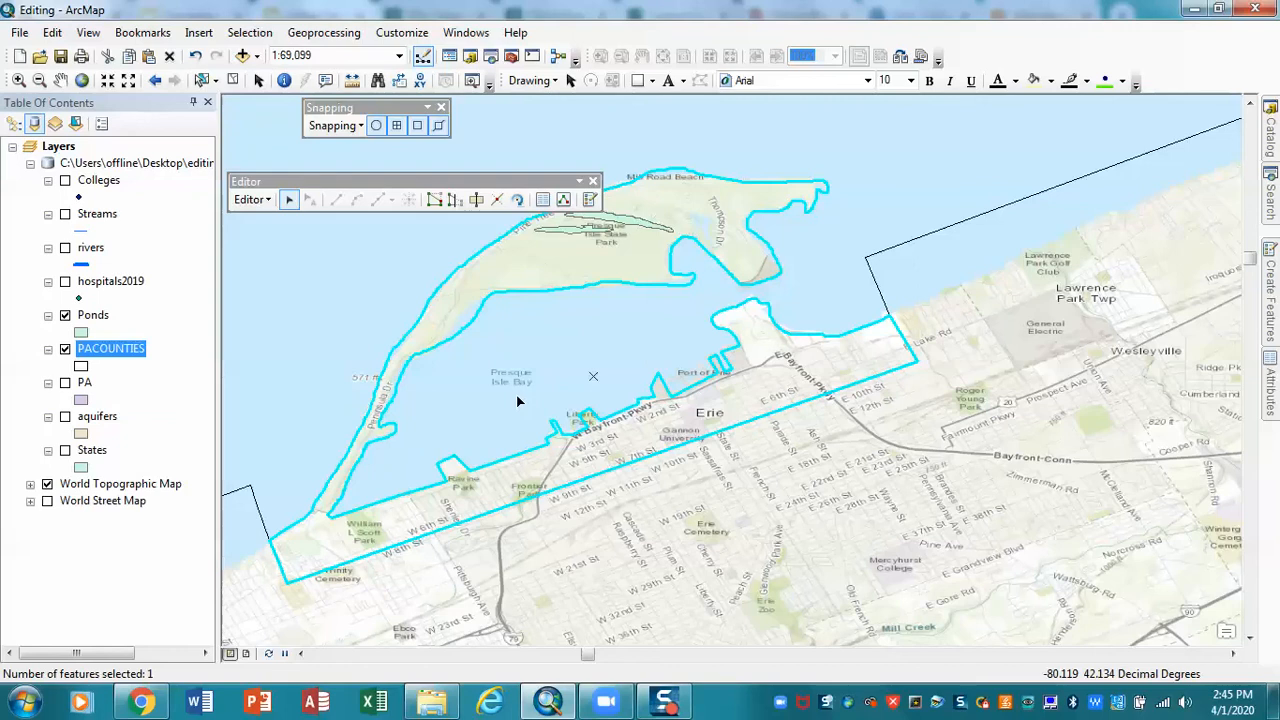
Open the Editor menu to save the merged Erie shore polygon edits
click(251, 199)
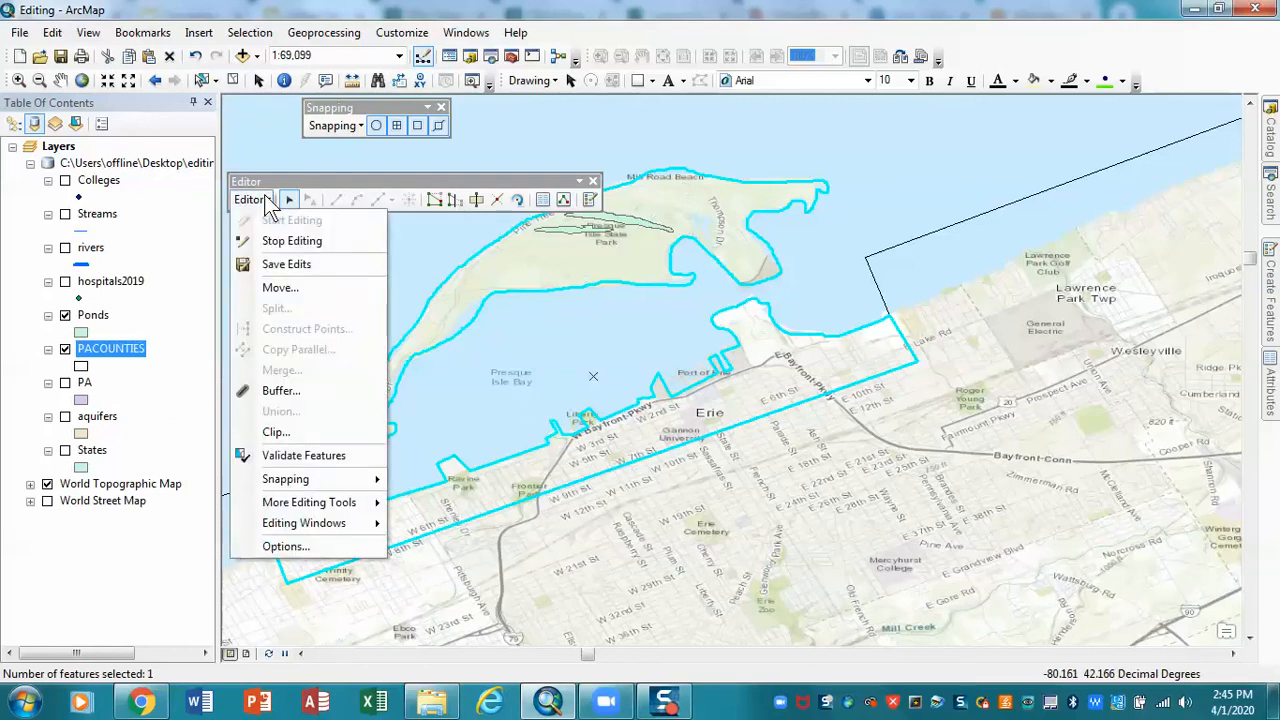
mouse_move(280, 288)
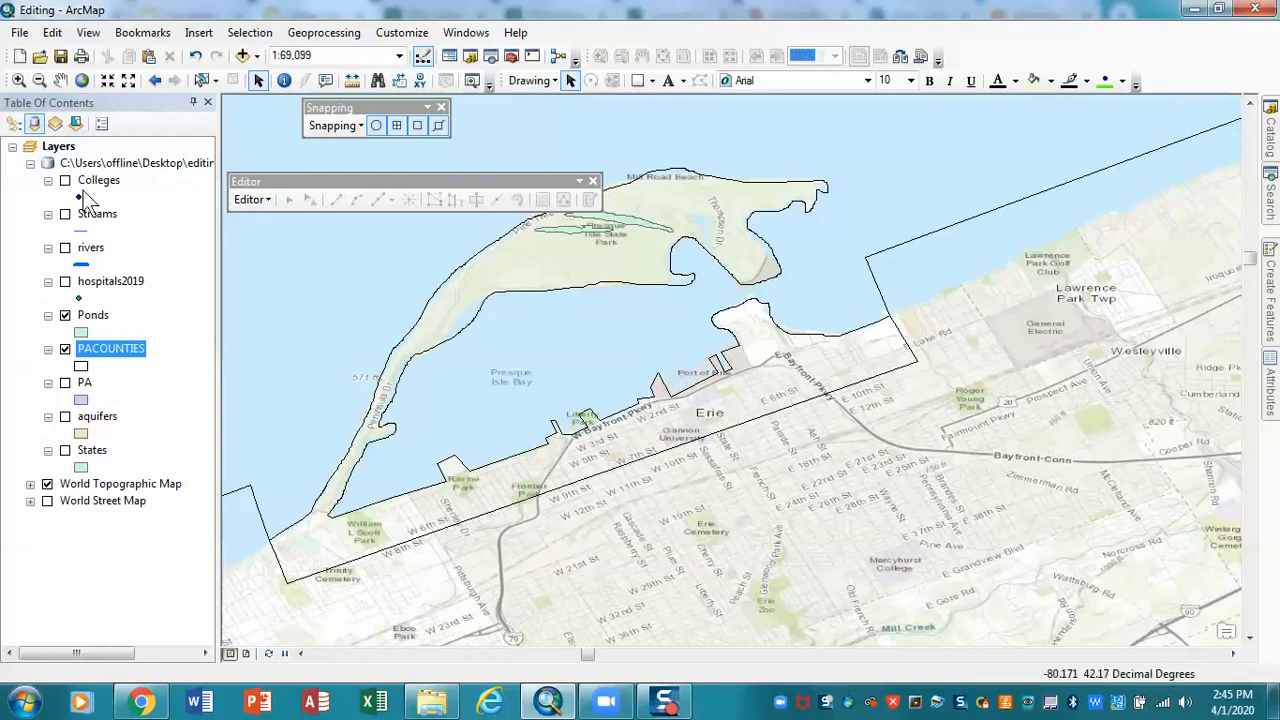
Zoom to the PACOUNTIES layer and turn on Streams and rivers to view Pittsburgh
right_click(110, 348)
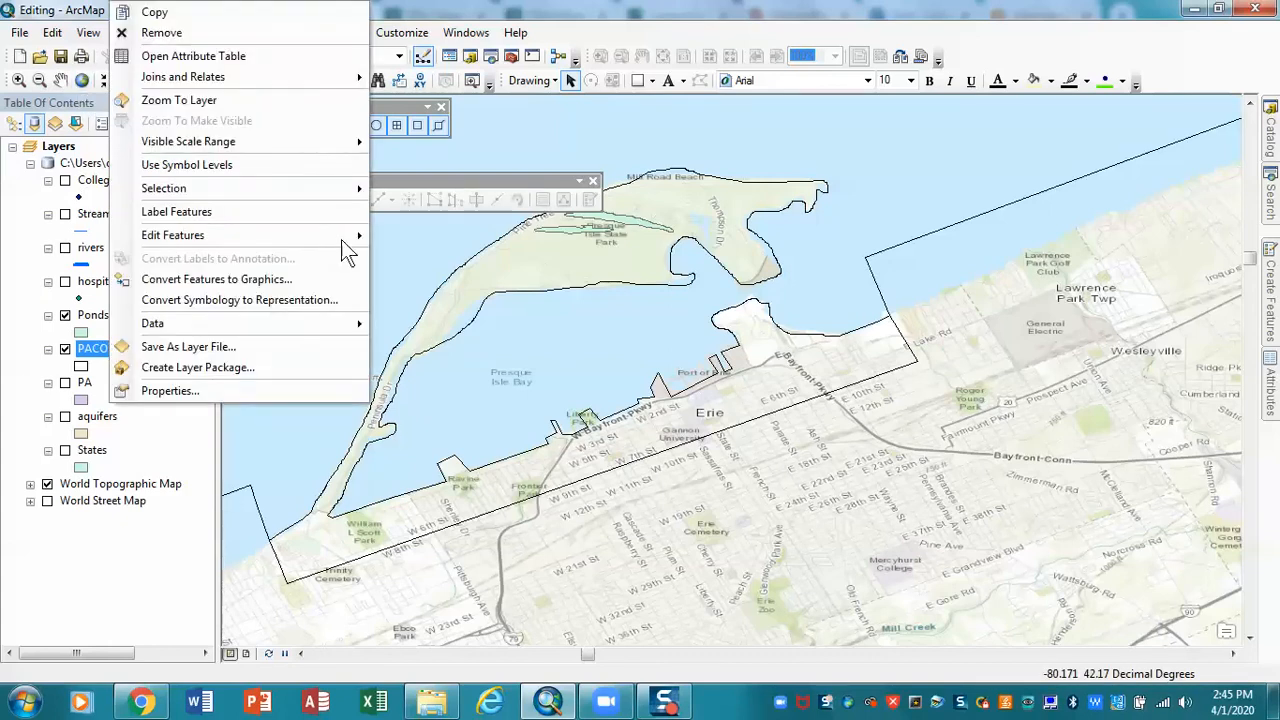
mouse_move(179, 99)
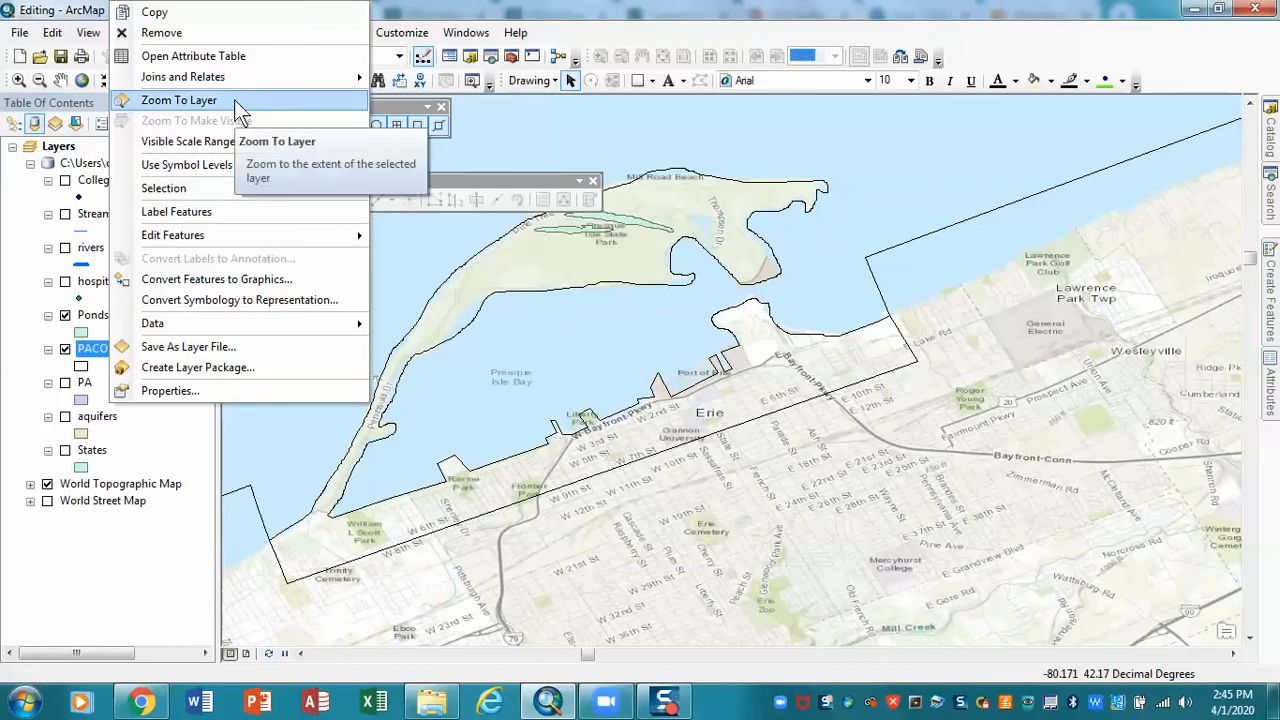
mouse_move(152, 323)
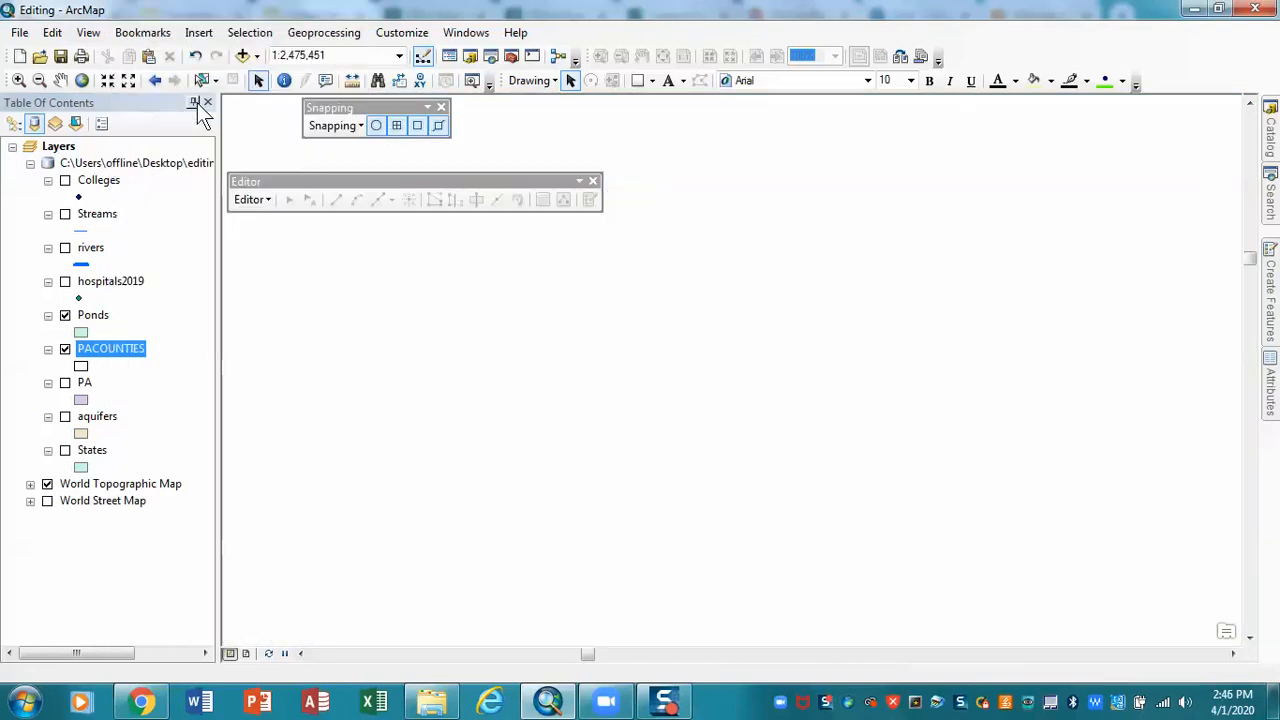
click(47, 483)
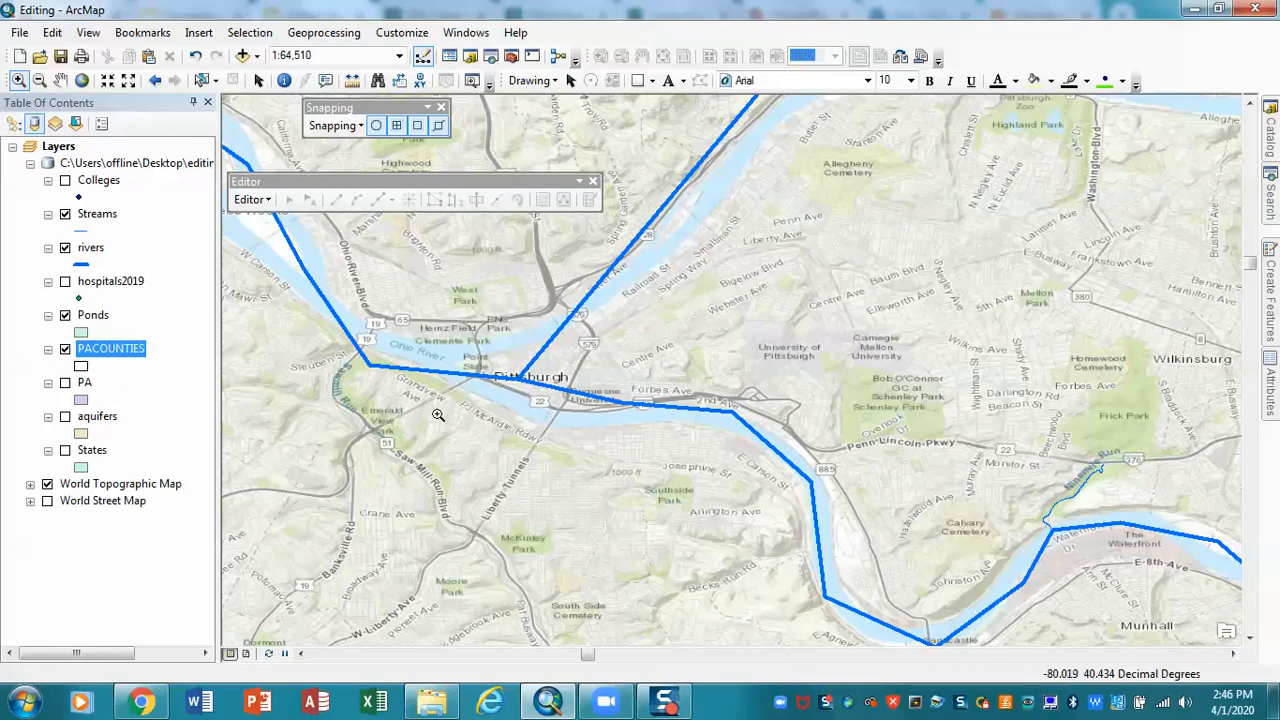
mouse_move(1065, 516)
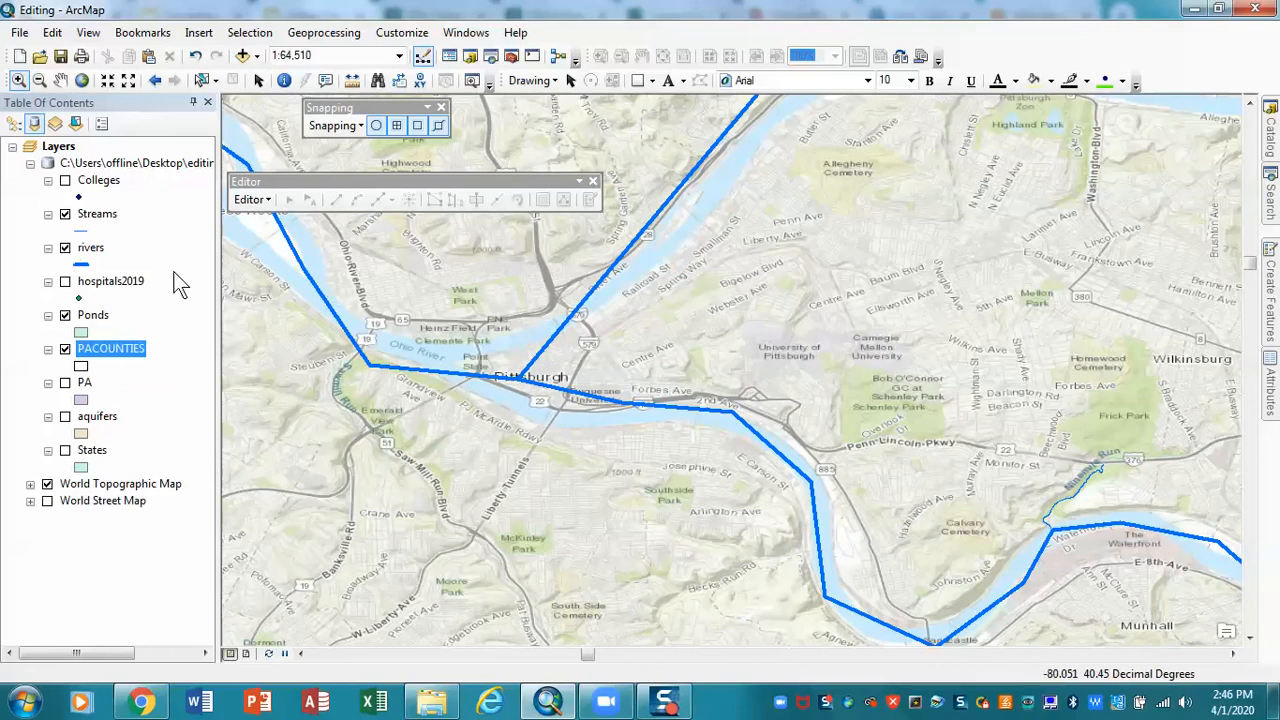
Zoom to the Colleges layer and switch it on to view the Slippery Rock area
right_click(99, 180)
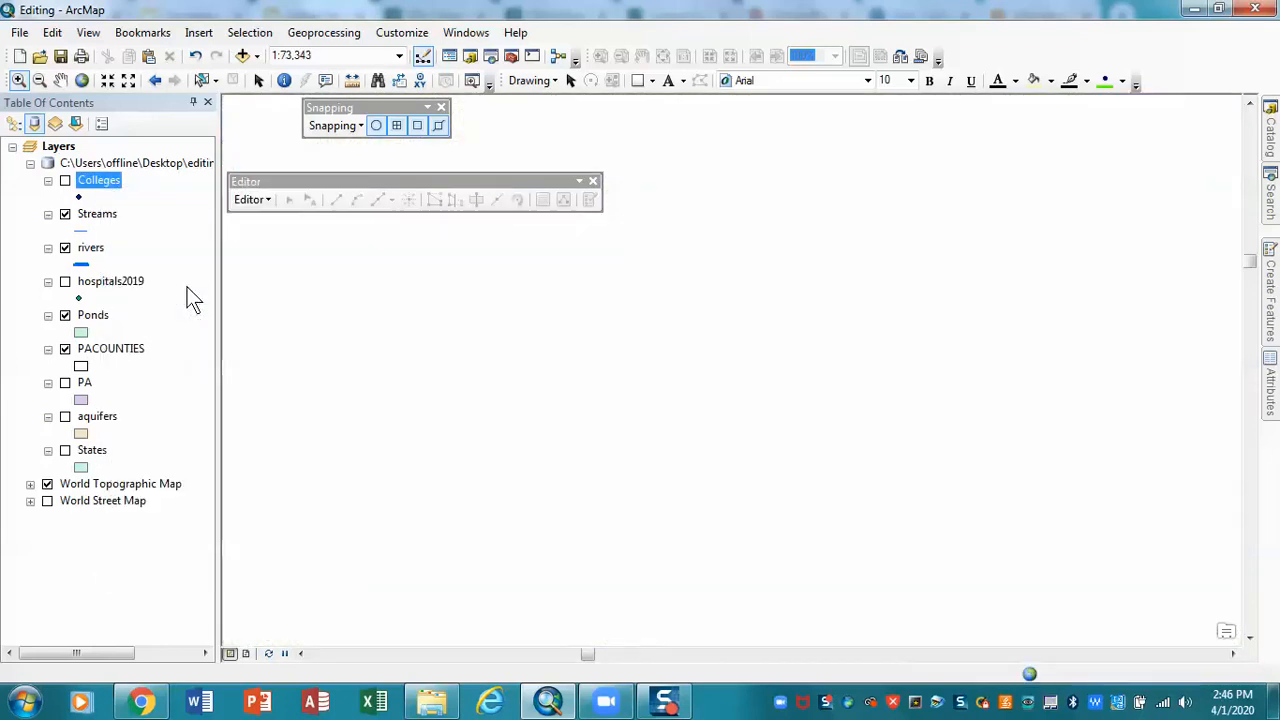
click(65, 180)
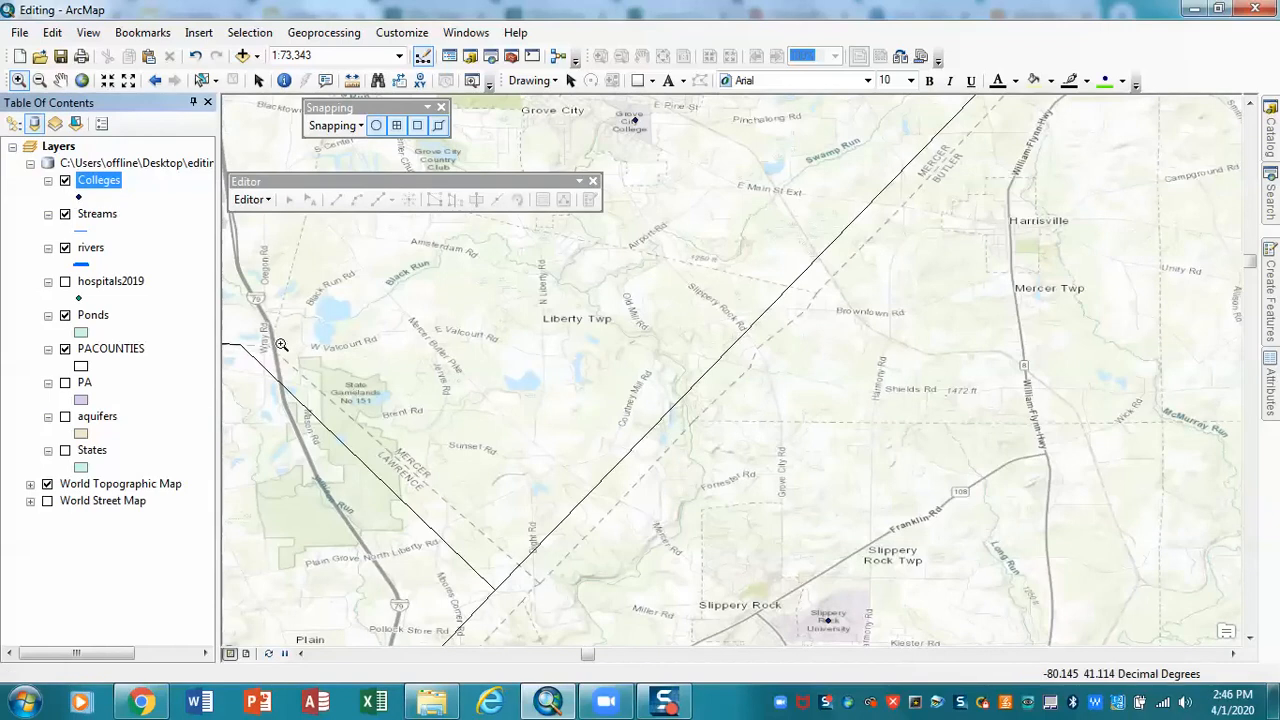
mouse_move(821, 506)
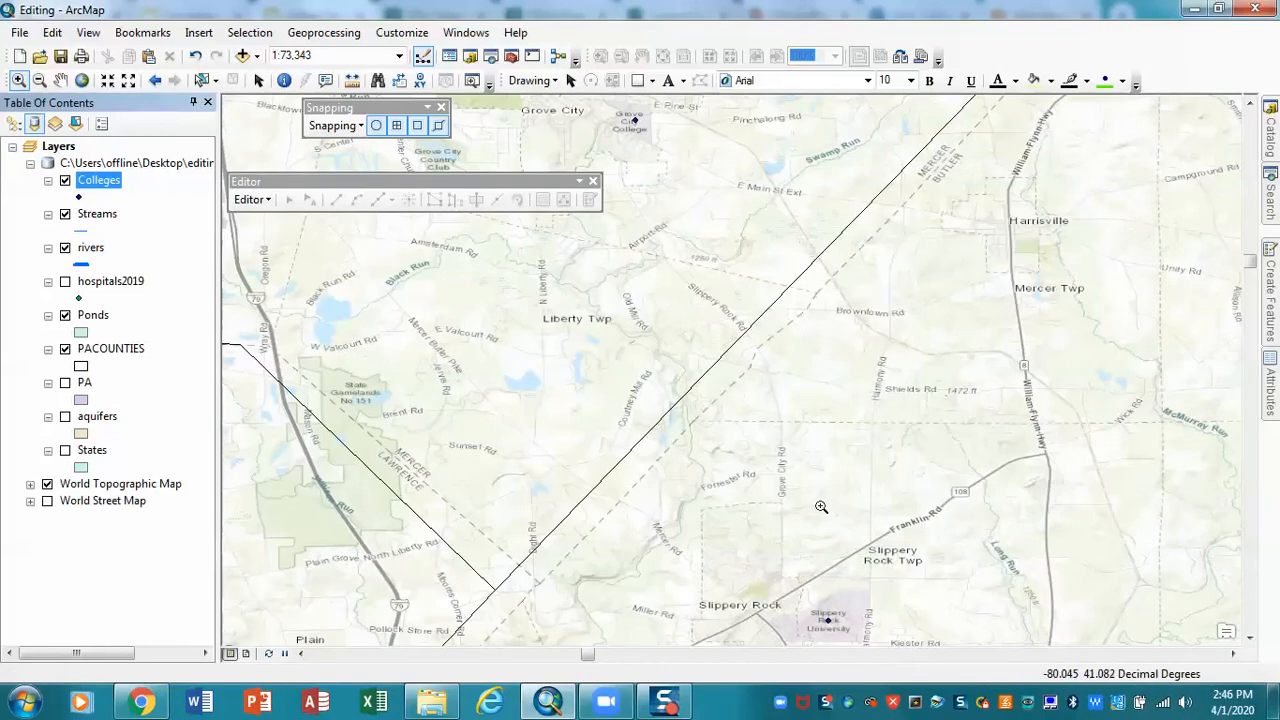
mouse_move(841, 611)
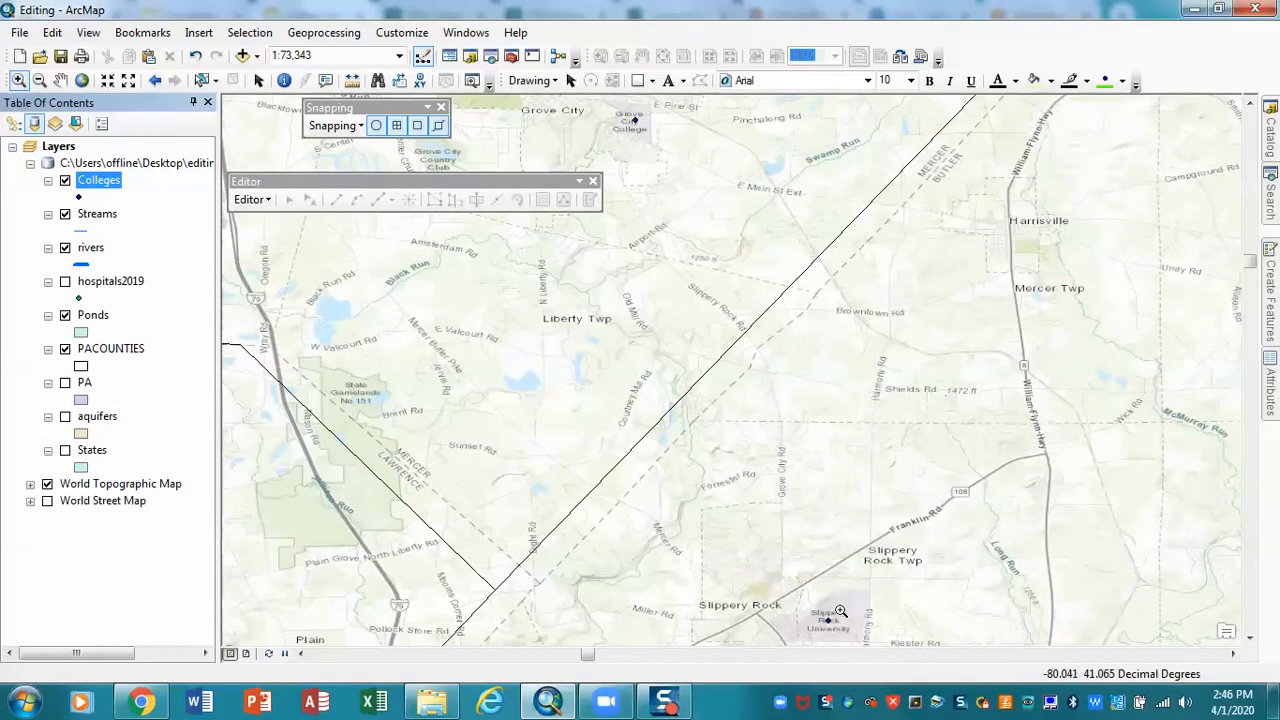